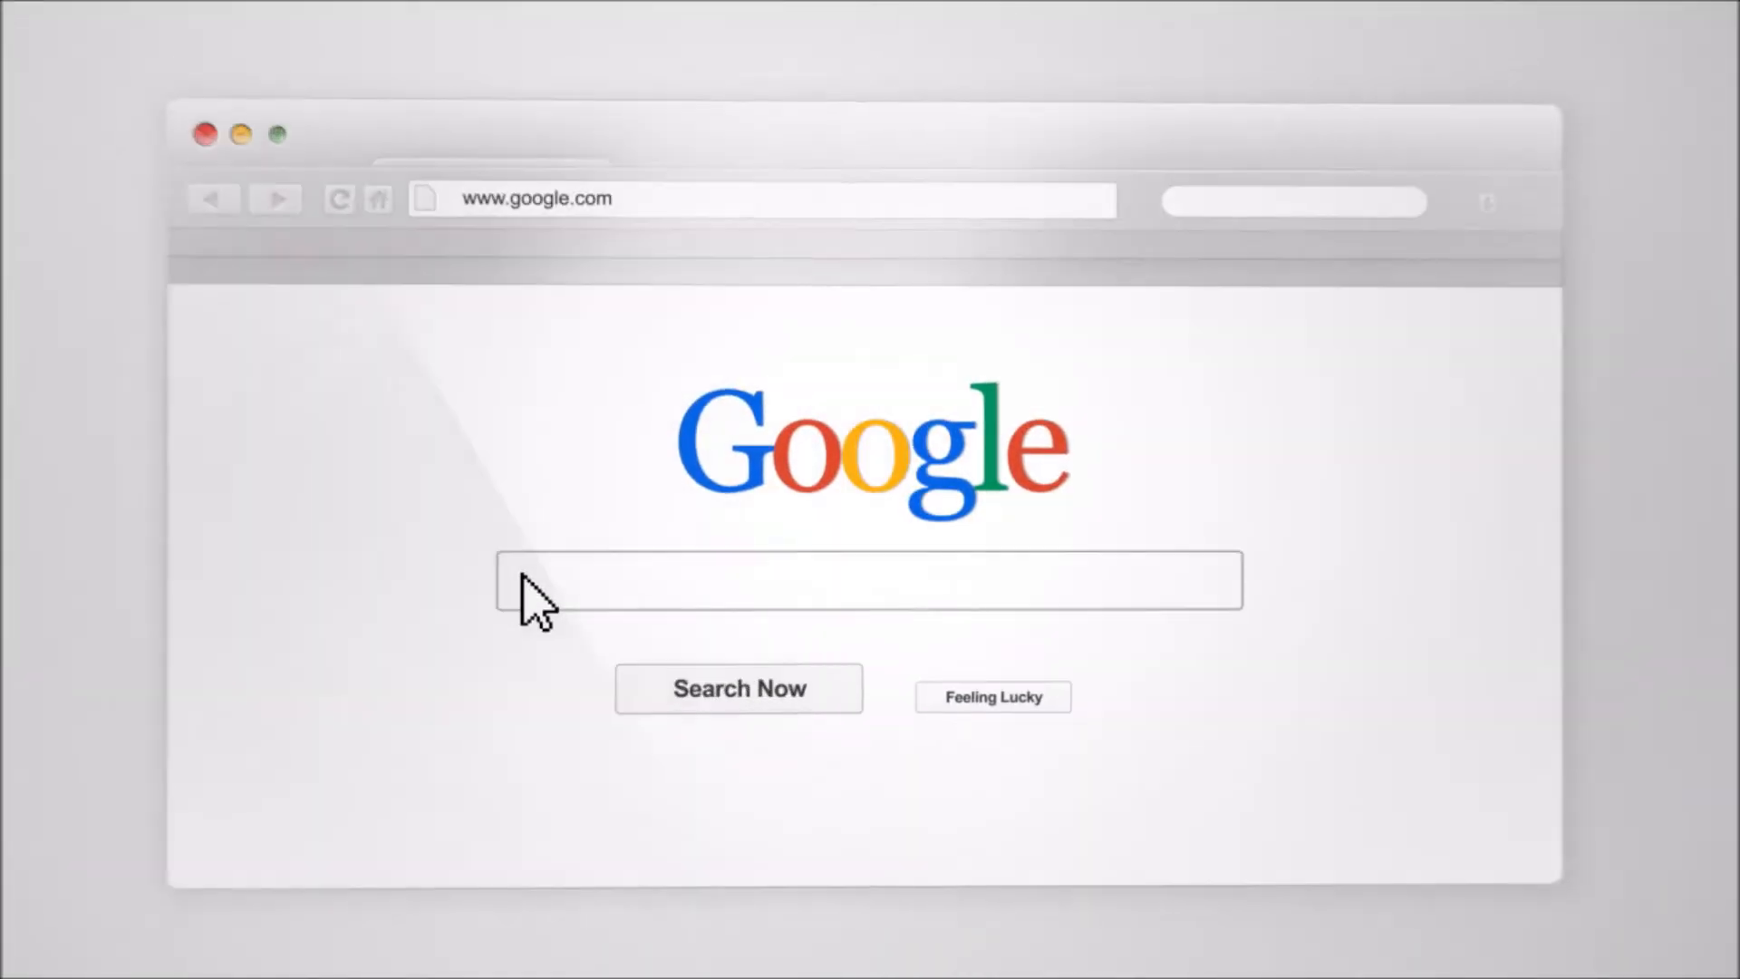
Enter the RecruitingTools.com "Top Reviews" search string, then reach Loxo's People list of 819 candidates.
type("RecruitingTools.com \"Top Reviews\" (Tools OR Technology) \"Industry Leading\" Tutorials")
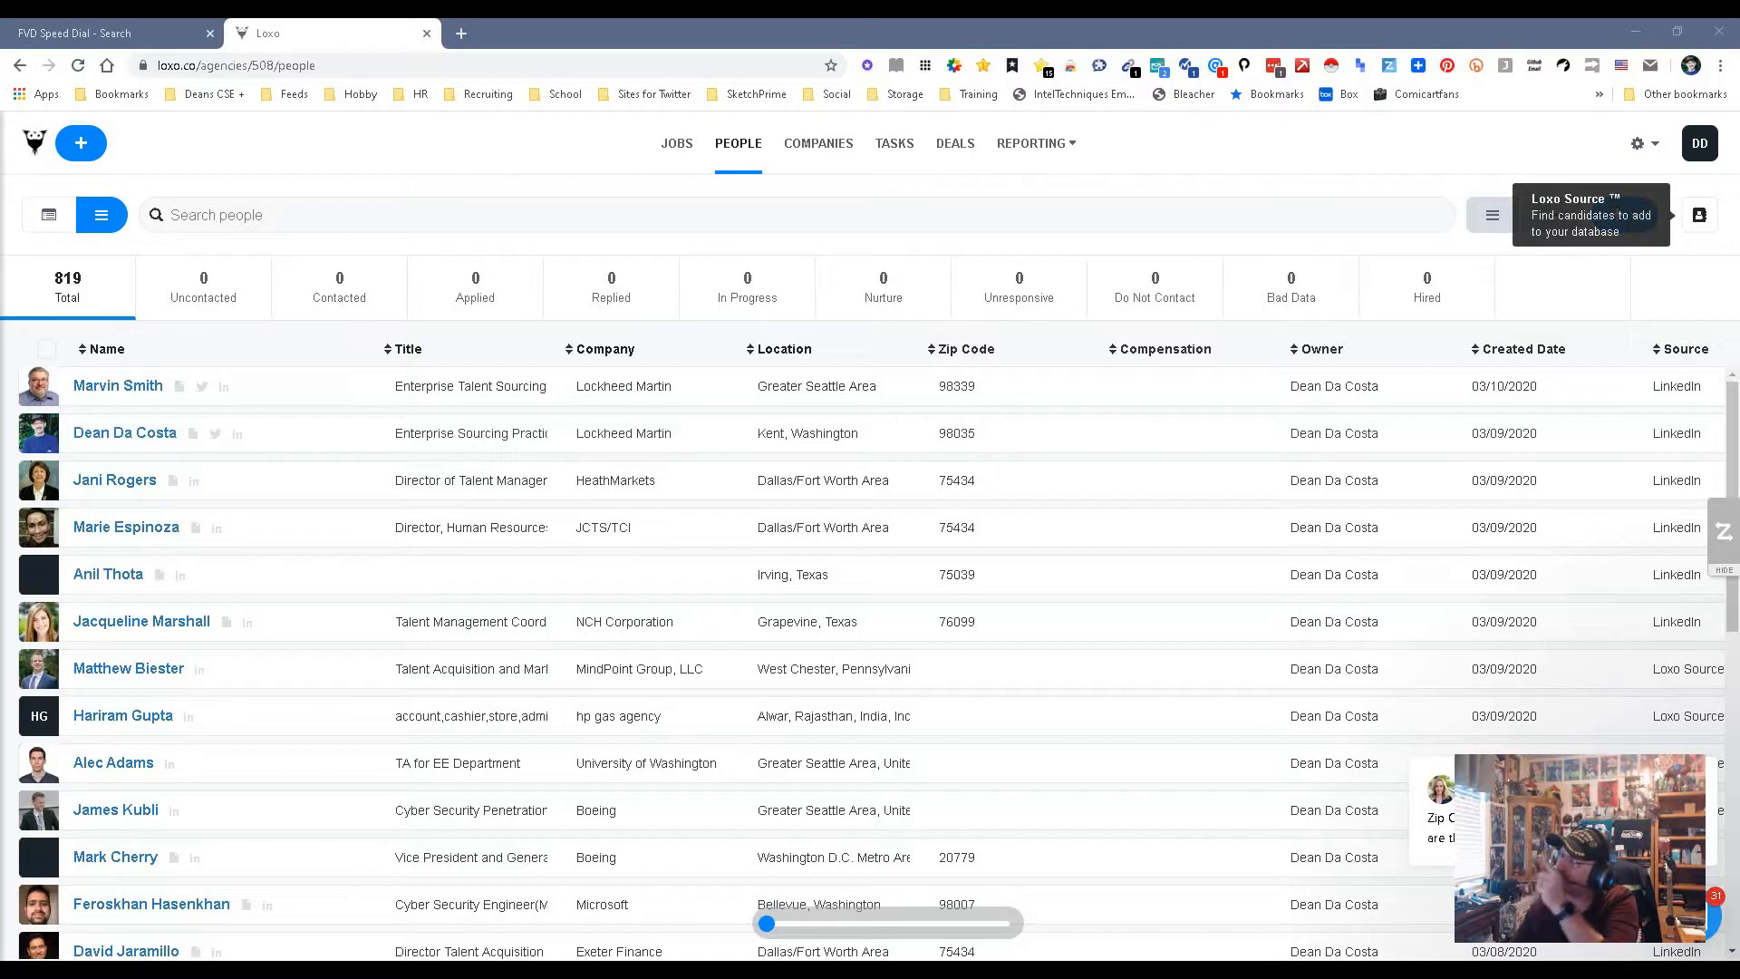
Run a Loxo Source search filtered to location United States and current title Sales.
left_click(1699, 214)
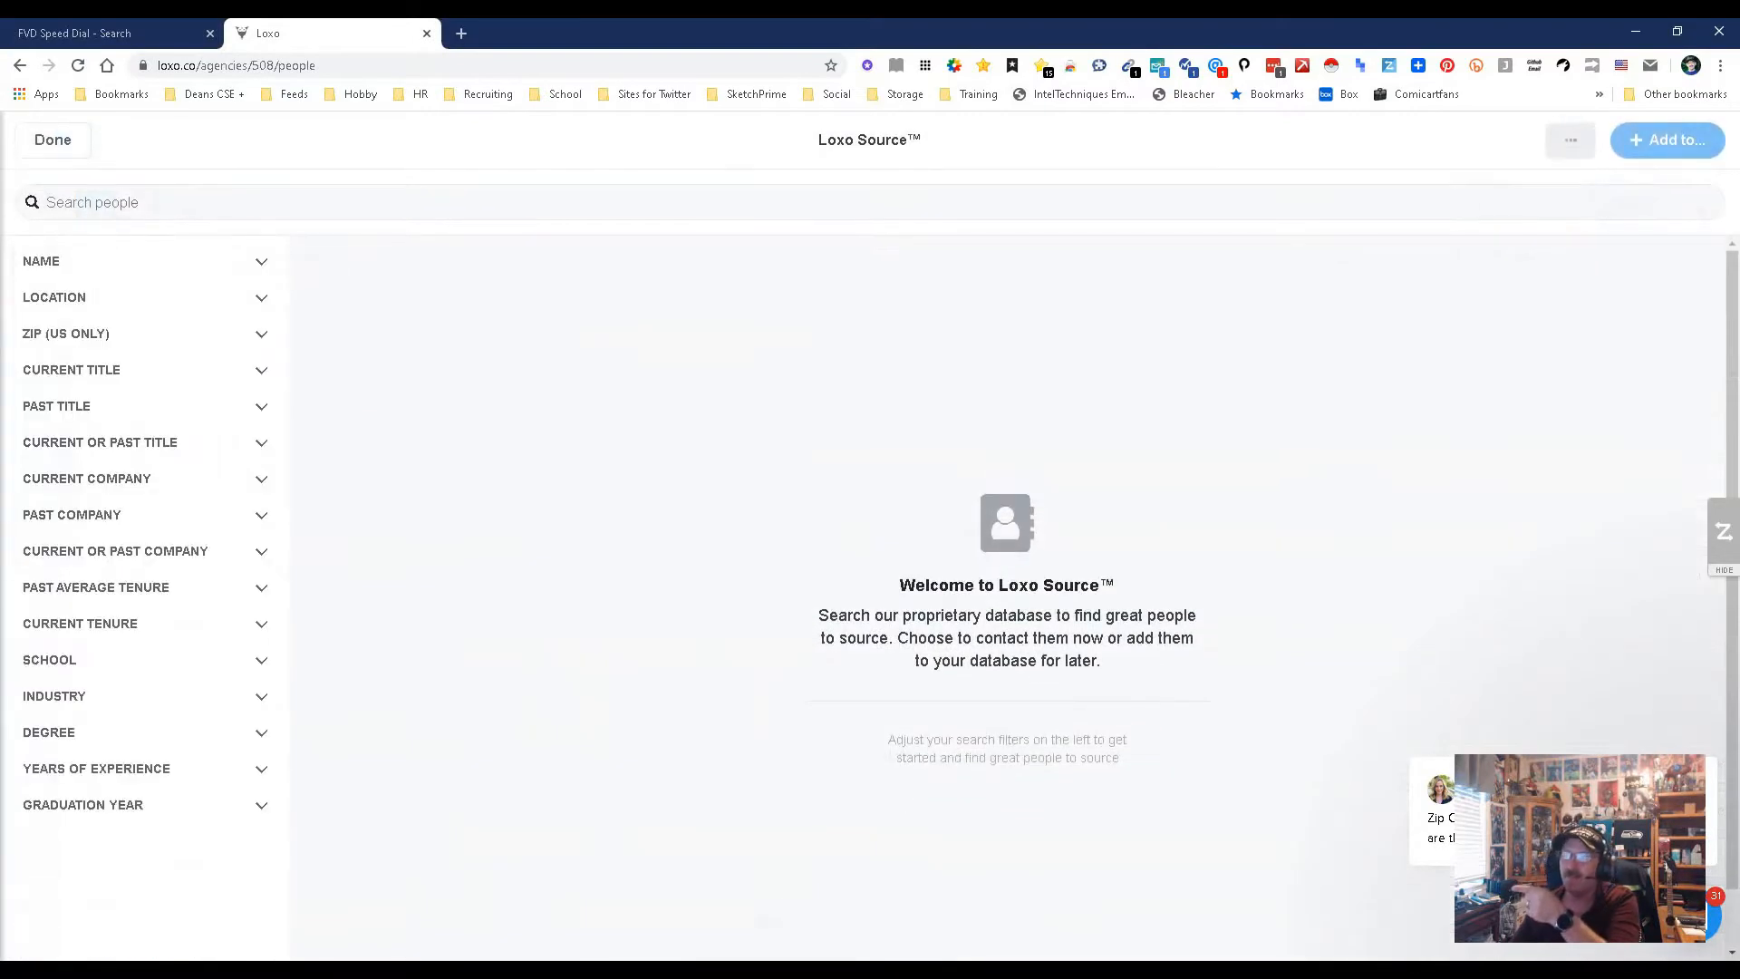
left_click(52, 295)
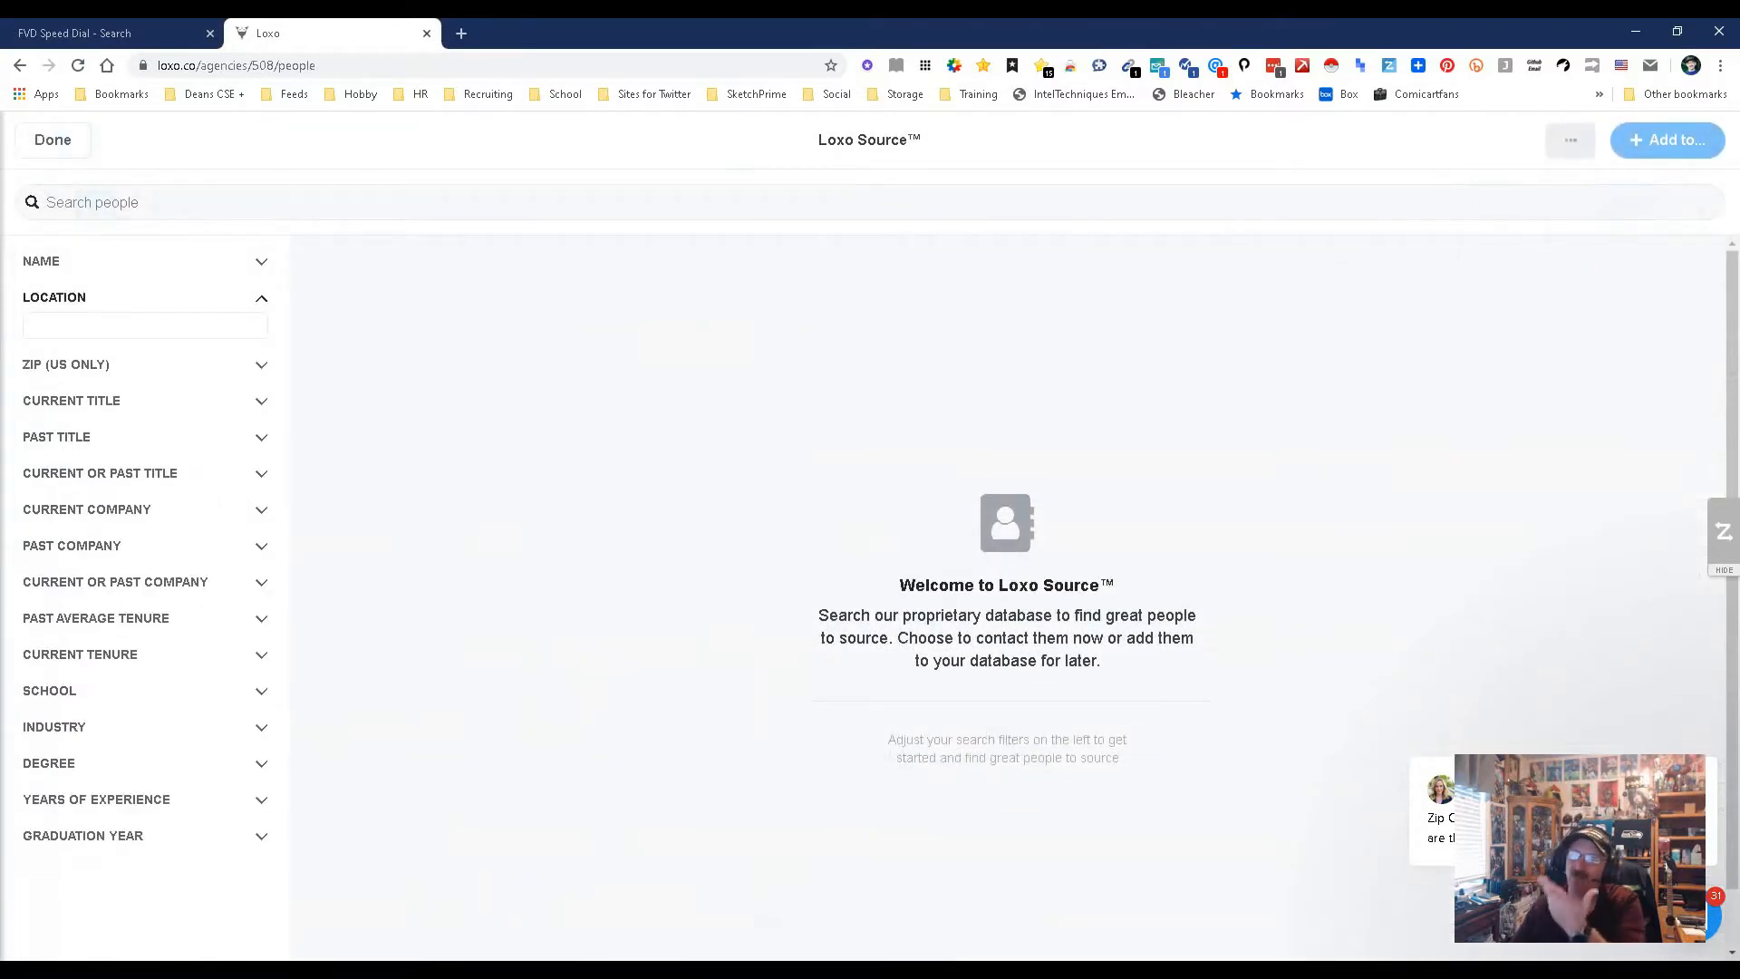
type("Uni")
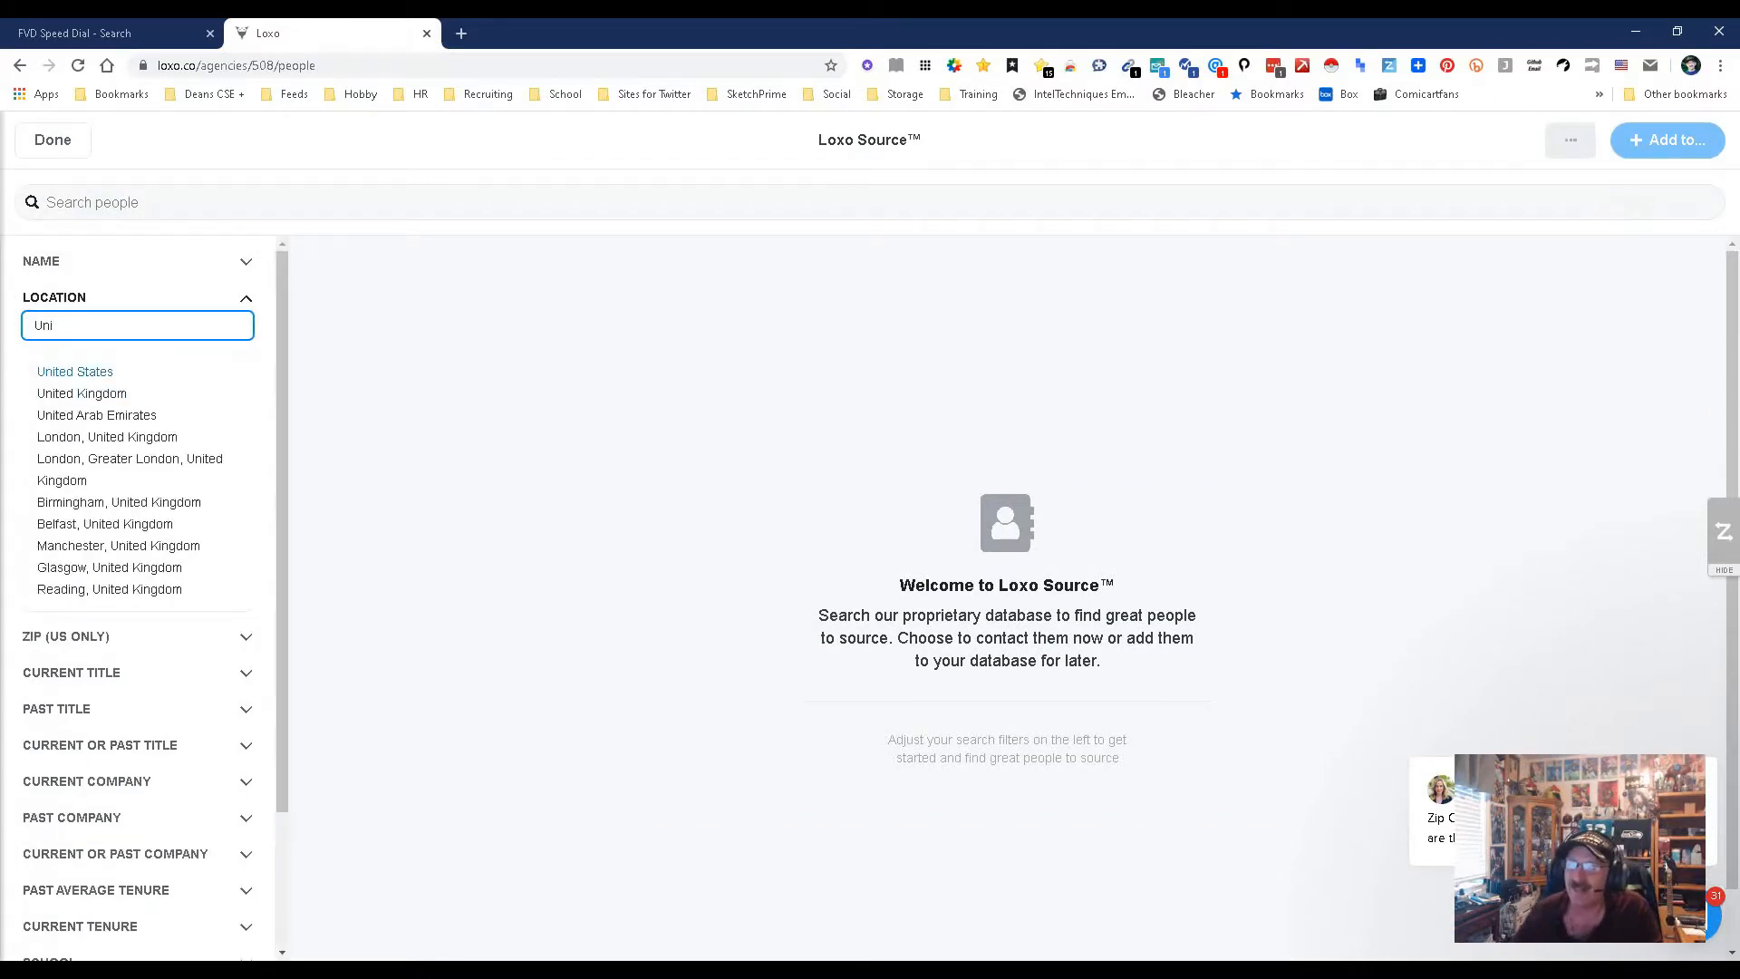
left_click(74, 370)
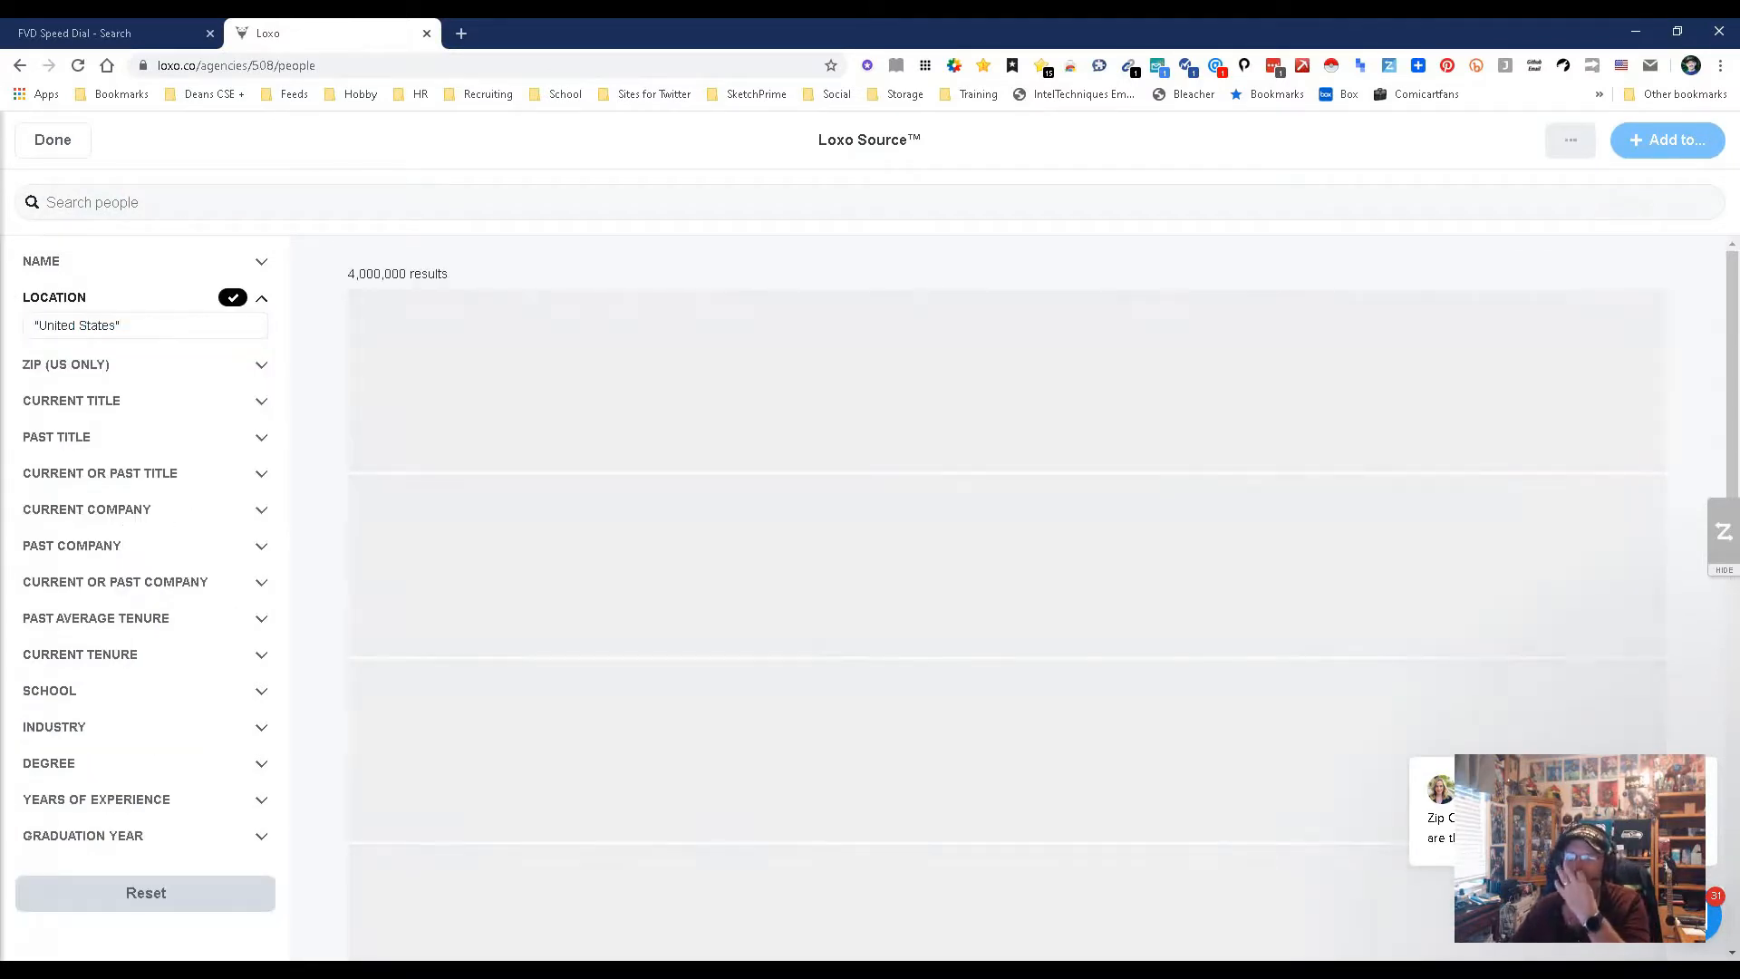
type("Sales")
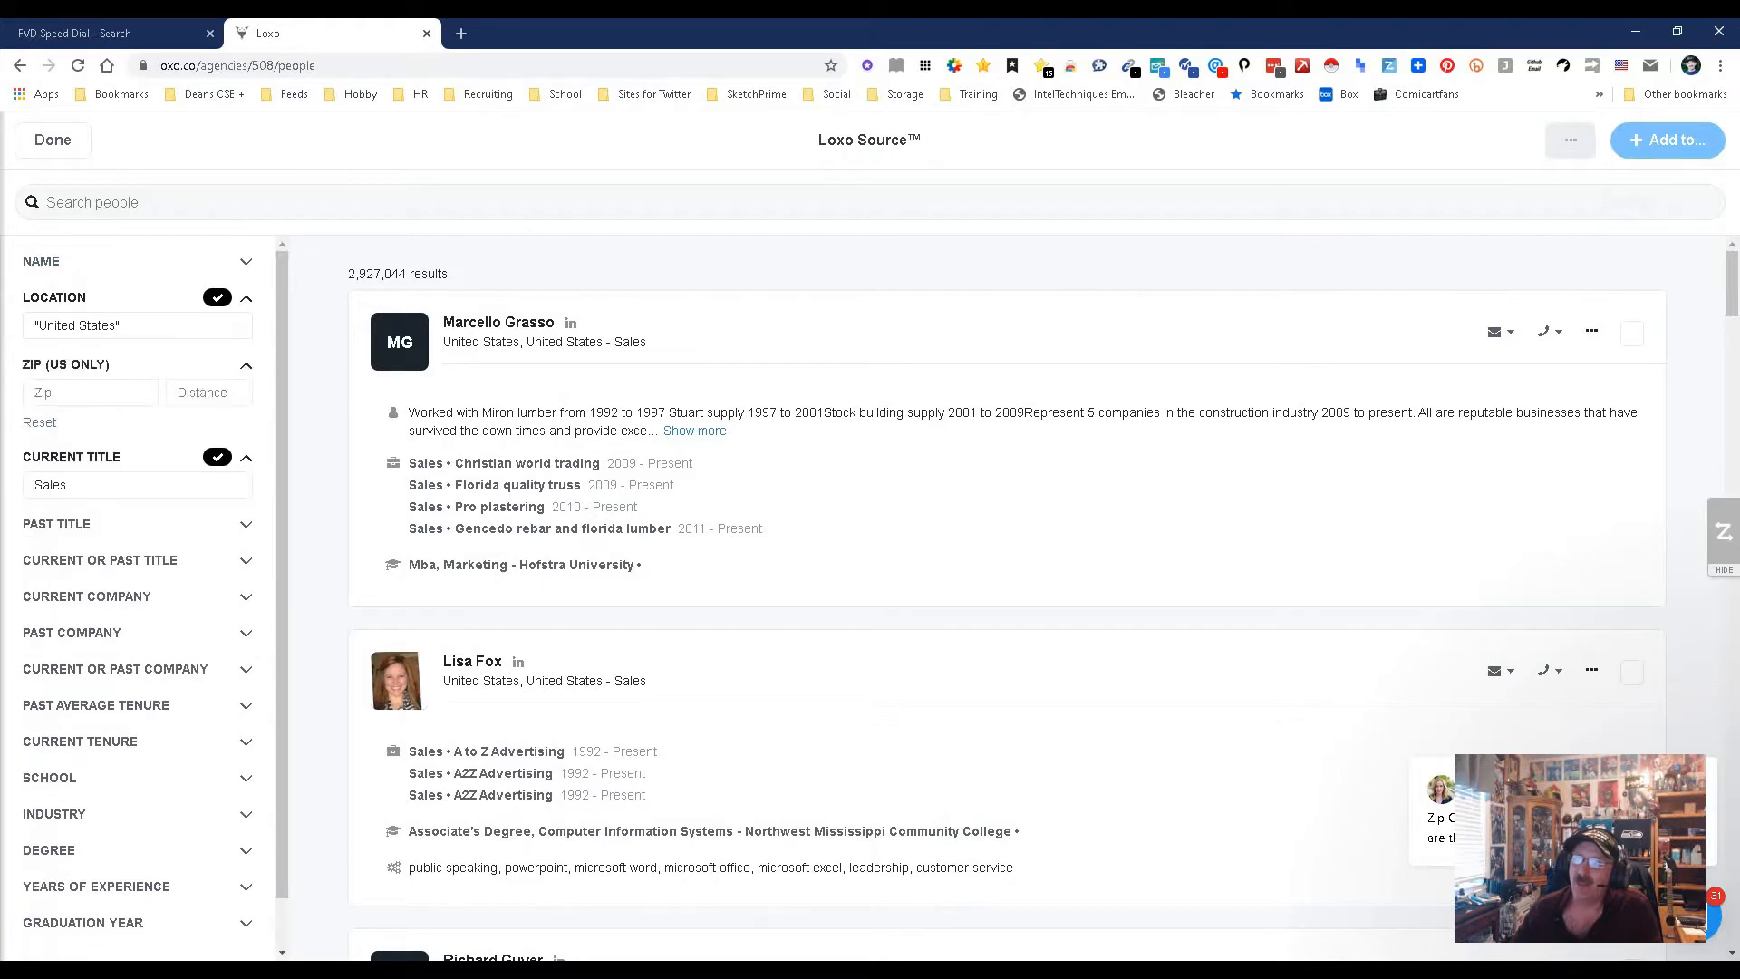
Add a zip radius of 50 miles around 98042 to the Sales search.
left_click(89, 391)
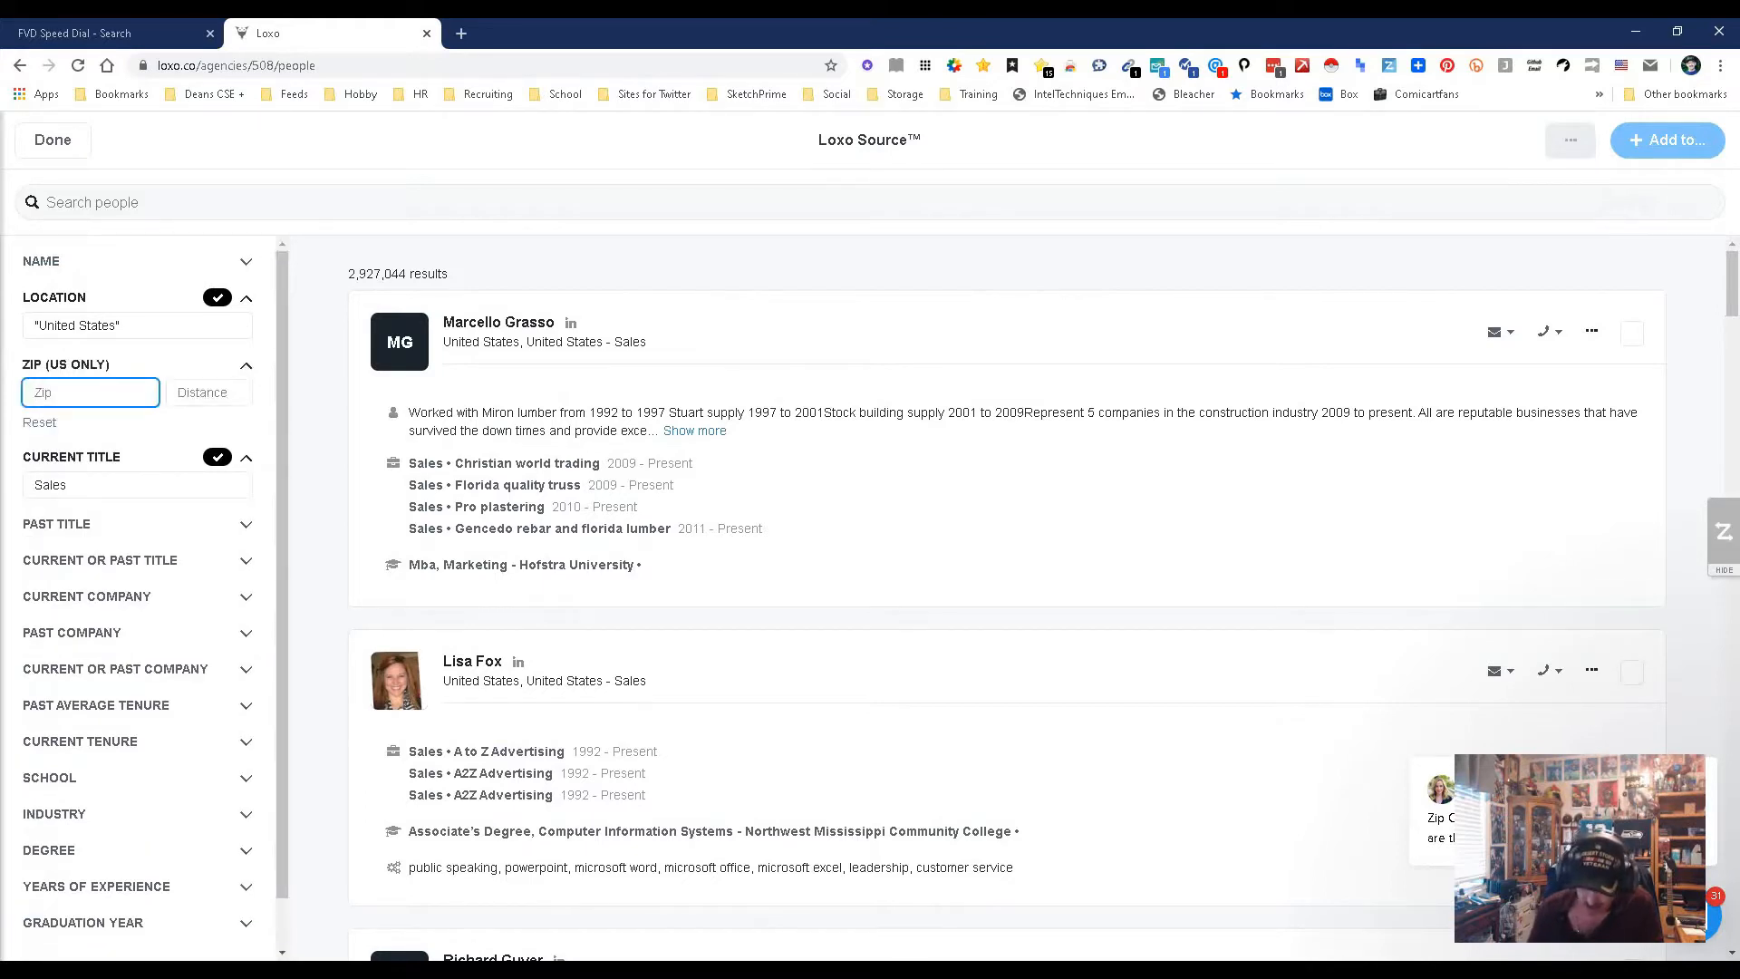
type("98042")
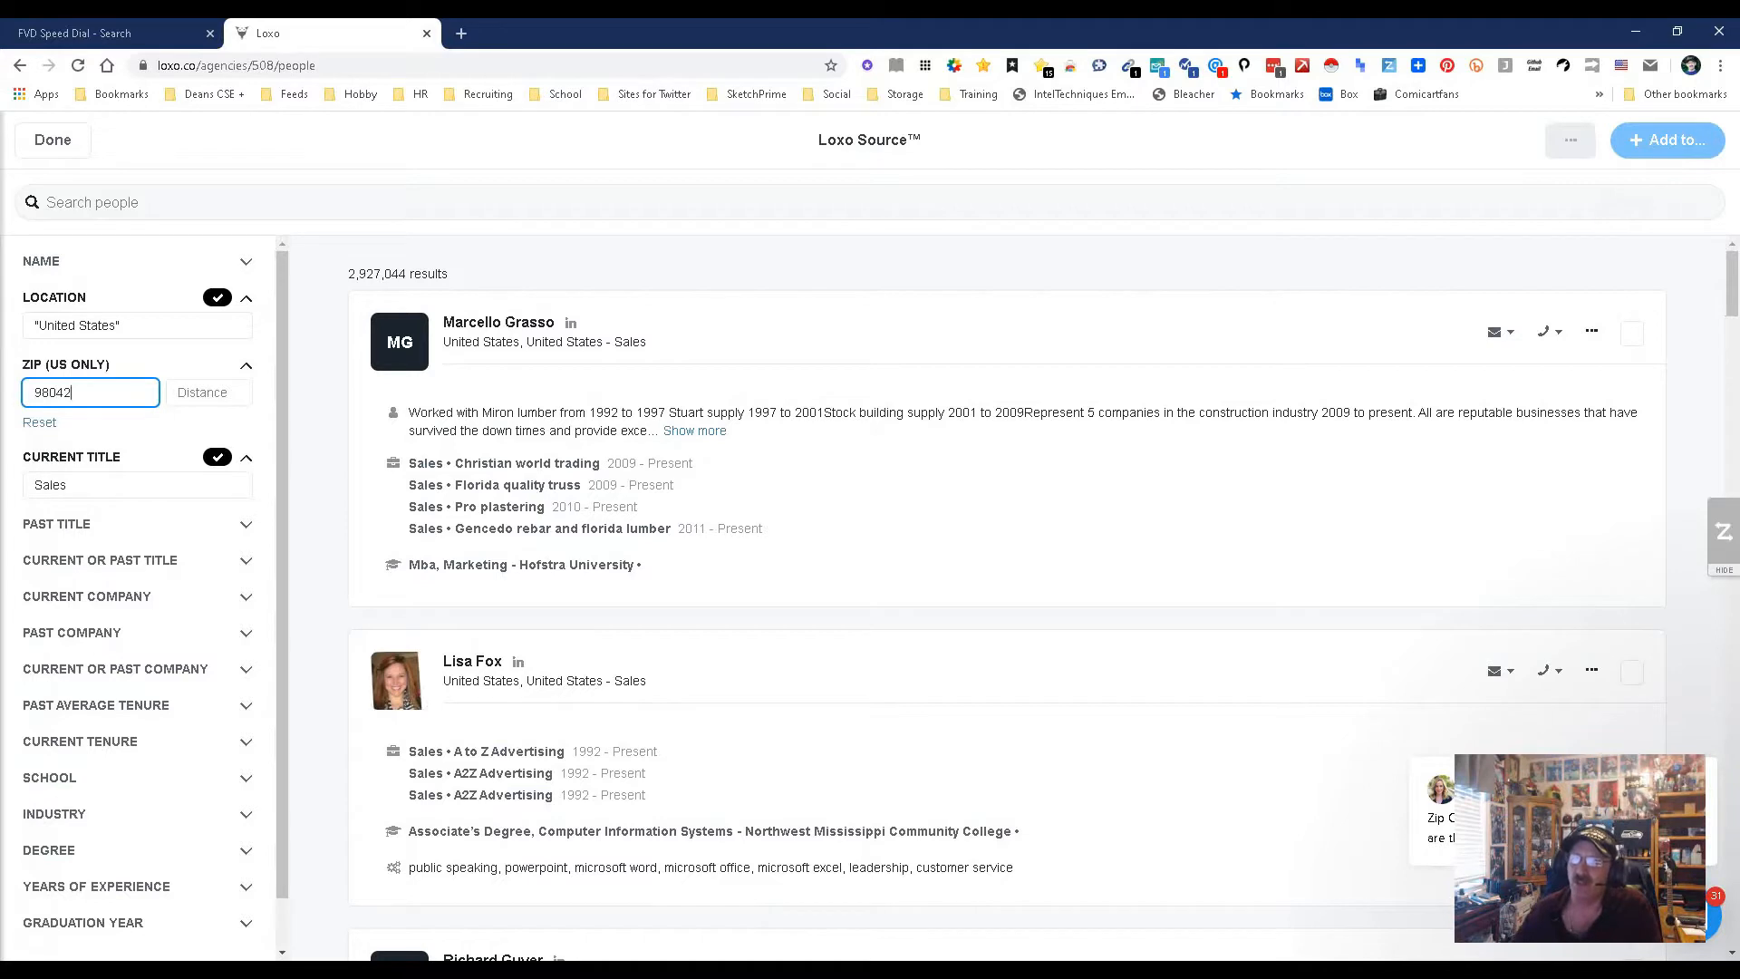
left_click(207, 392)
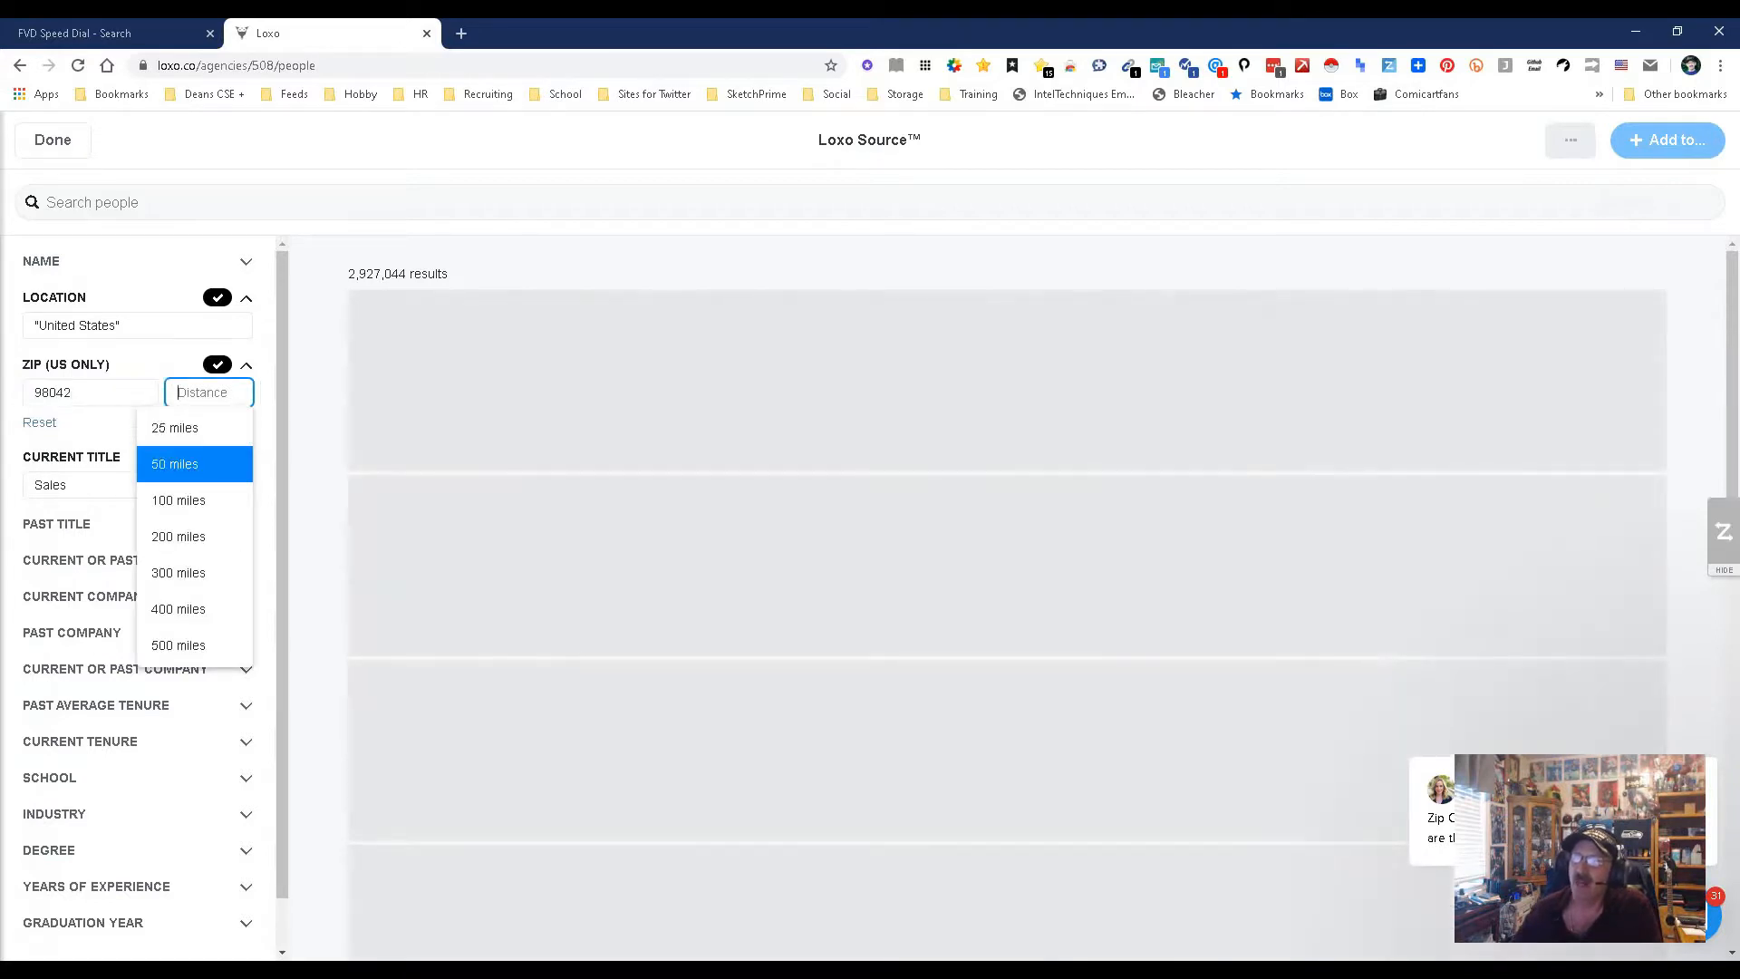
left_click(174, 464)
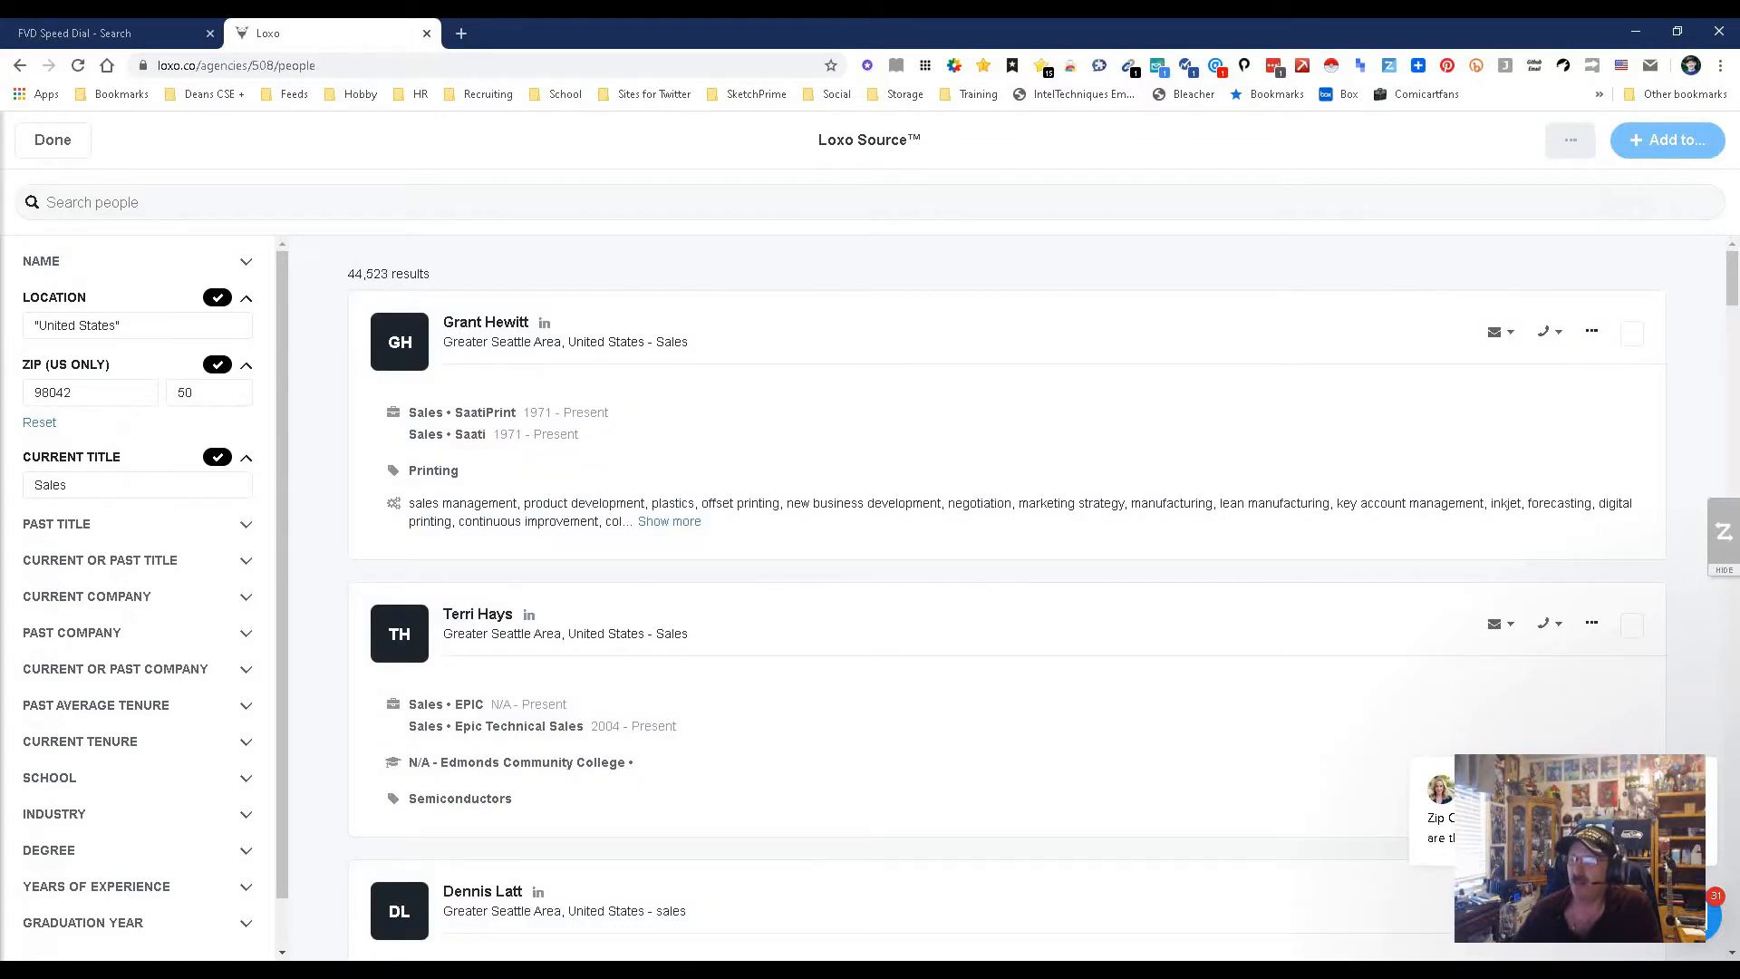
scroll("down", 3)
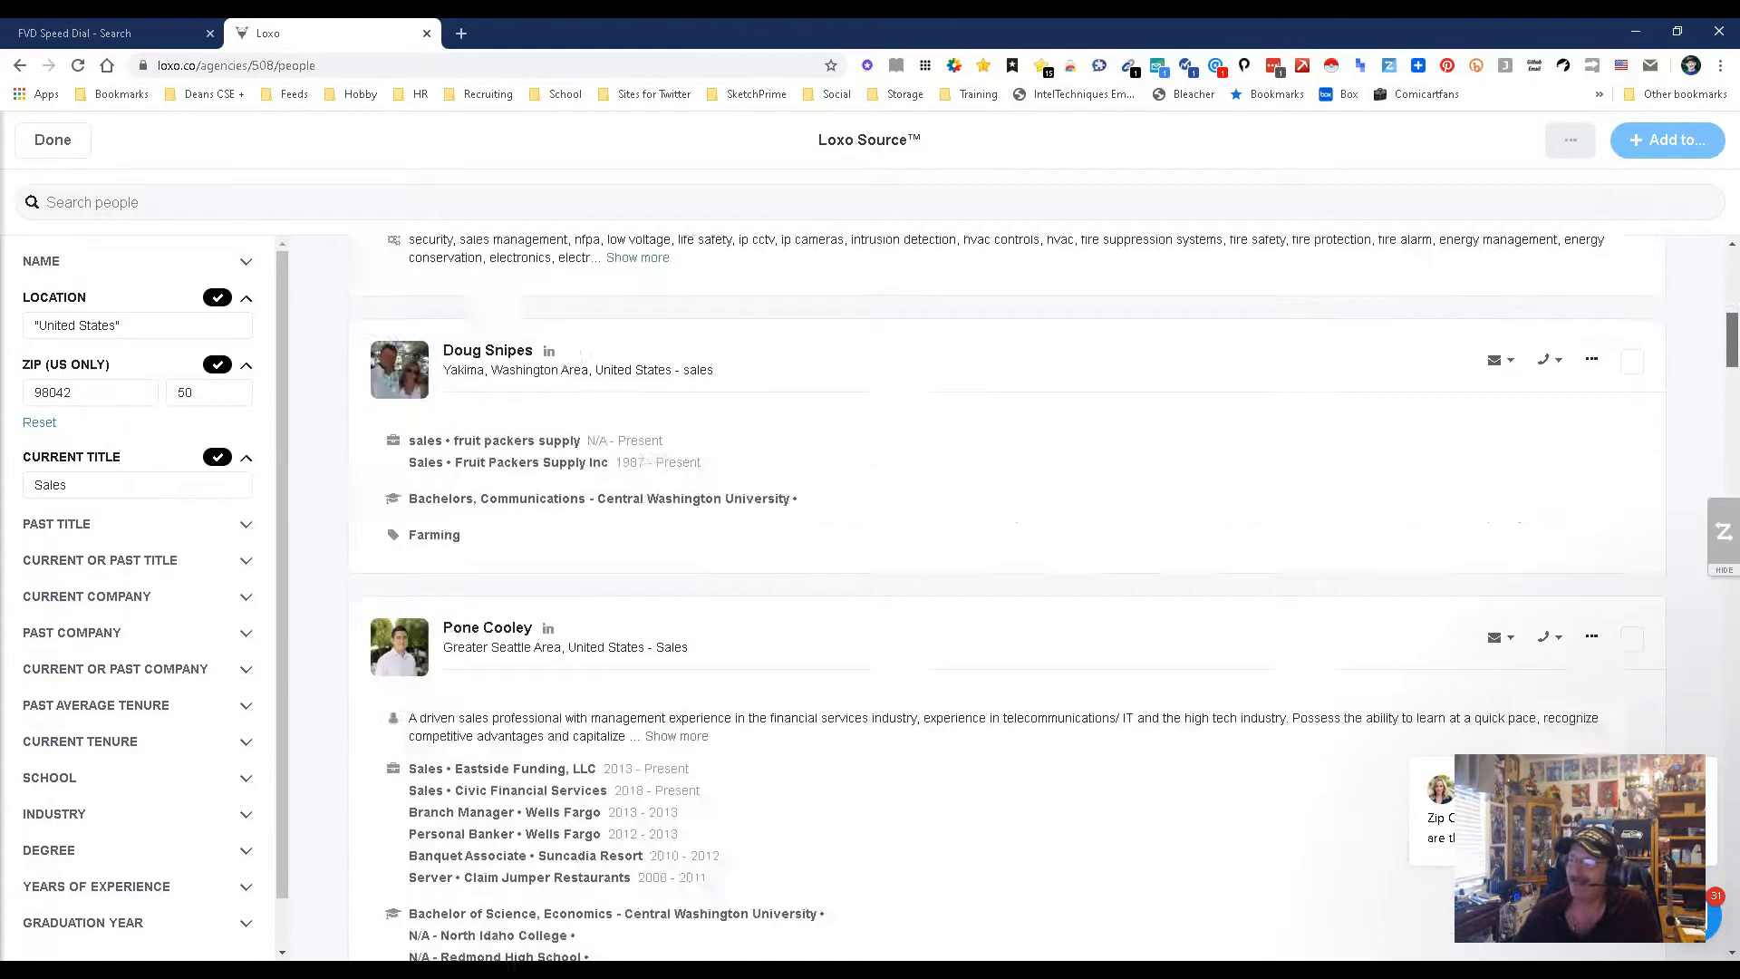
scroll("down", 3)
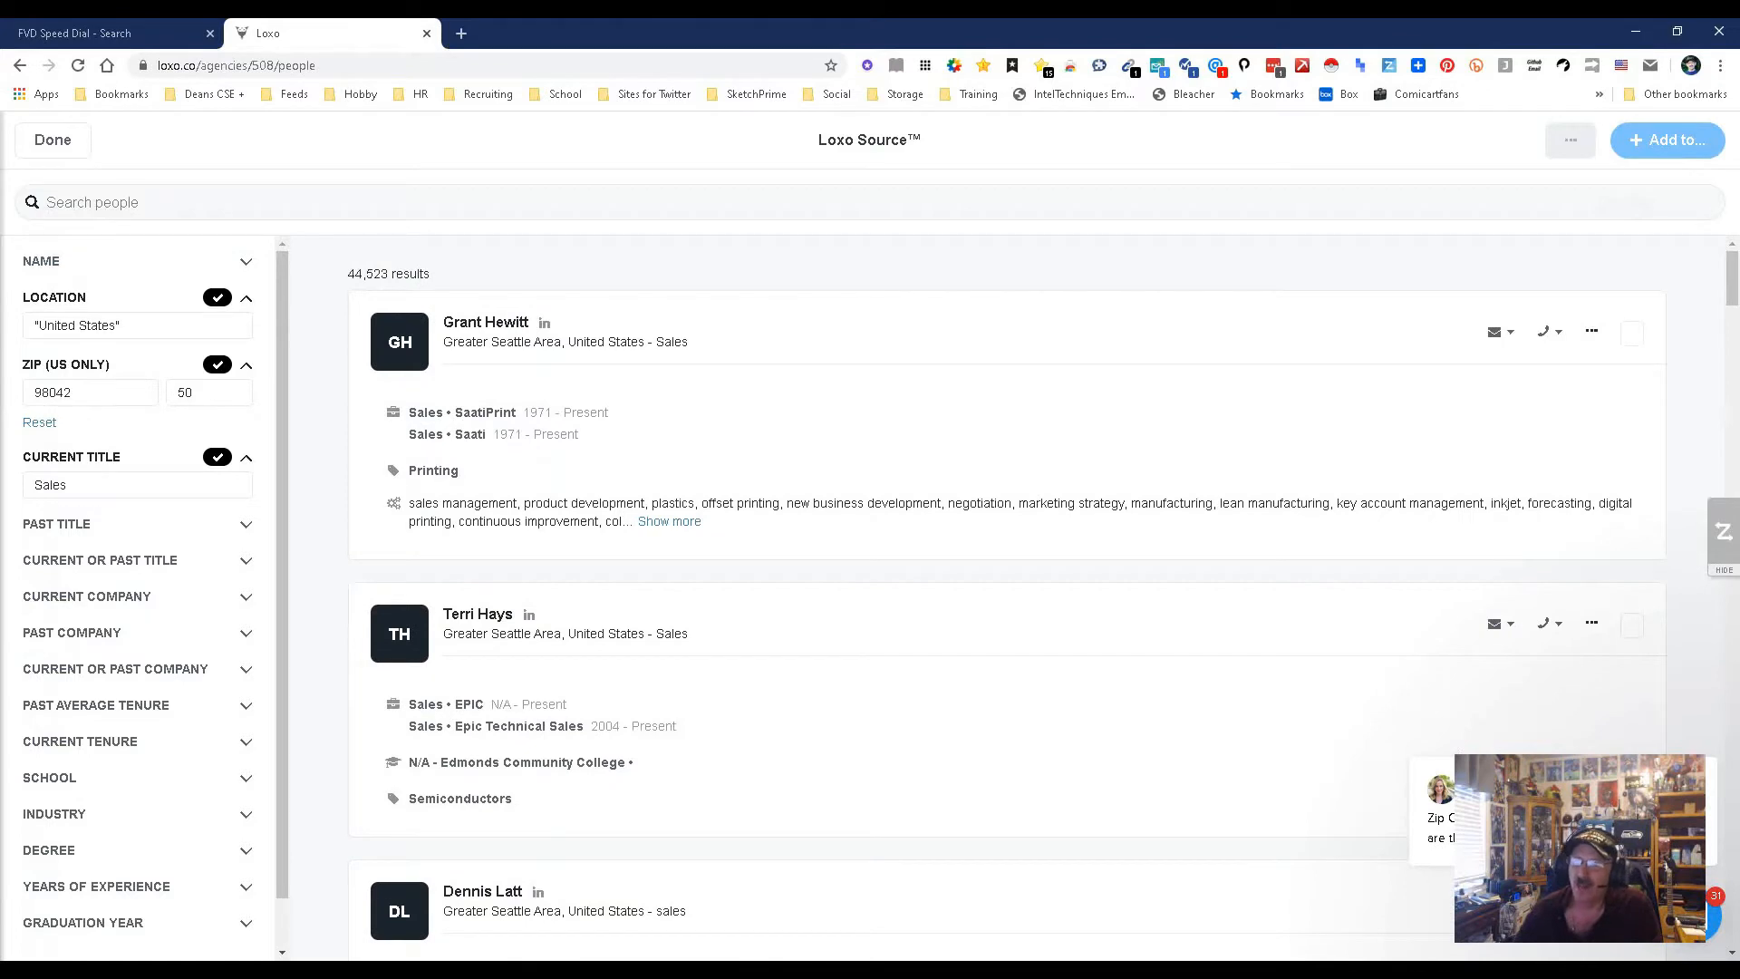
Try keywords net and Java, then settle on voip to narrow the Sales candidates to 454.
left_click(444, 201)
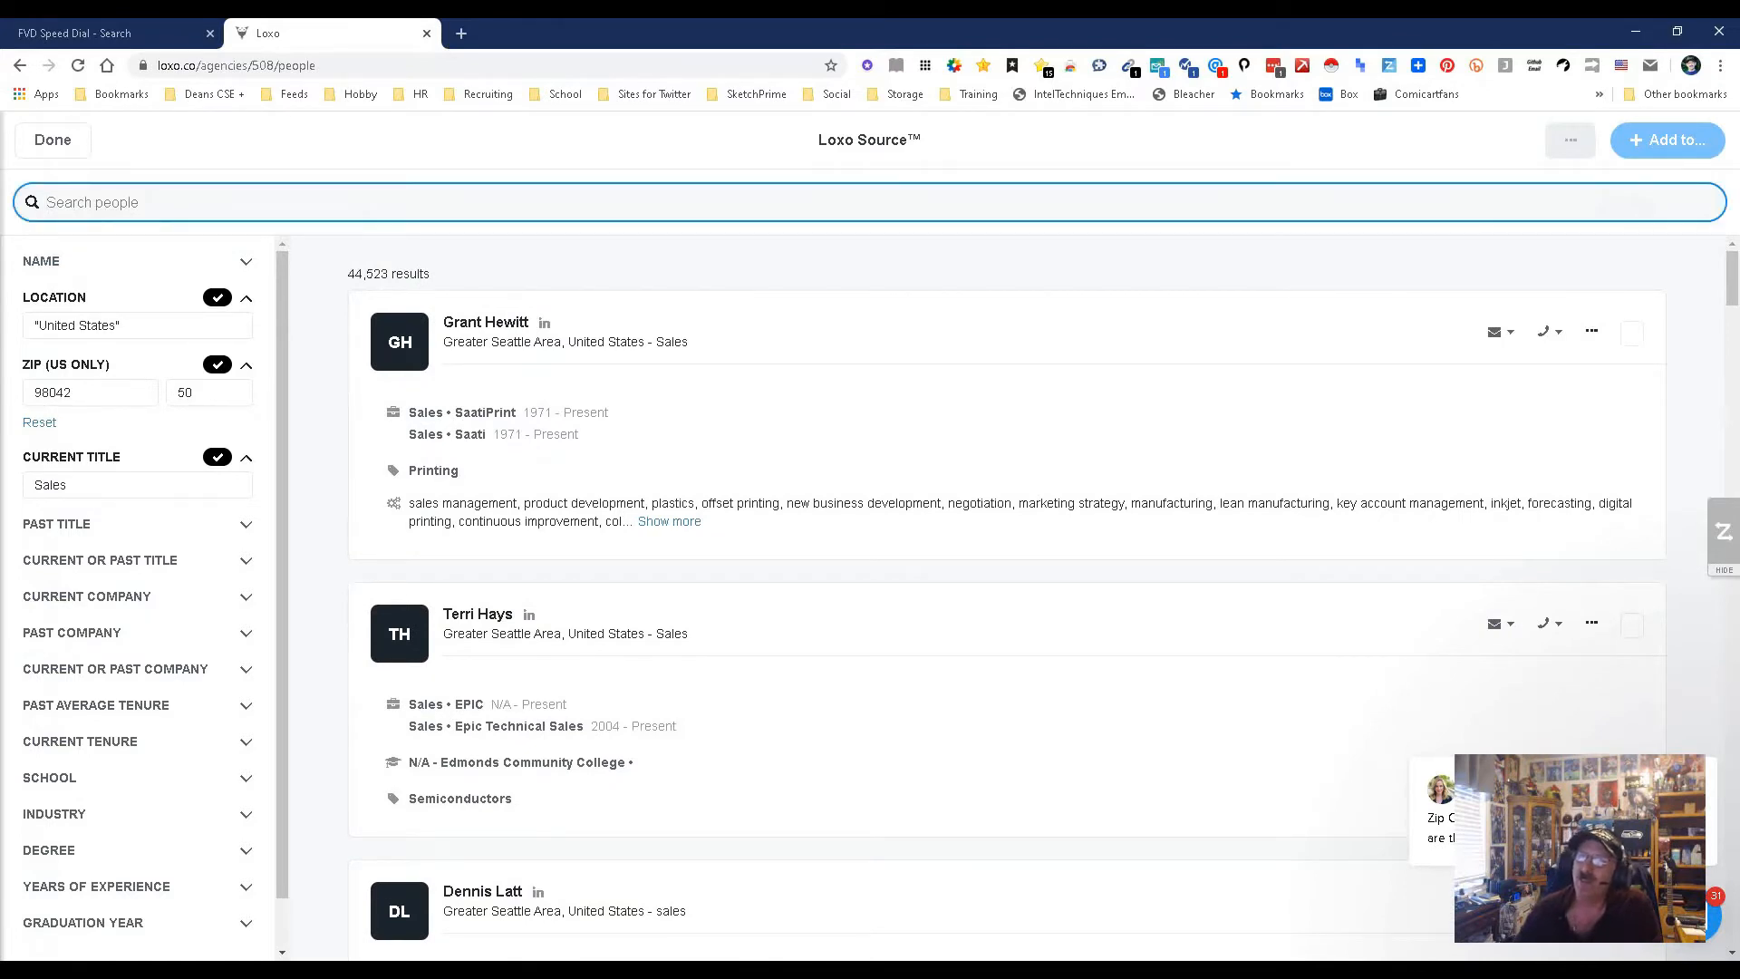
type("net")
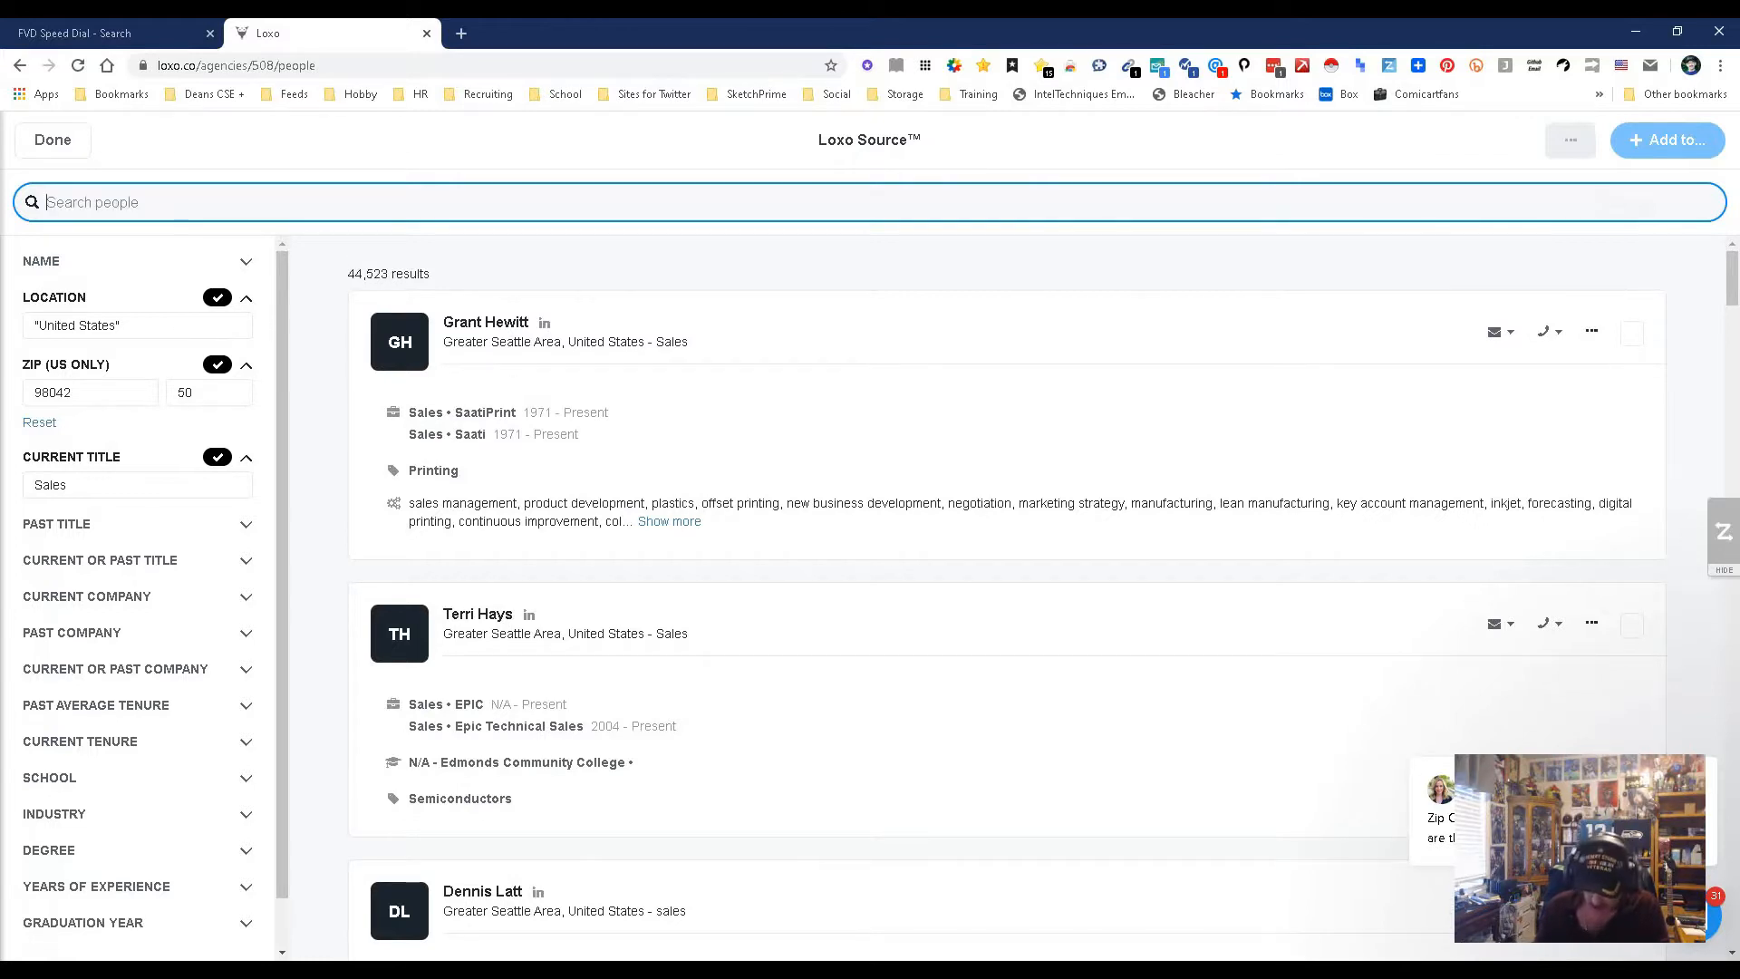
type("Java")
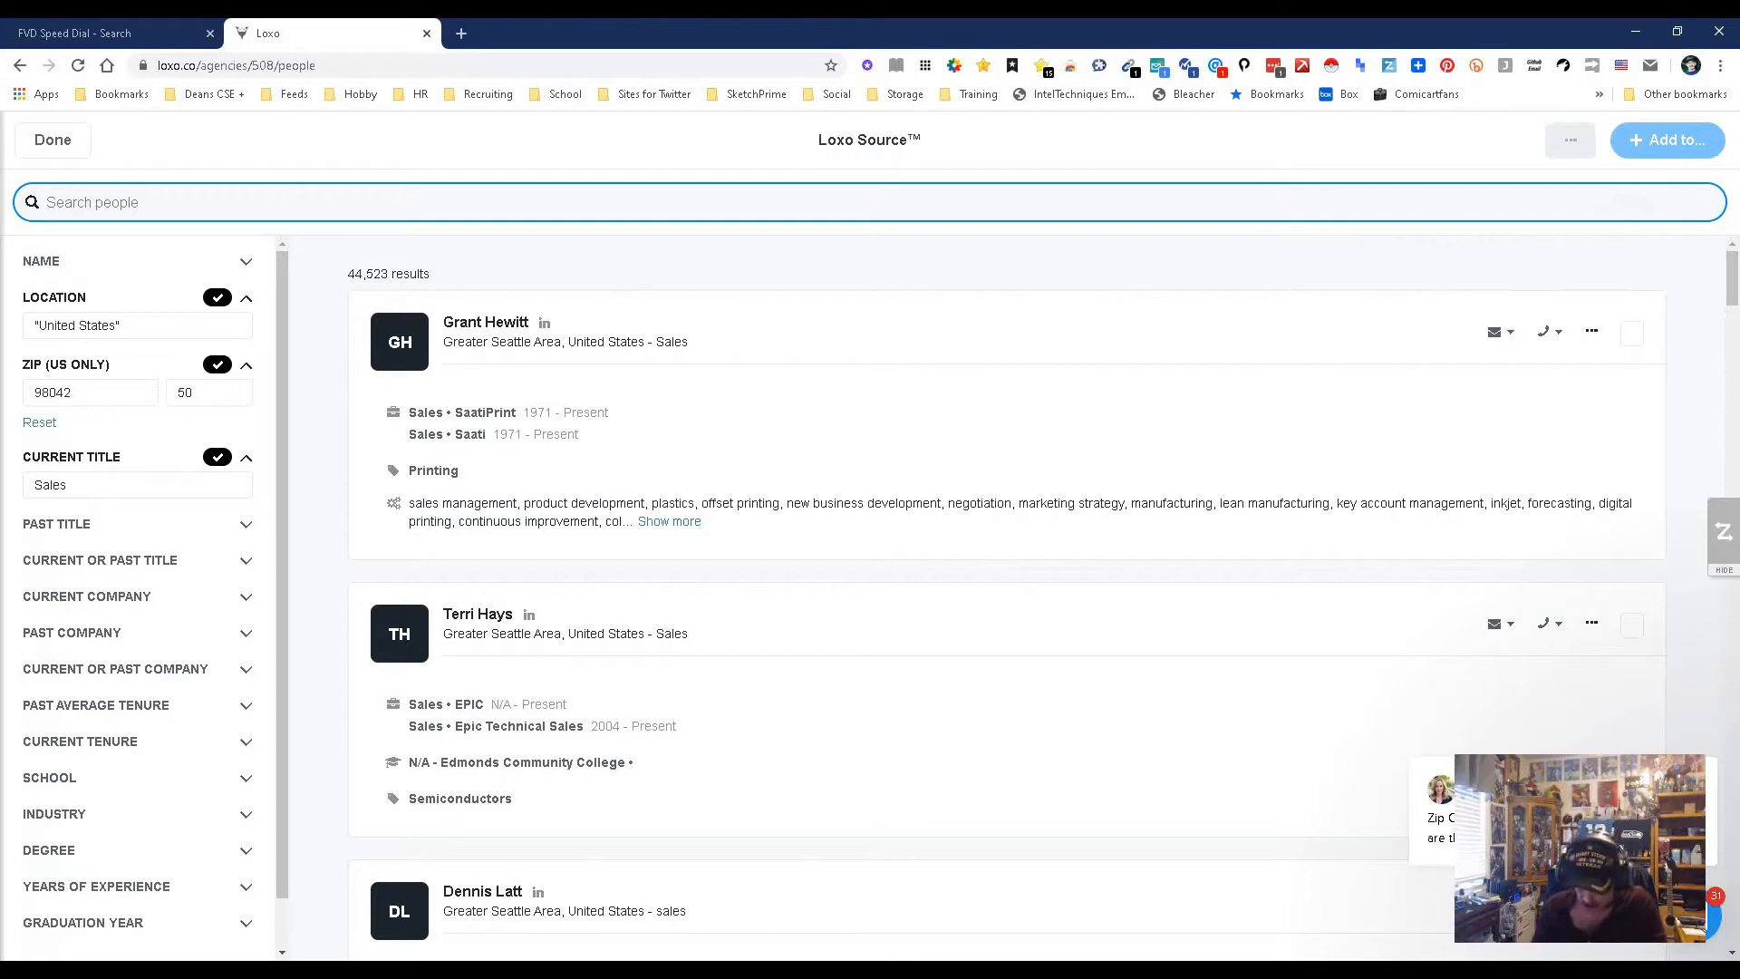
type("voip")
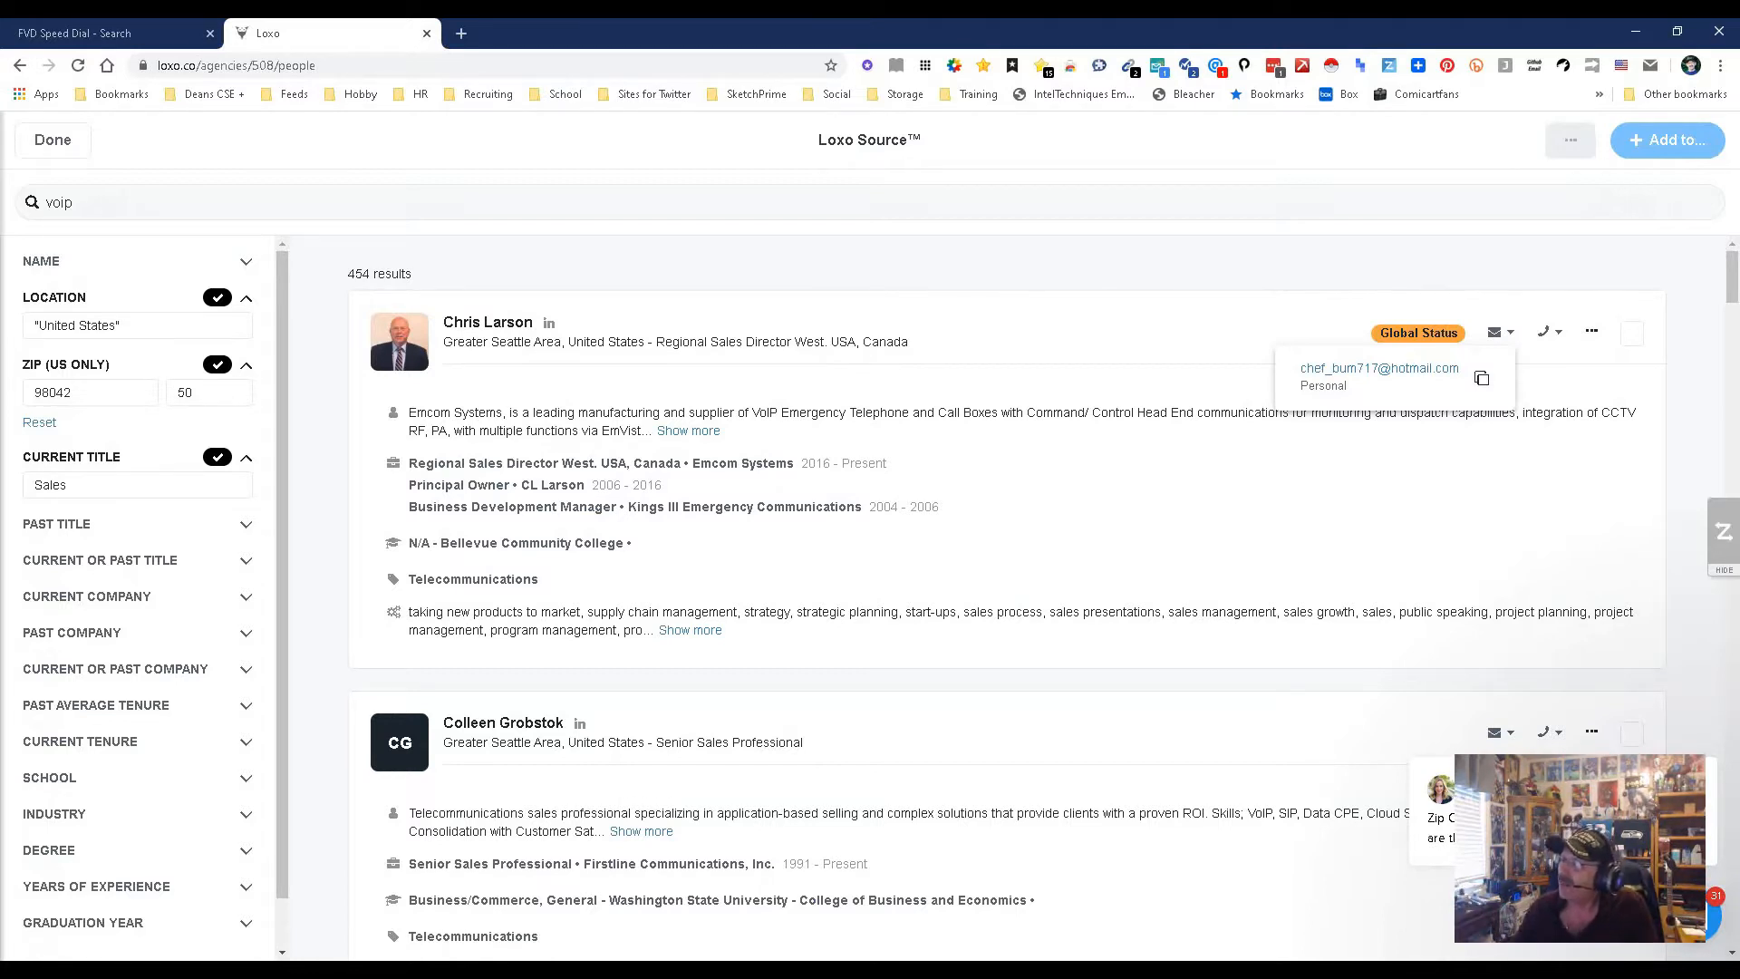
Review the 454 VoIP Sales results, then switch to the FVD Speed Dial start page.
left_click(1544, 330)
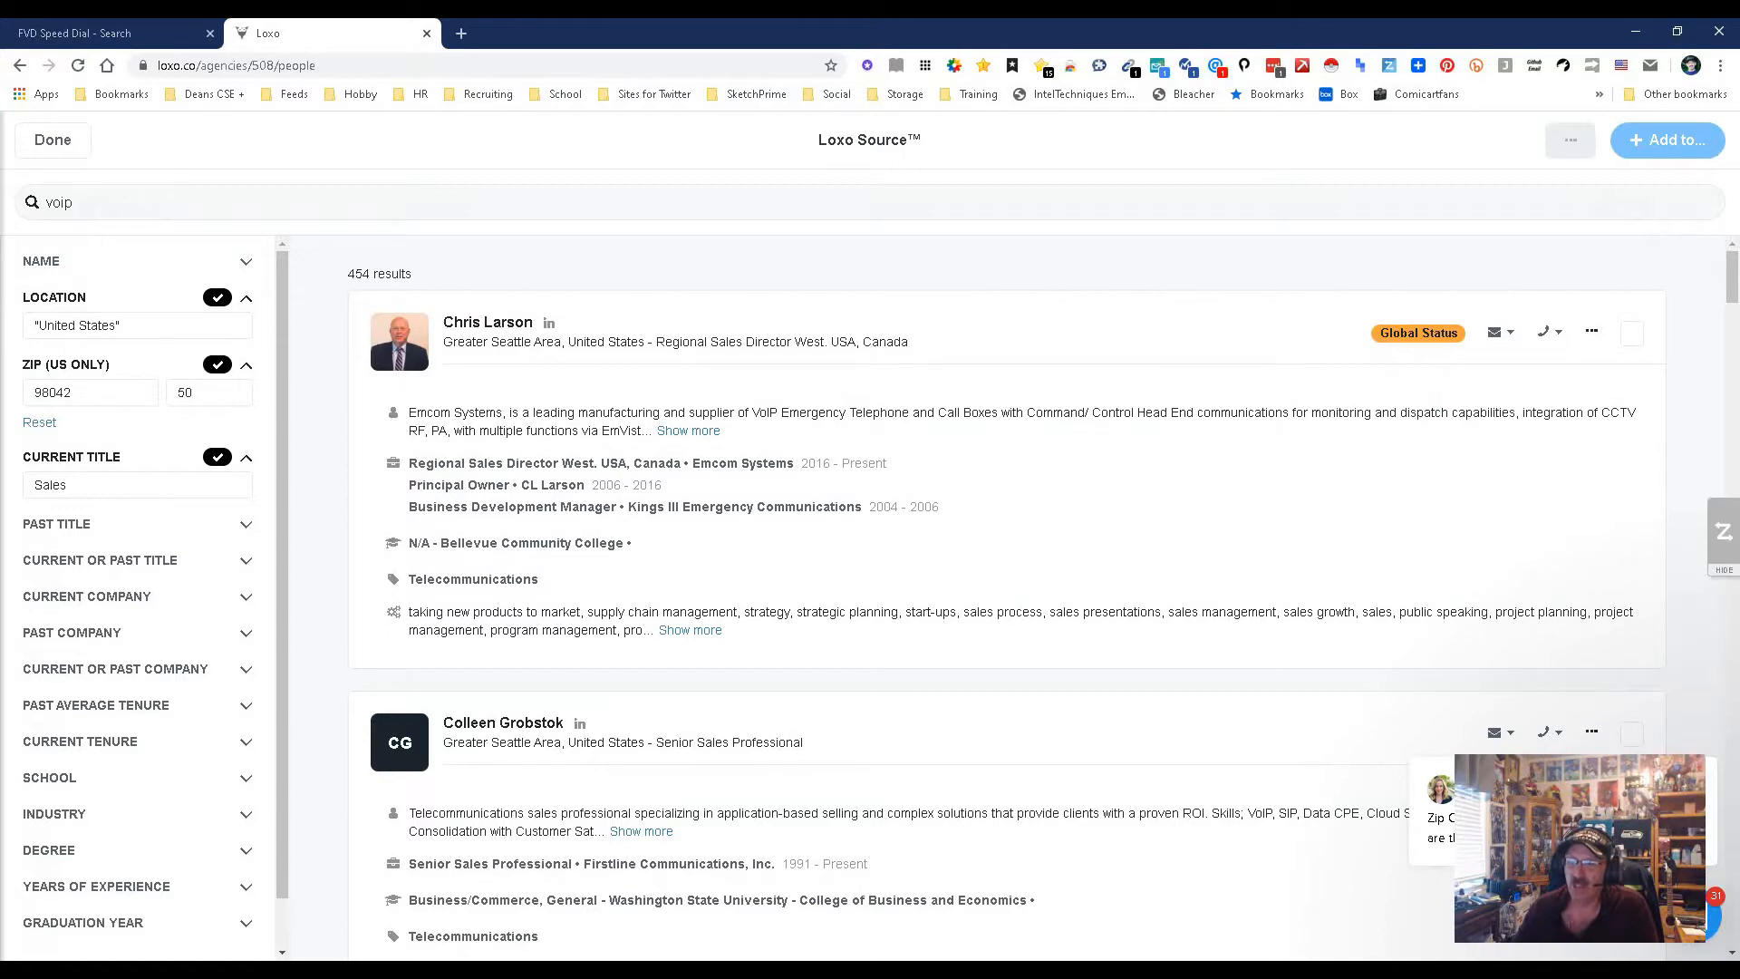
scroll("down", 3)
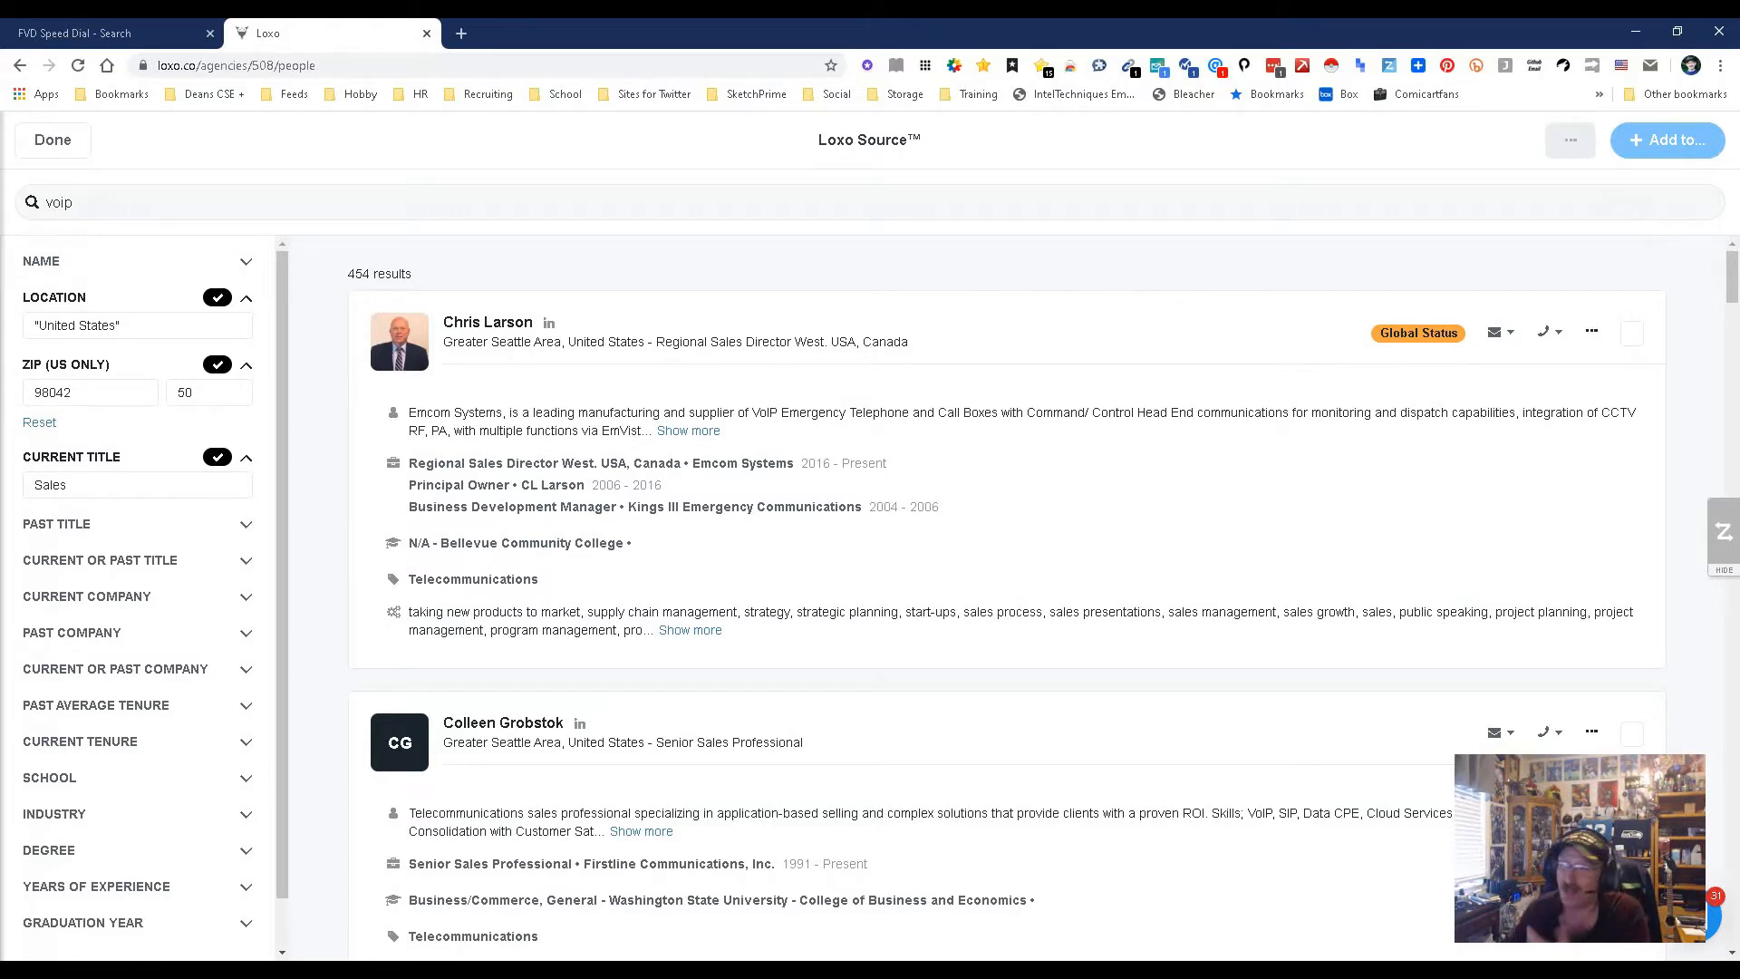
scroll("down", 3)
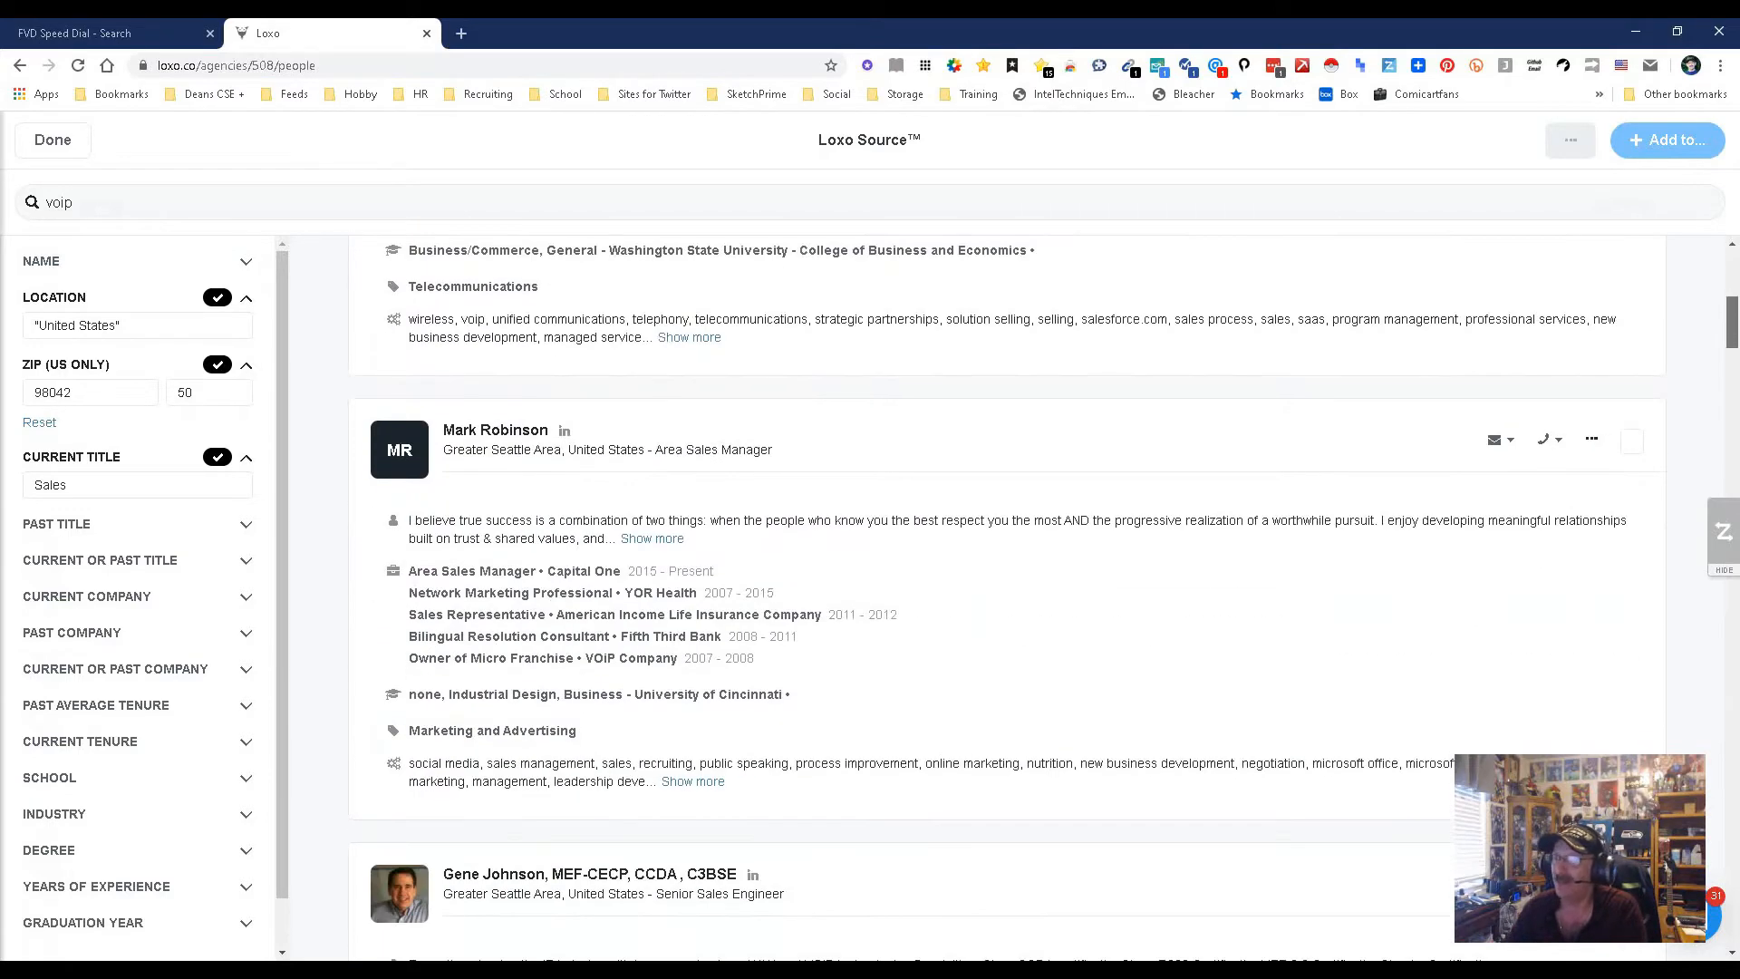
left_click(99, 33)
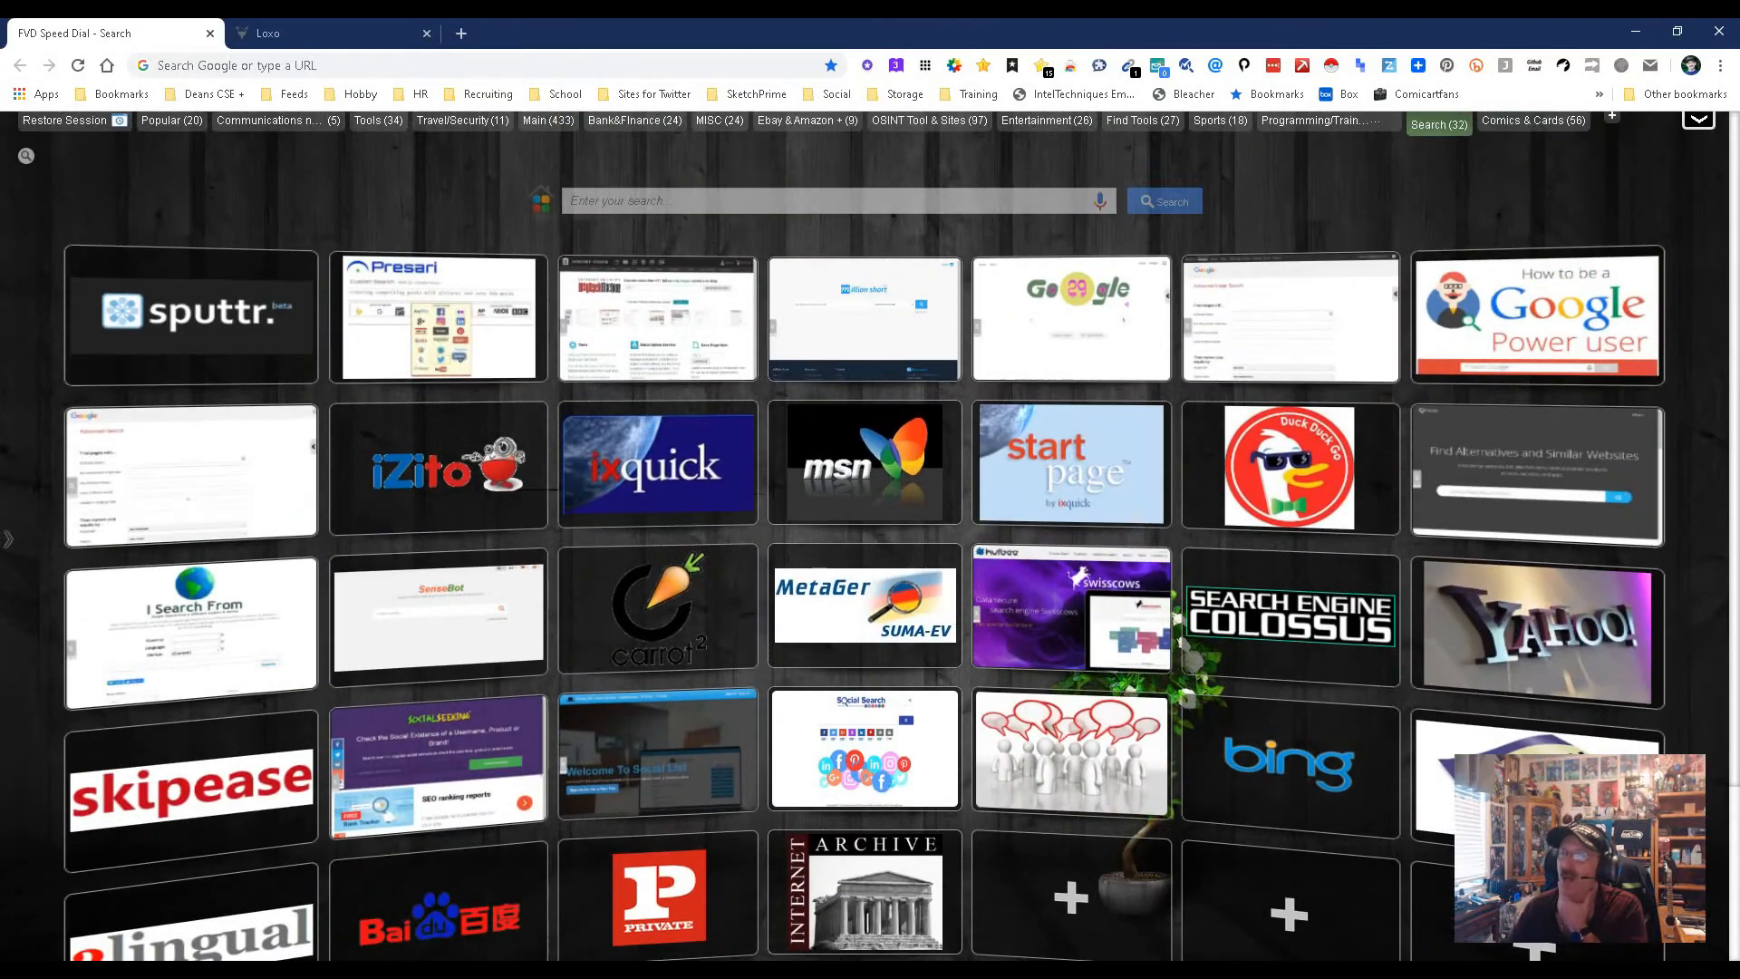
Launch LinkedIn from the Main speed dial group, sign in and view your own profile.
left_click(547, 122)
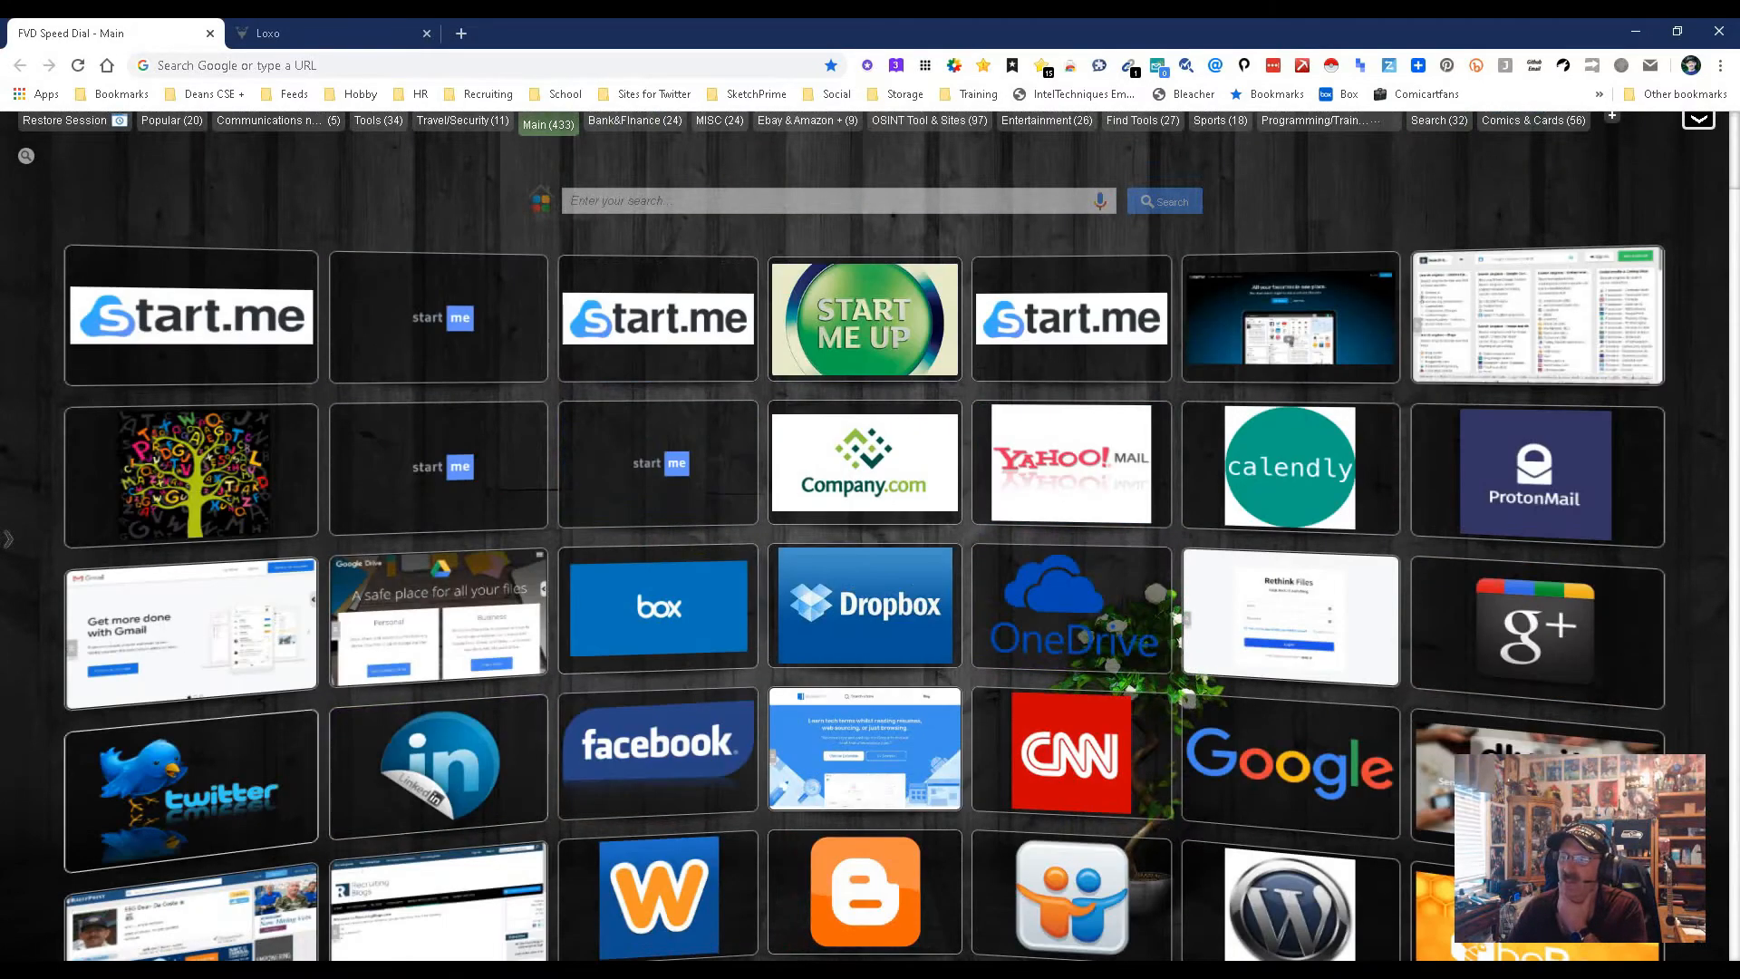
left_click(437, 765)
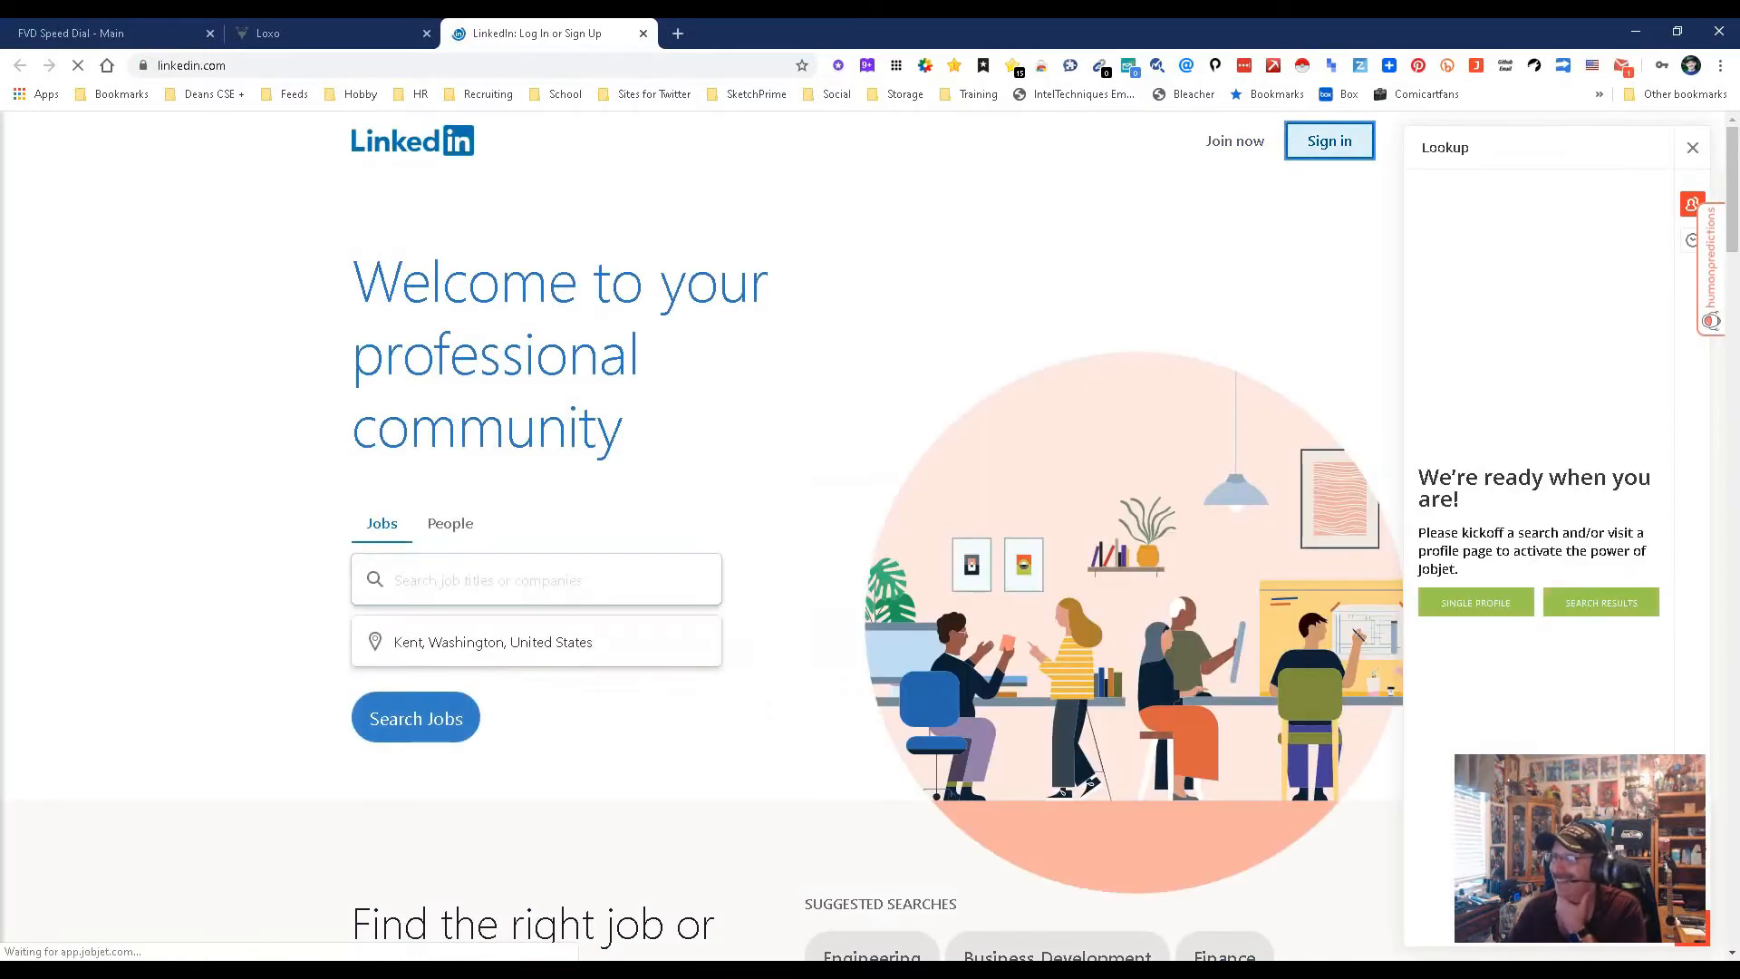
left_click(1329, 142)
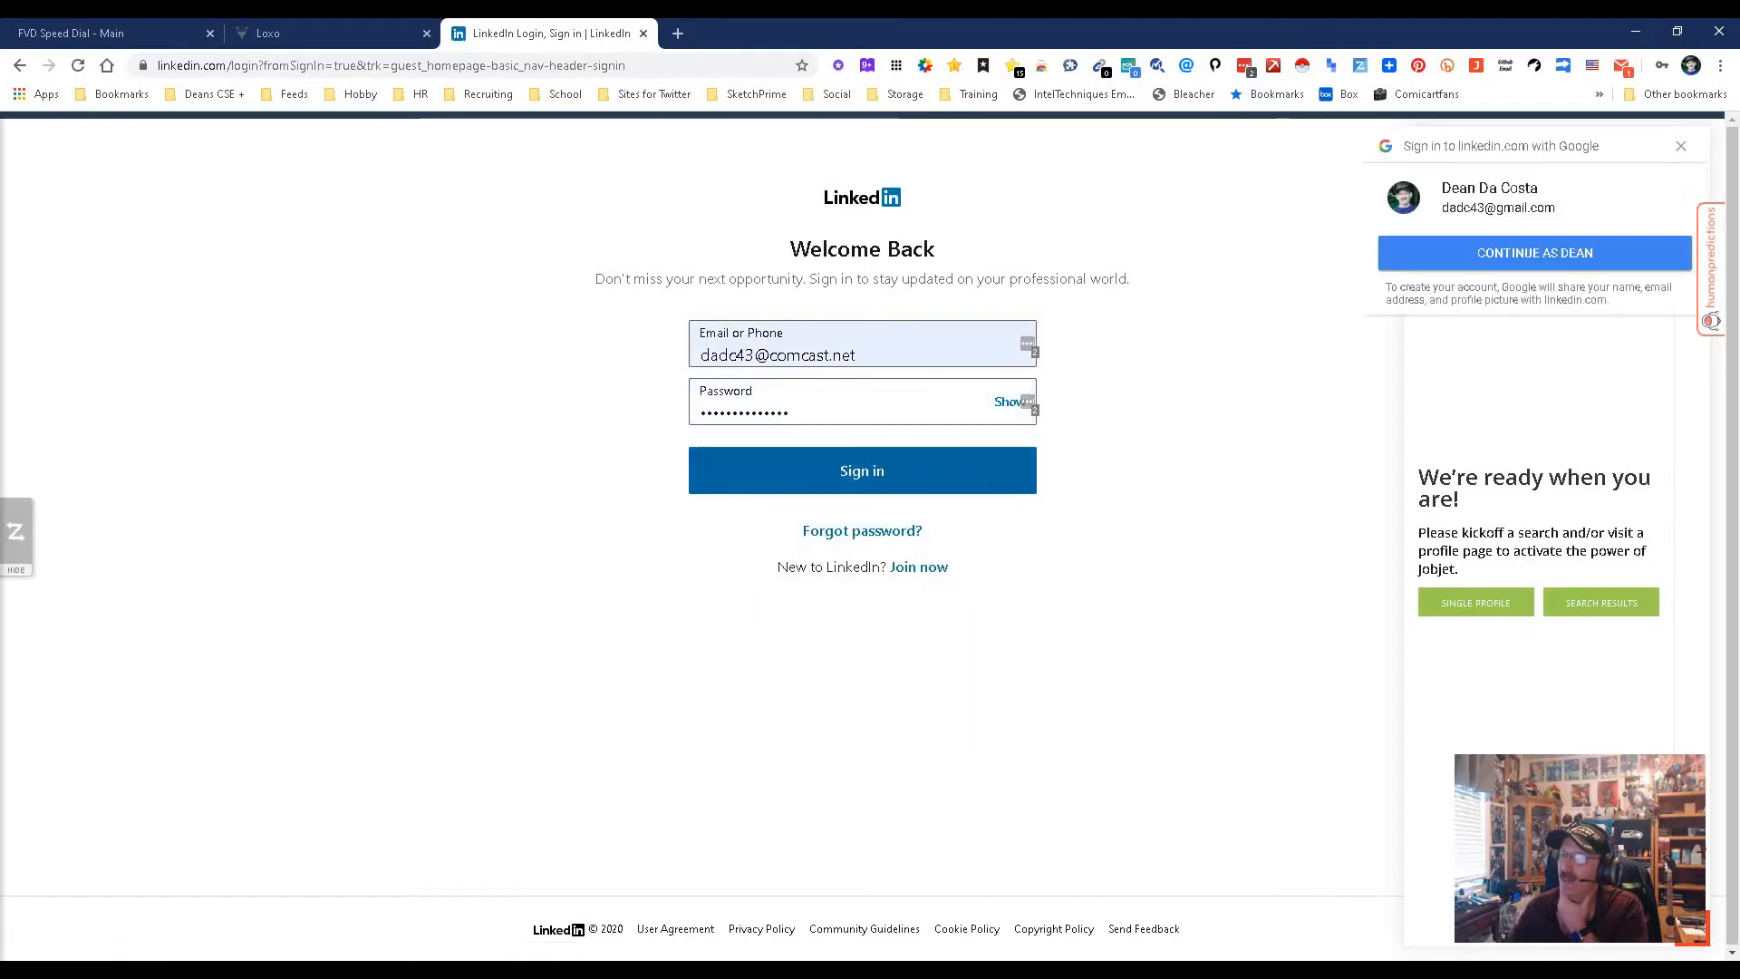
left_click(863, 470)
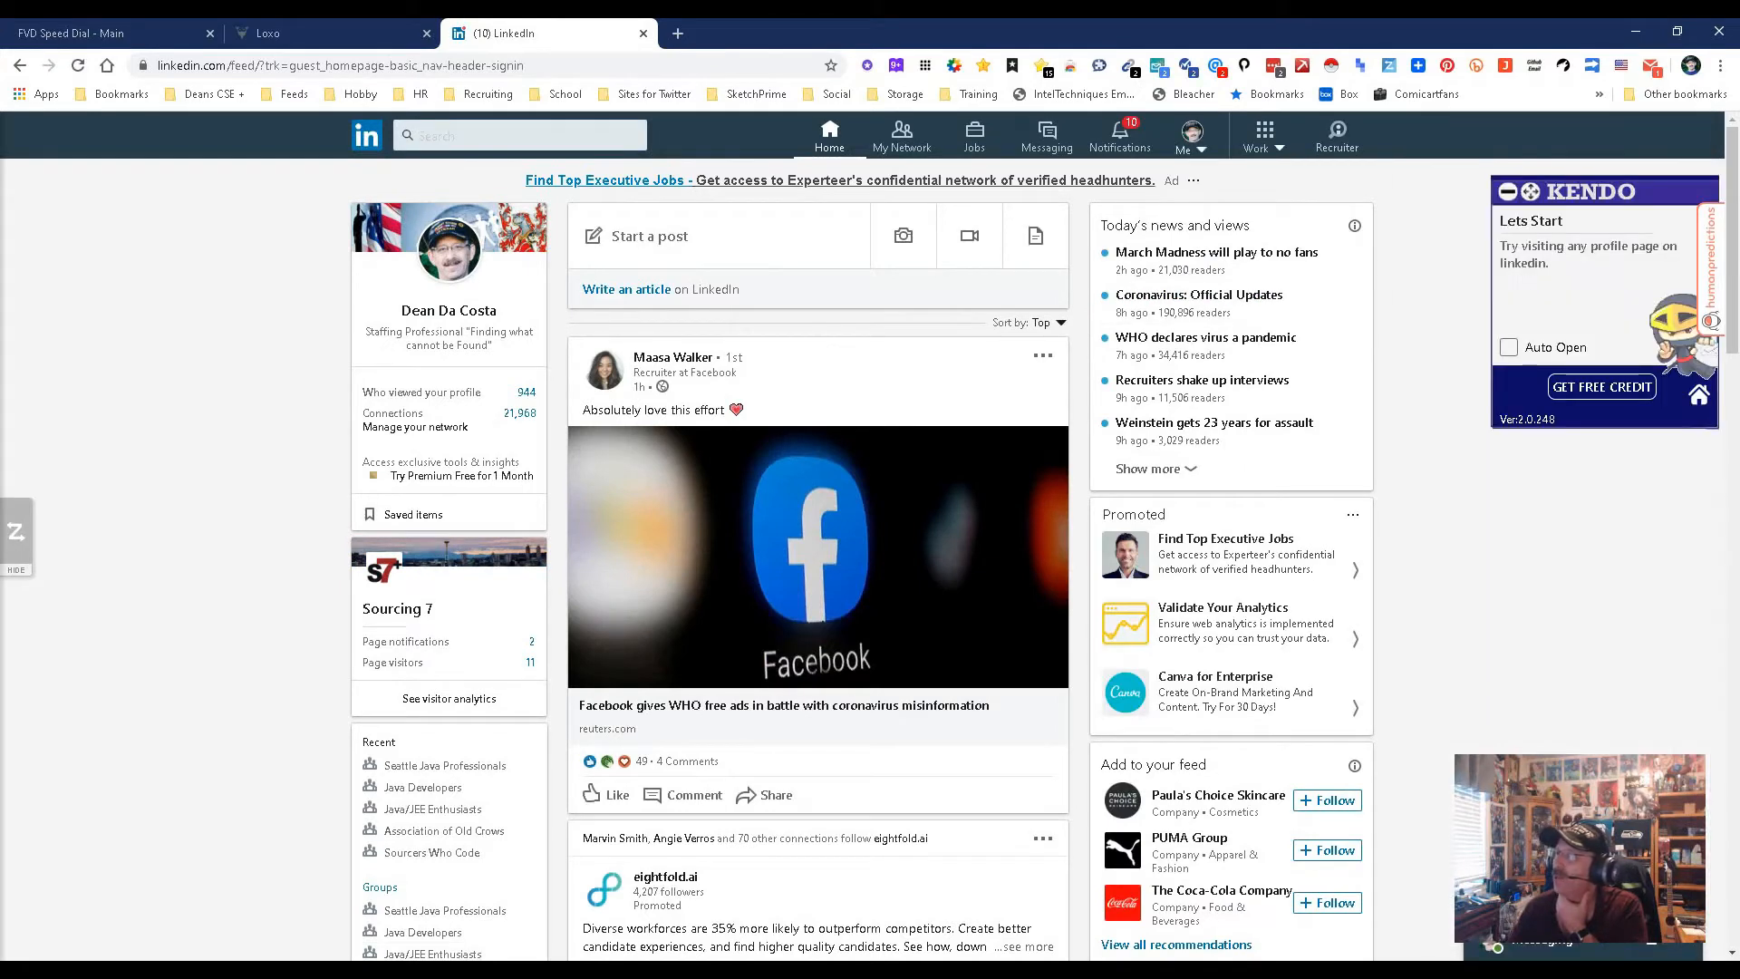
left_click(1184, 136)
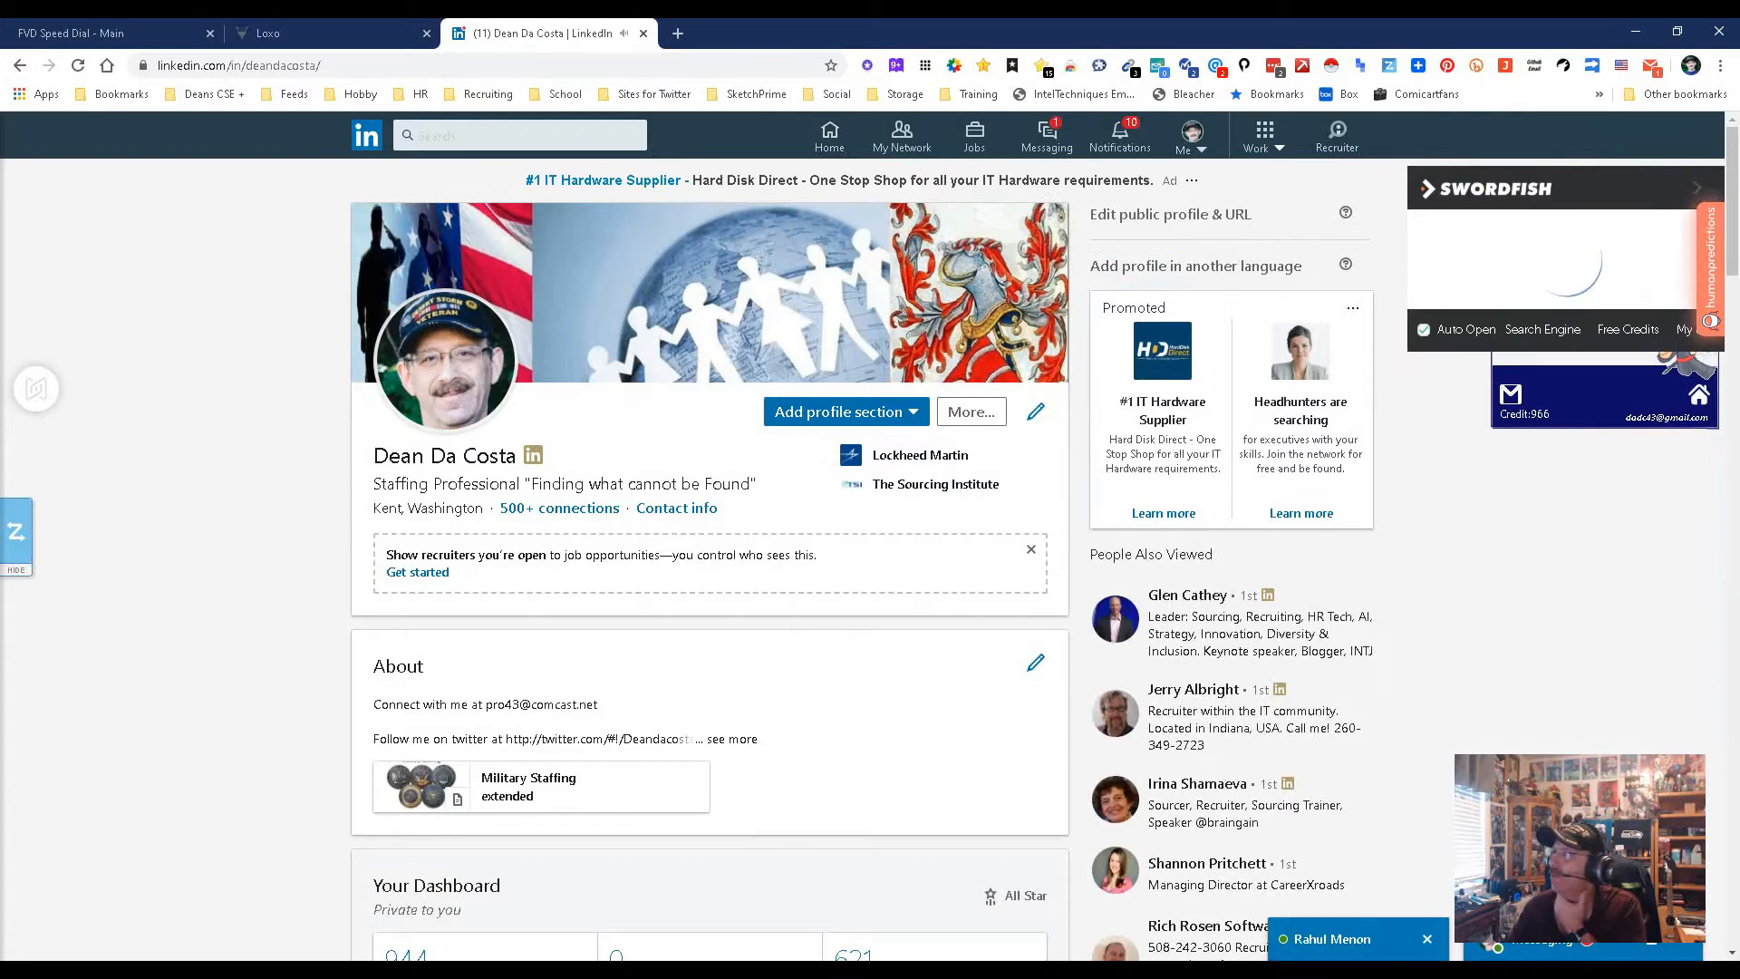
Import your own profile via the Loxo extension, then show LinkedIn's recent searches.
left_click(1722, 65)
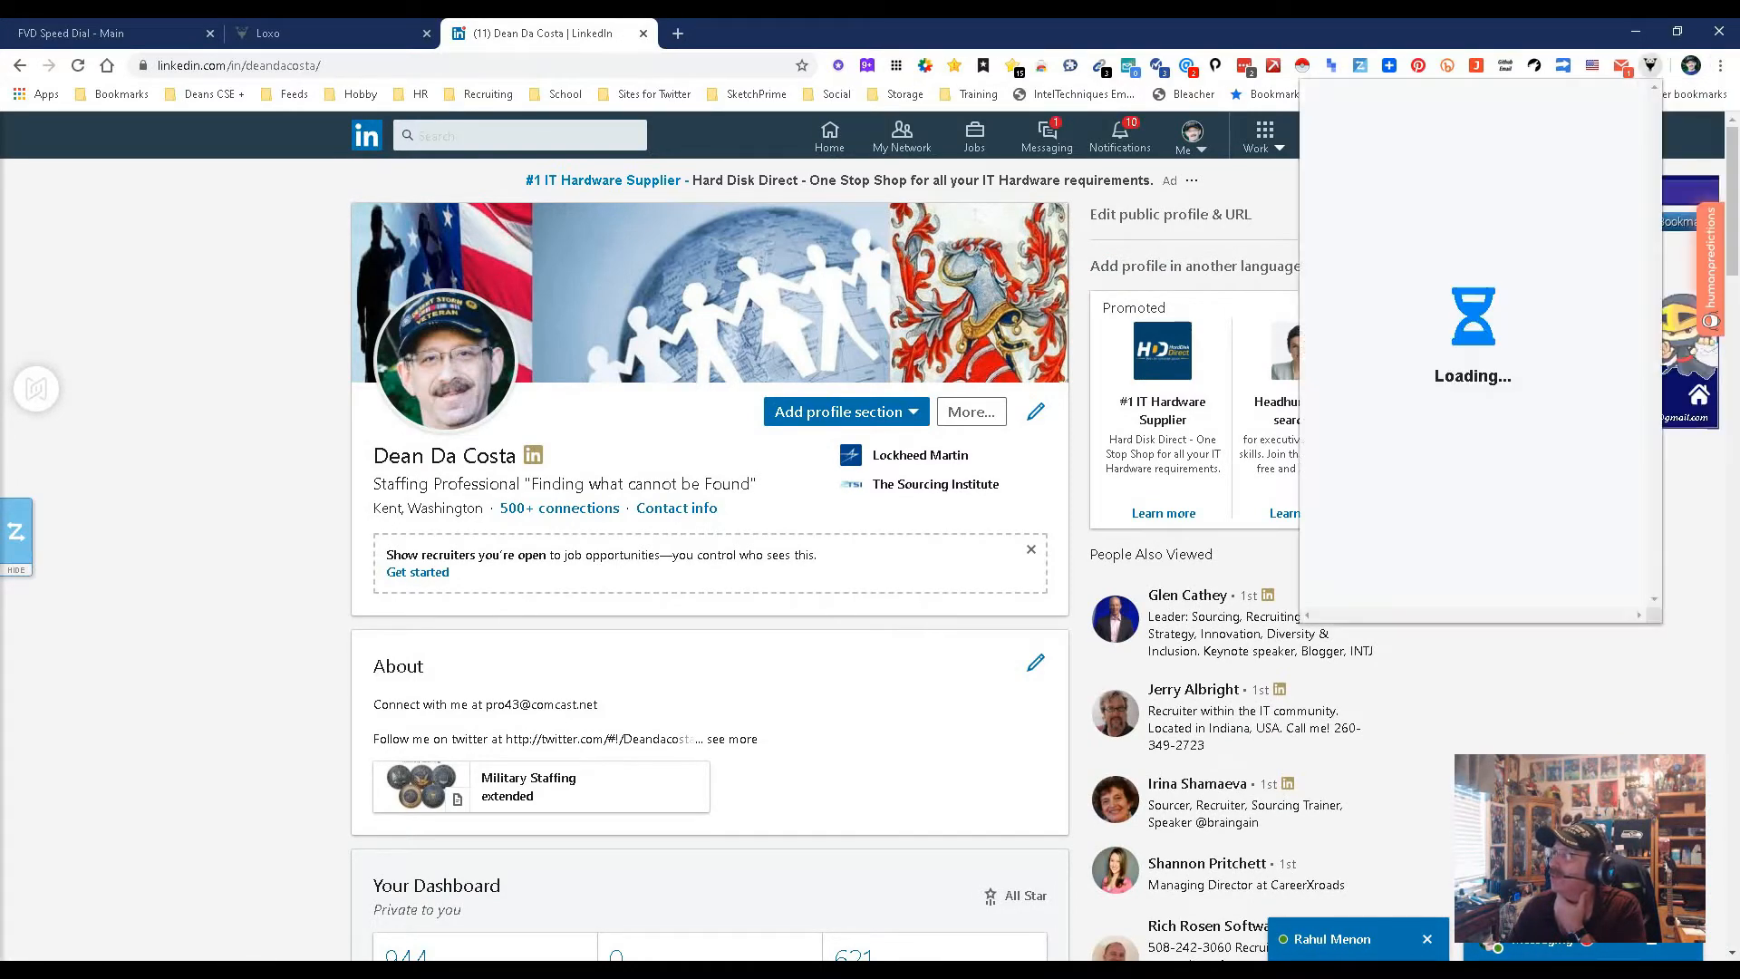
scroll("down", 3)
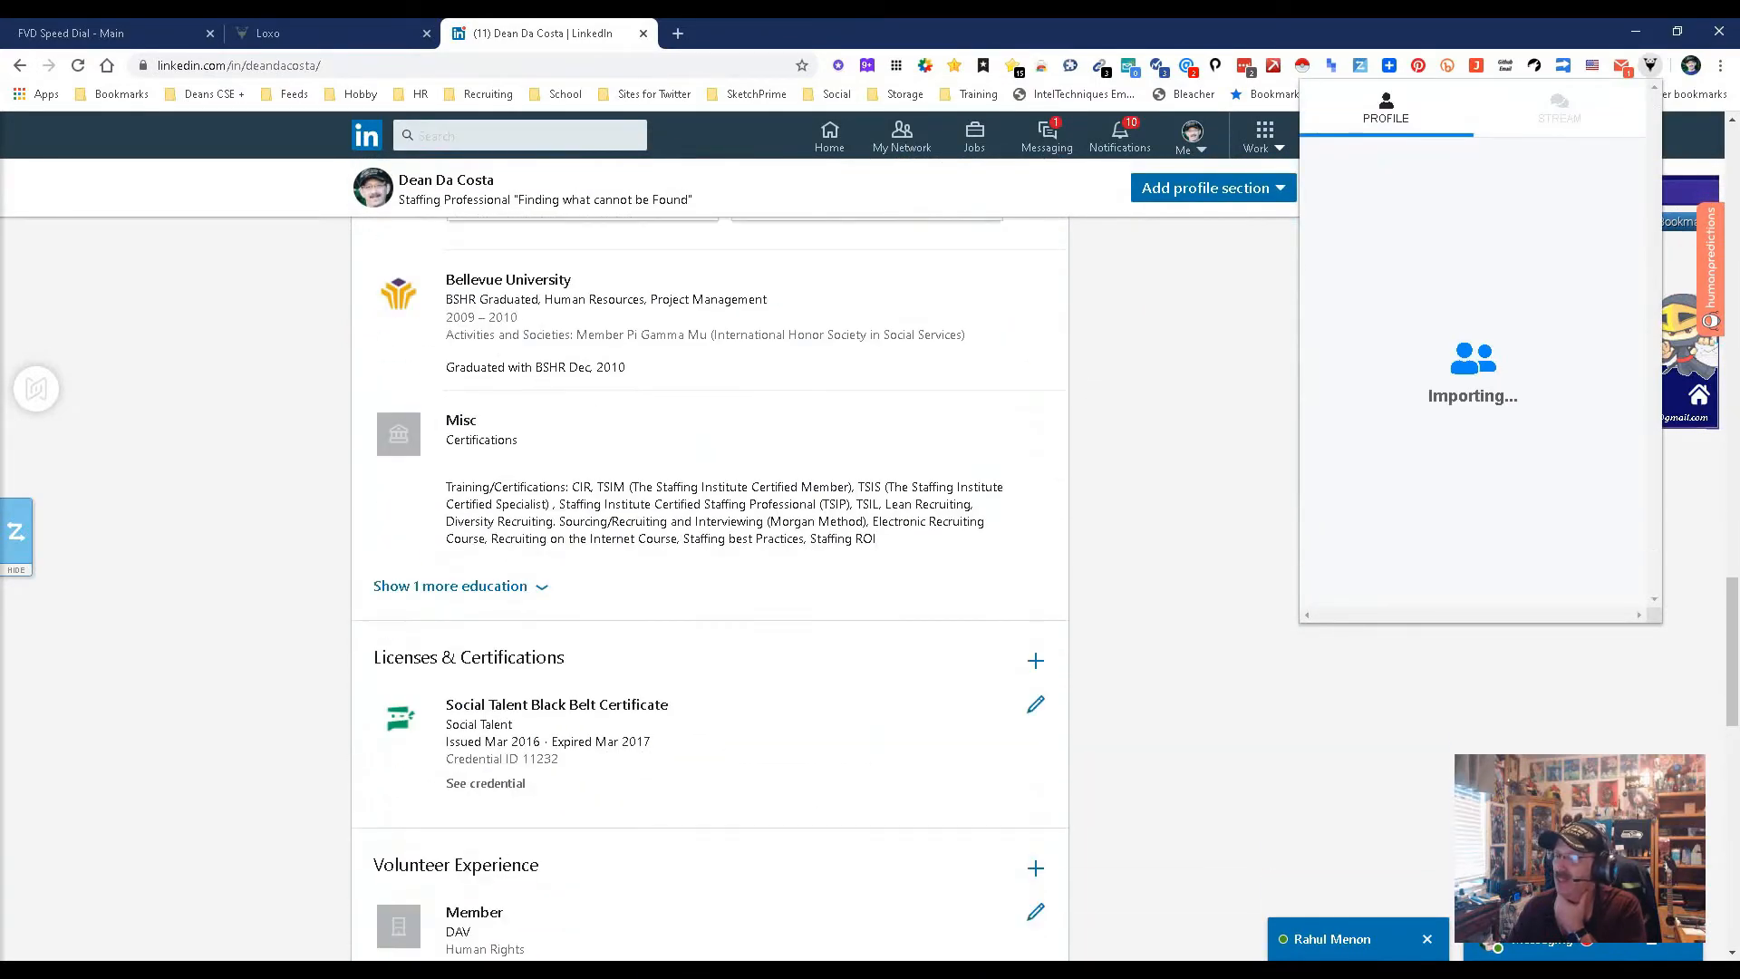
scroll("down", 3)
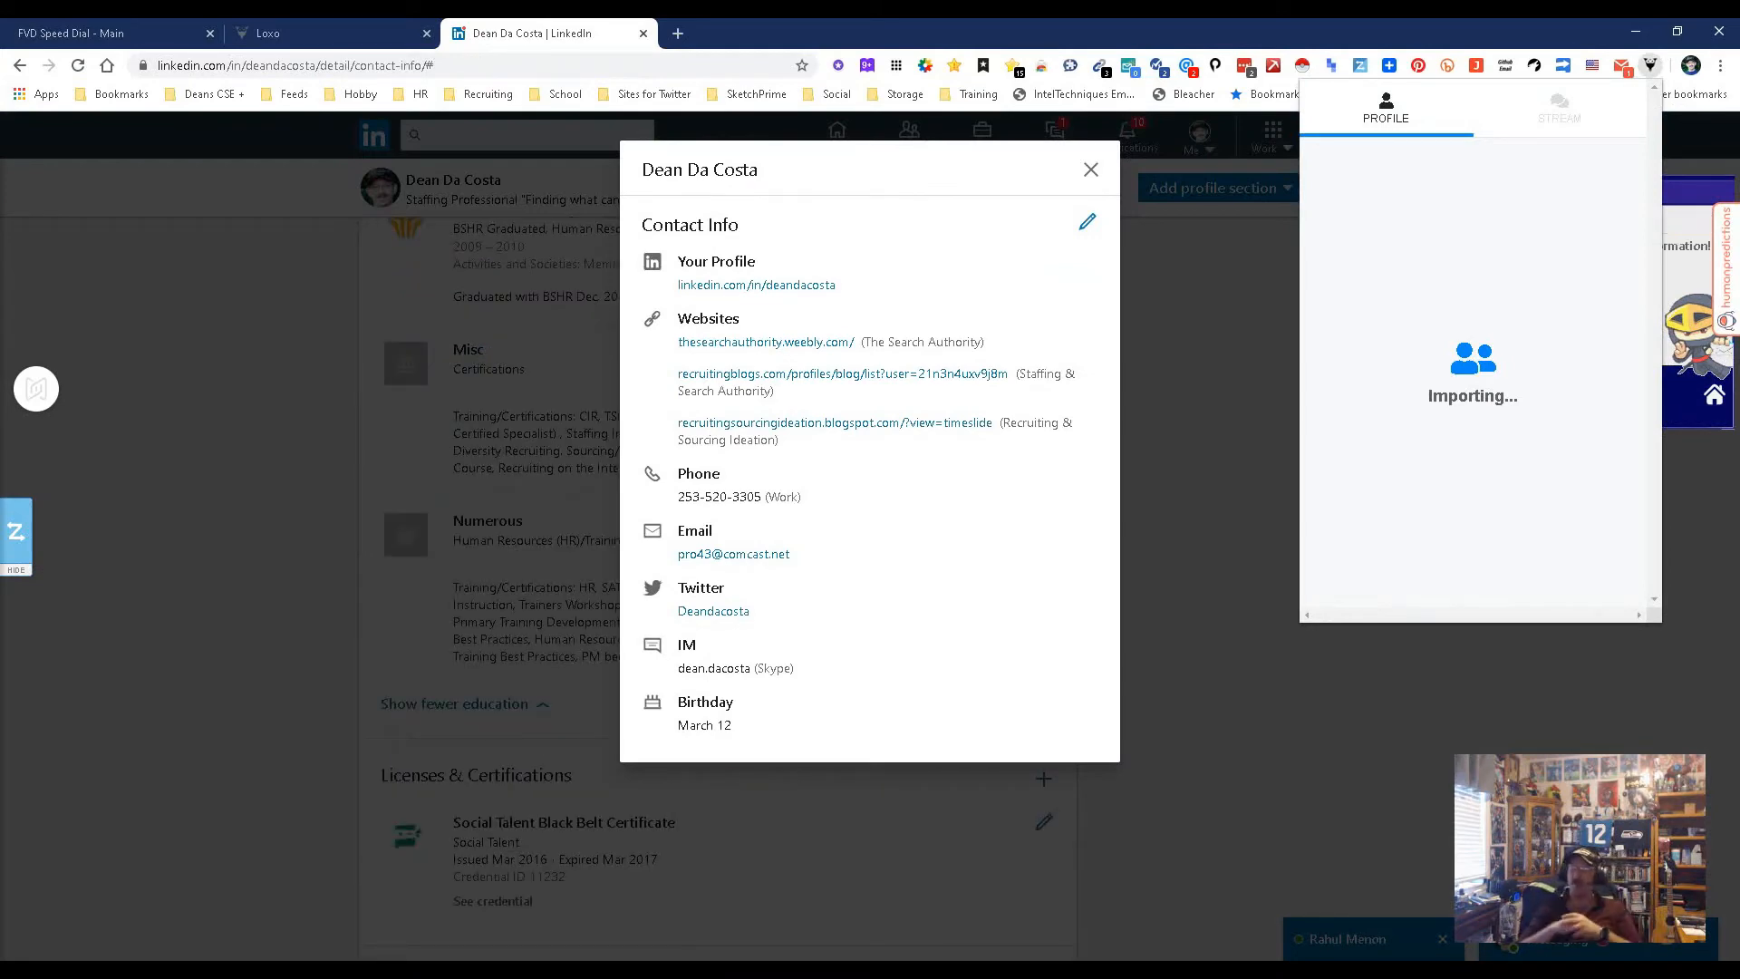
left_click(1089, 169)
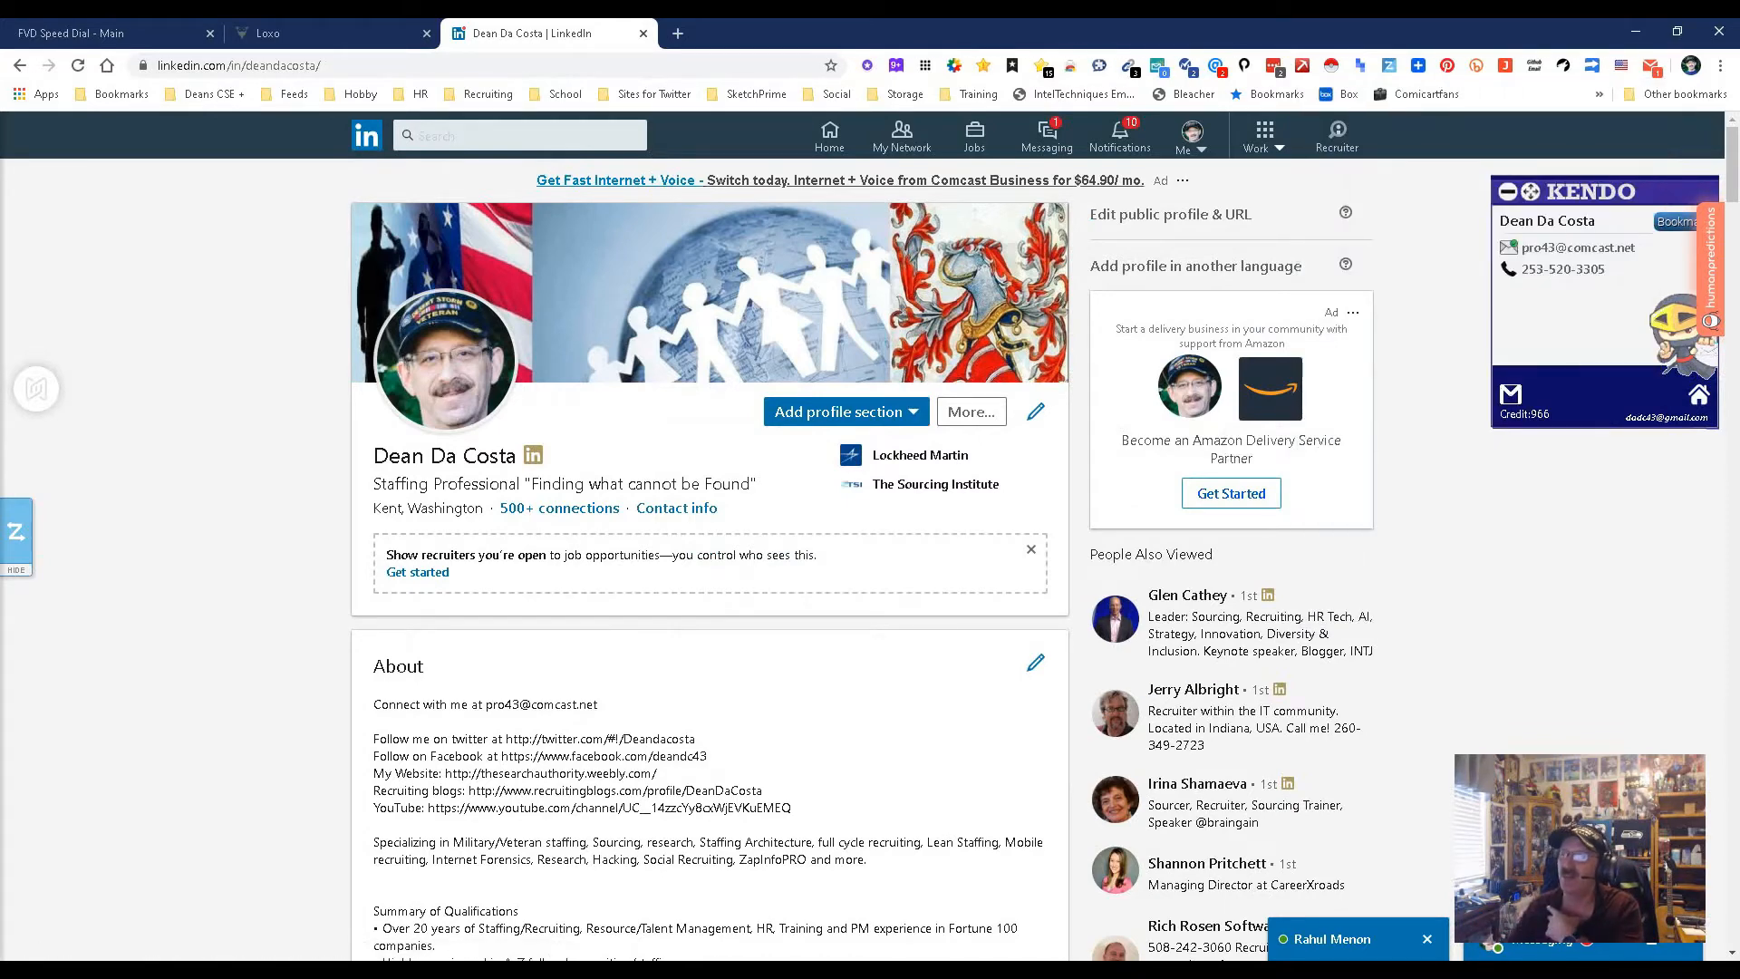
left_click(511, 136)
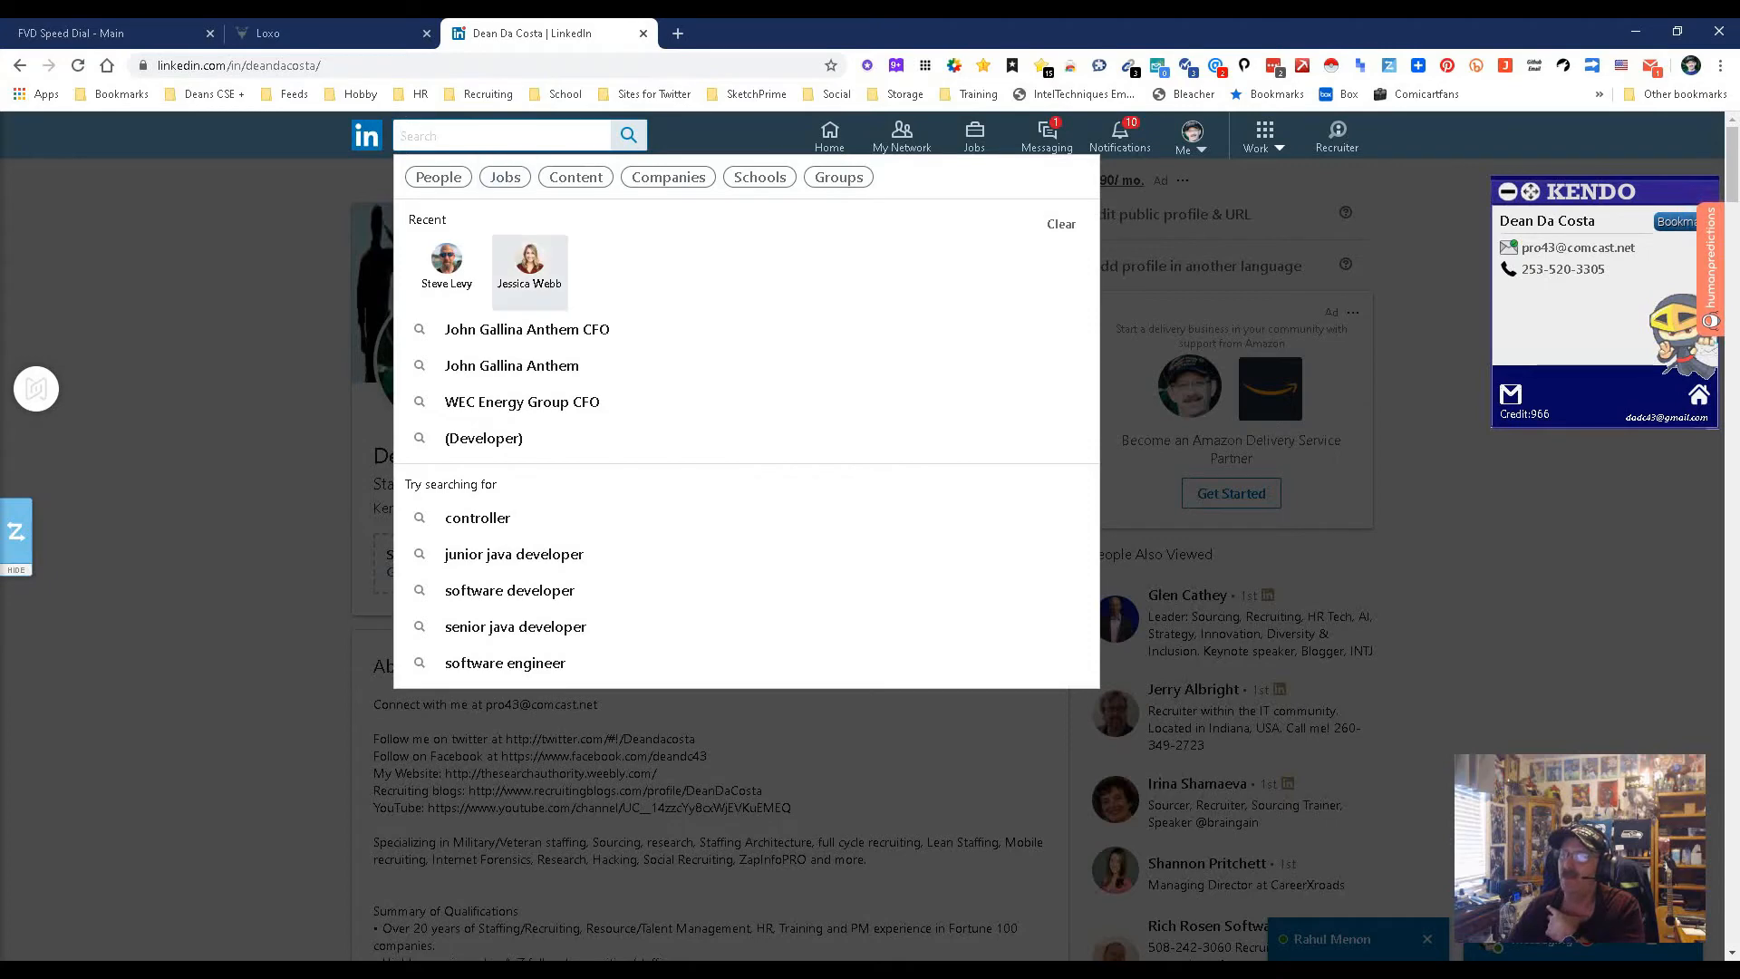
left_click(530, 263)
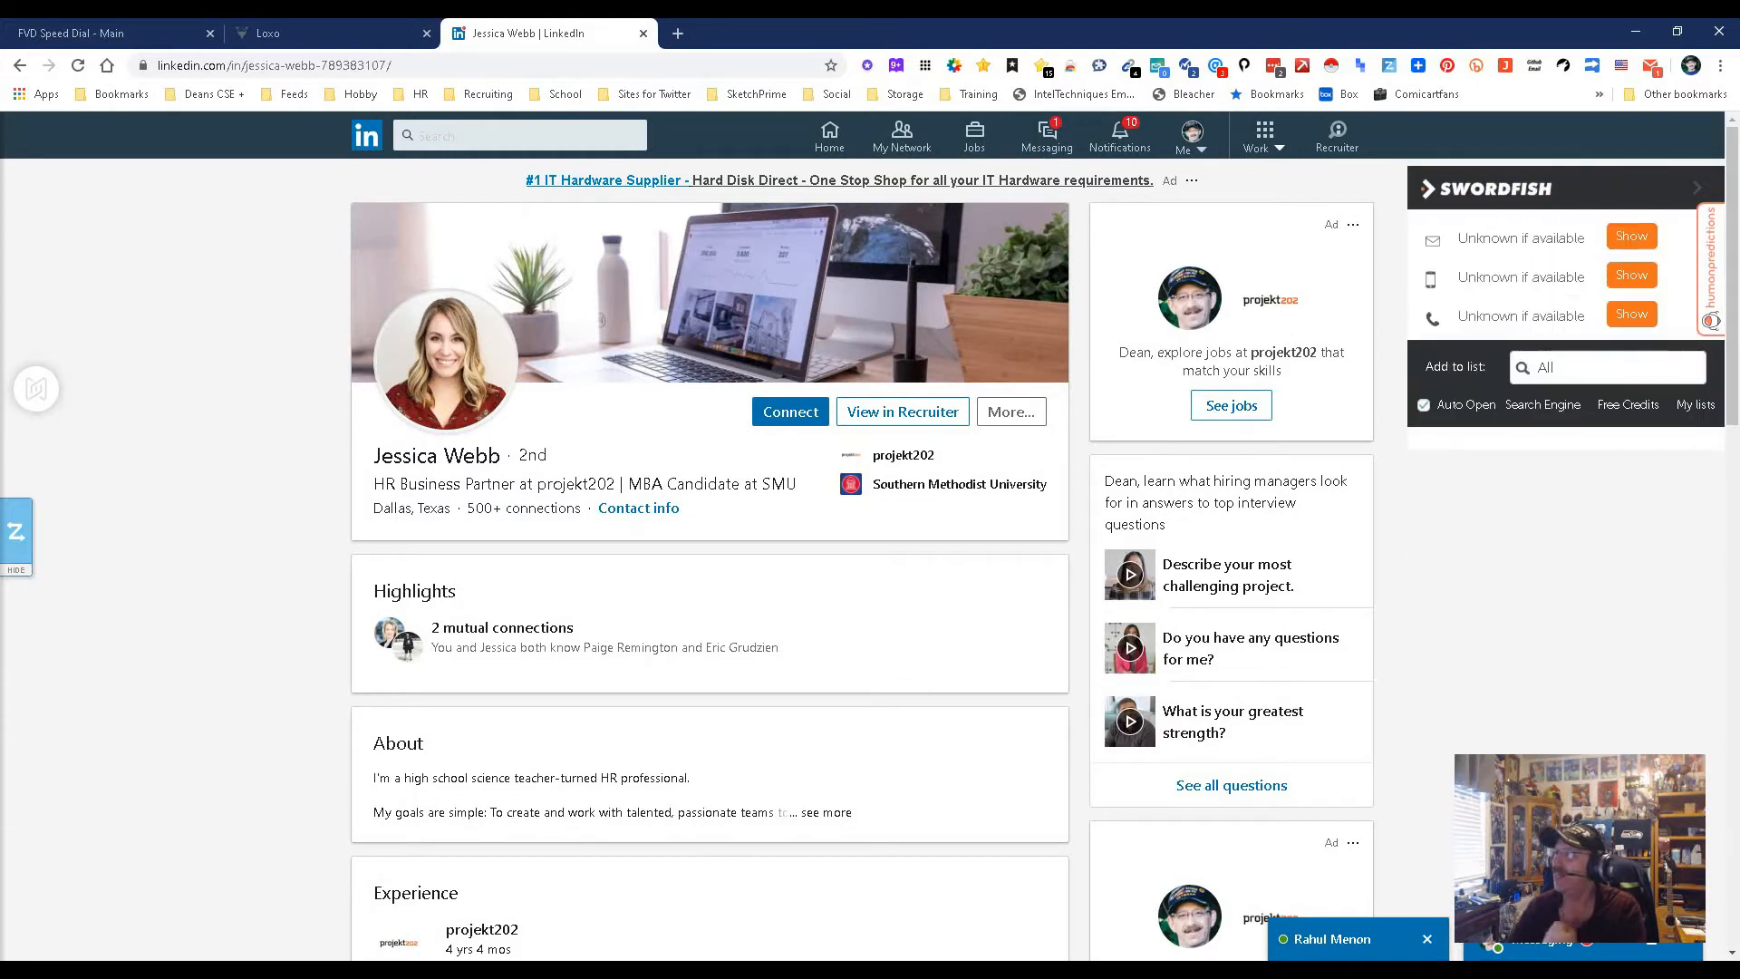
left_click(1722, 66)
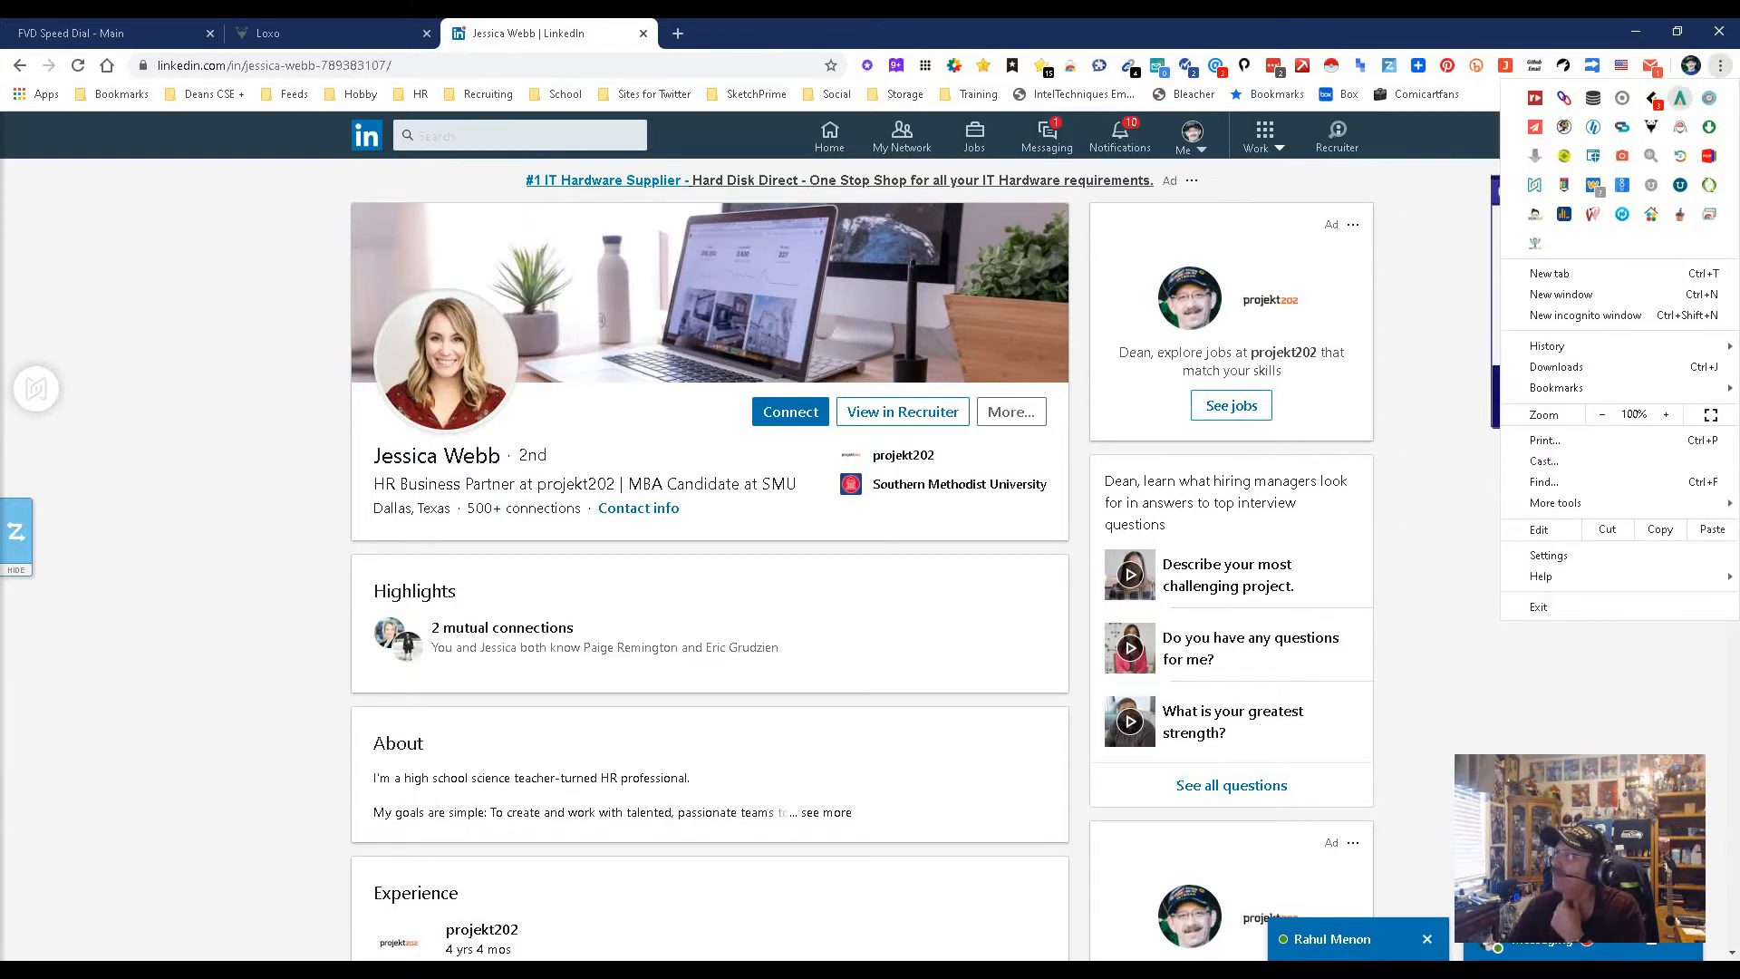
scroll("down", 3)
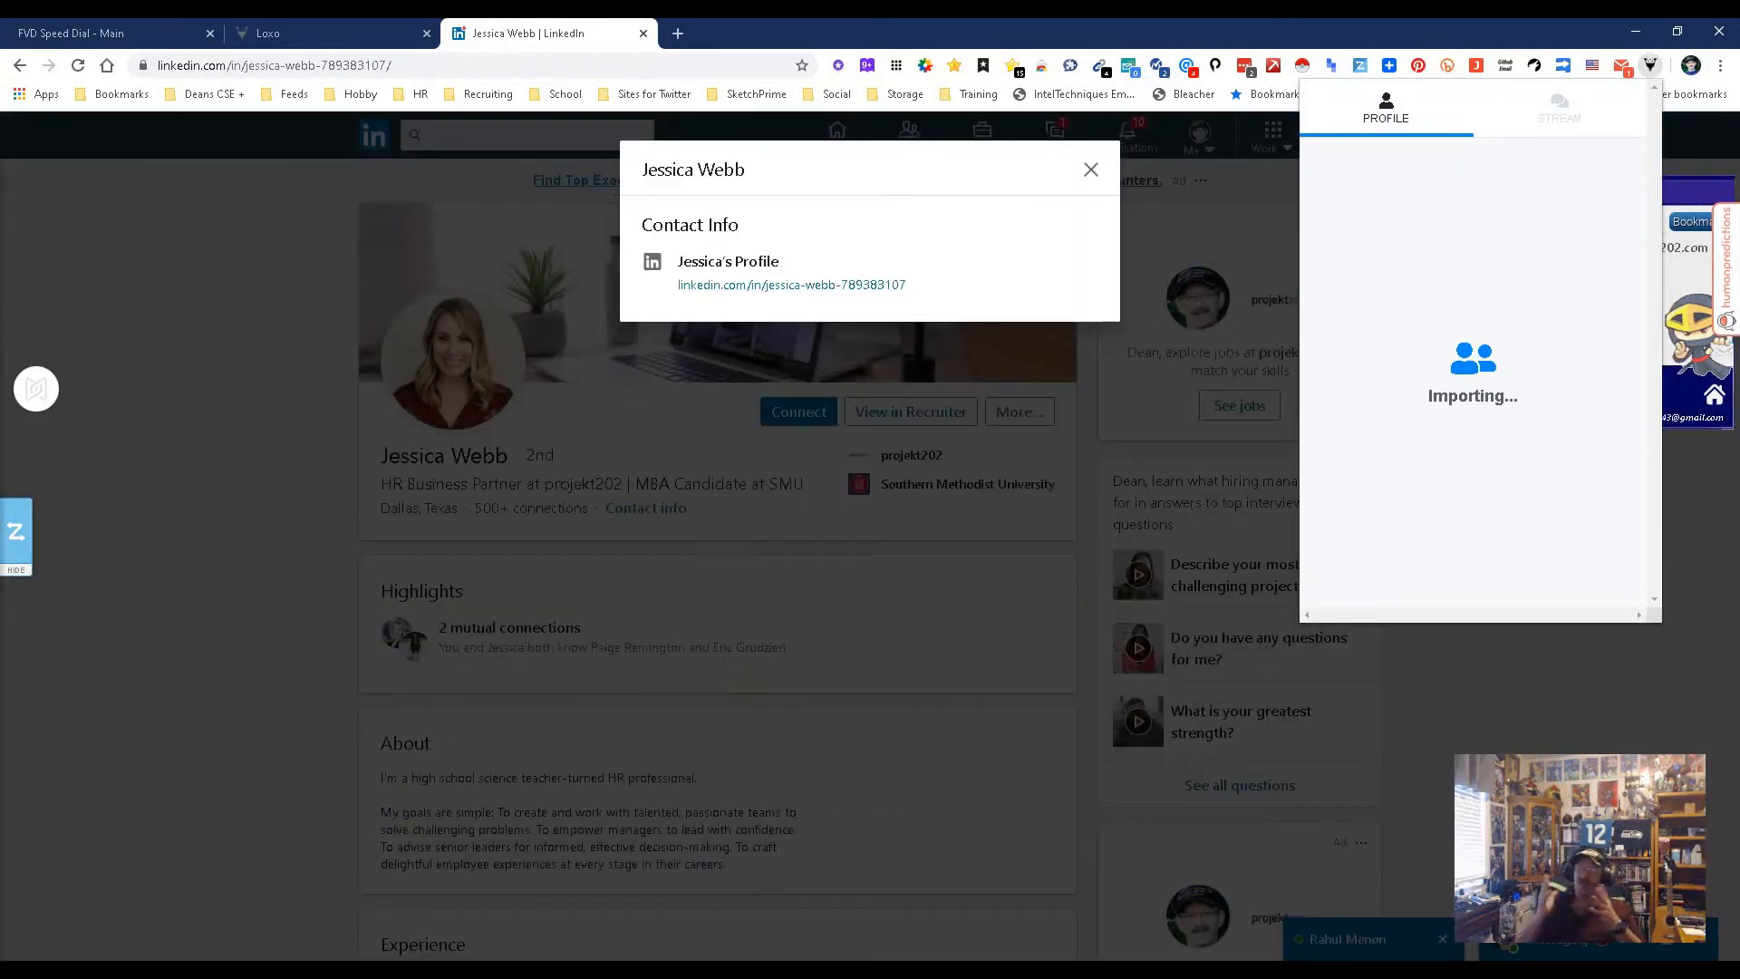
left_click(1090, 169)
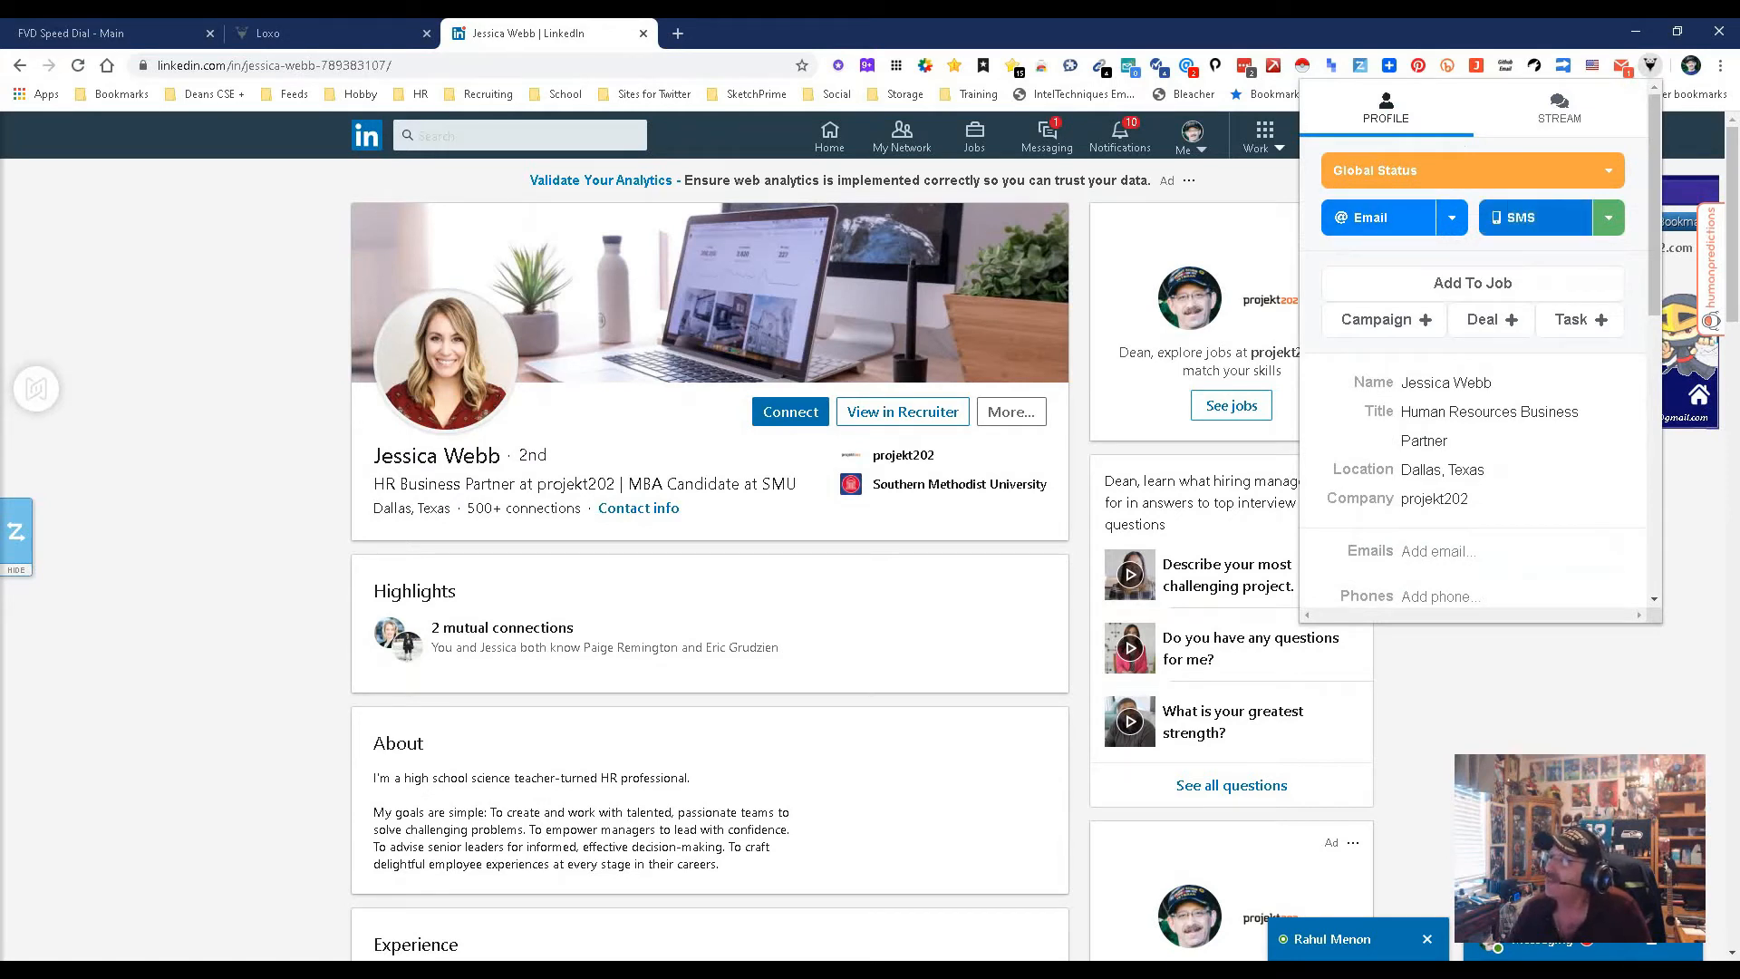
left_click(520, 135)
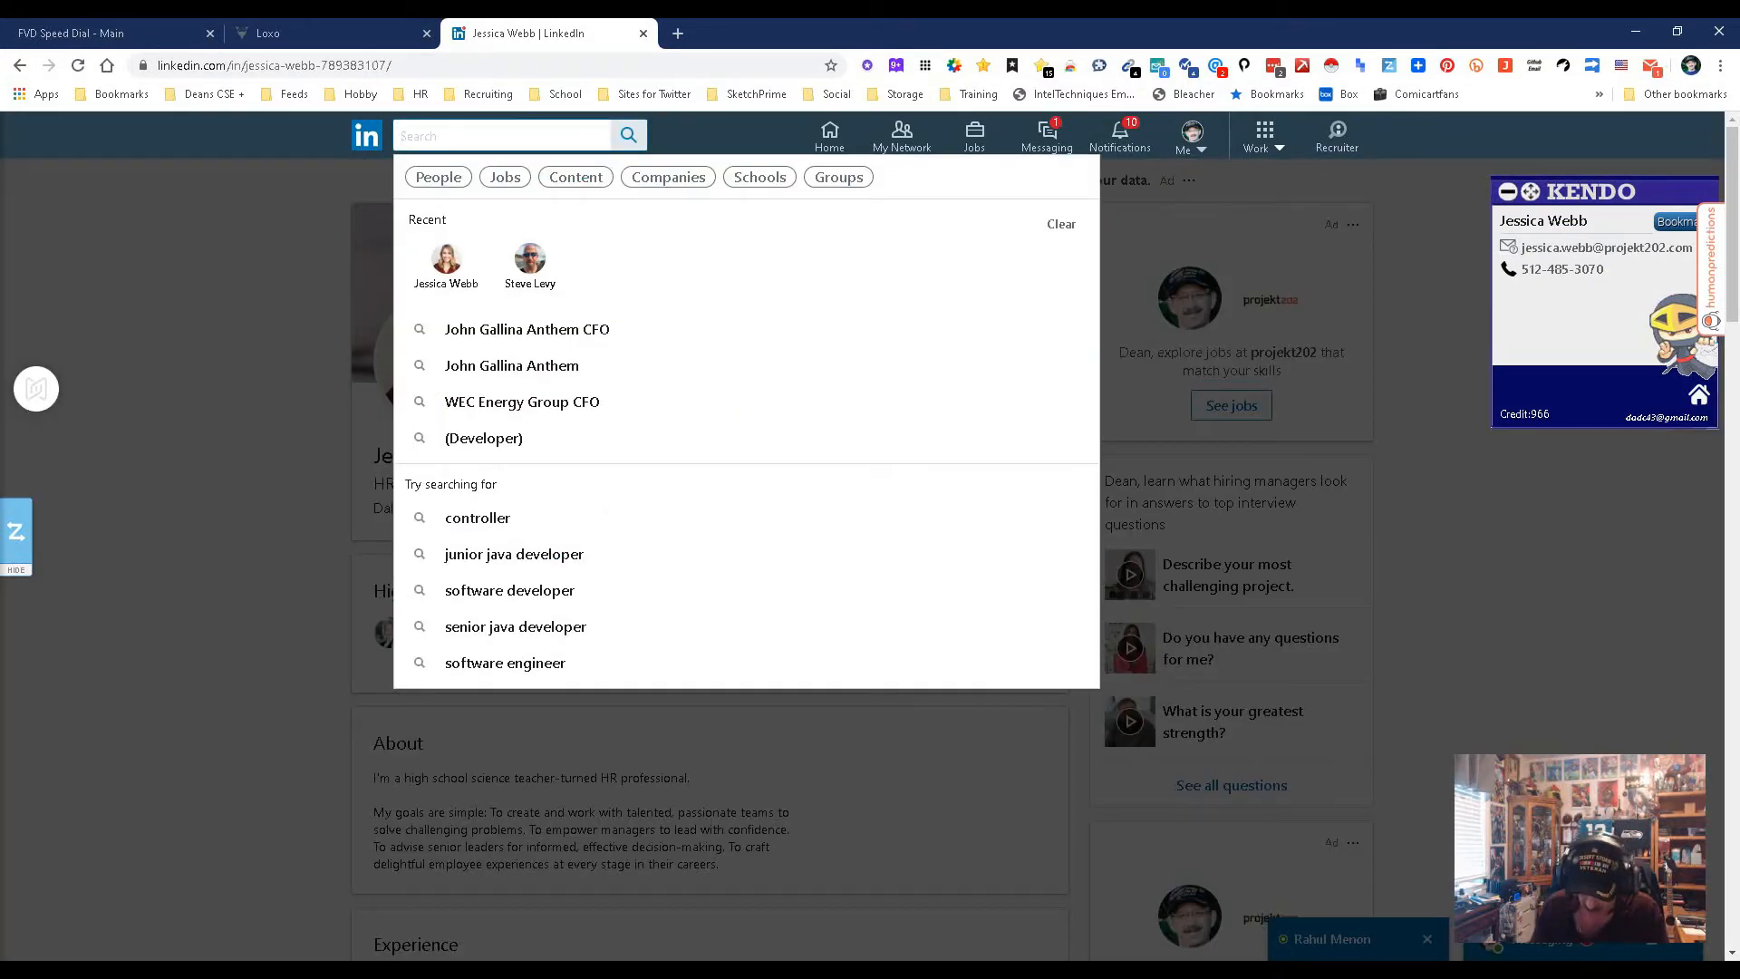
type("shannon")
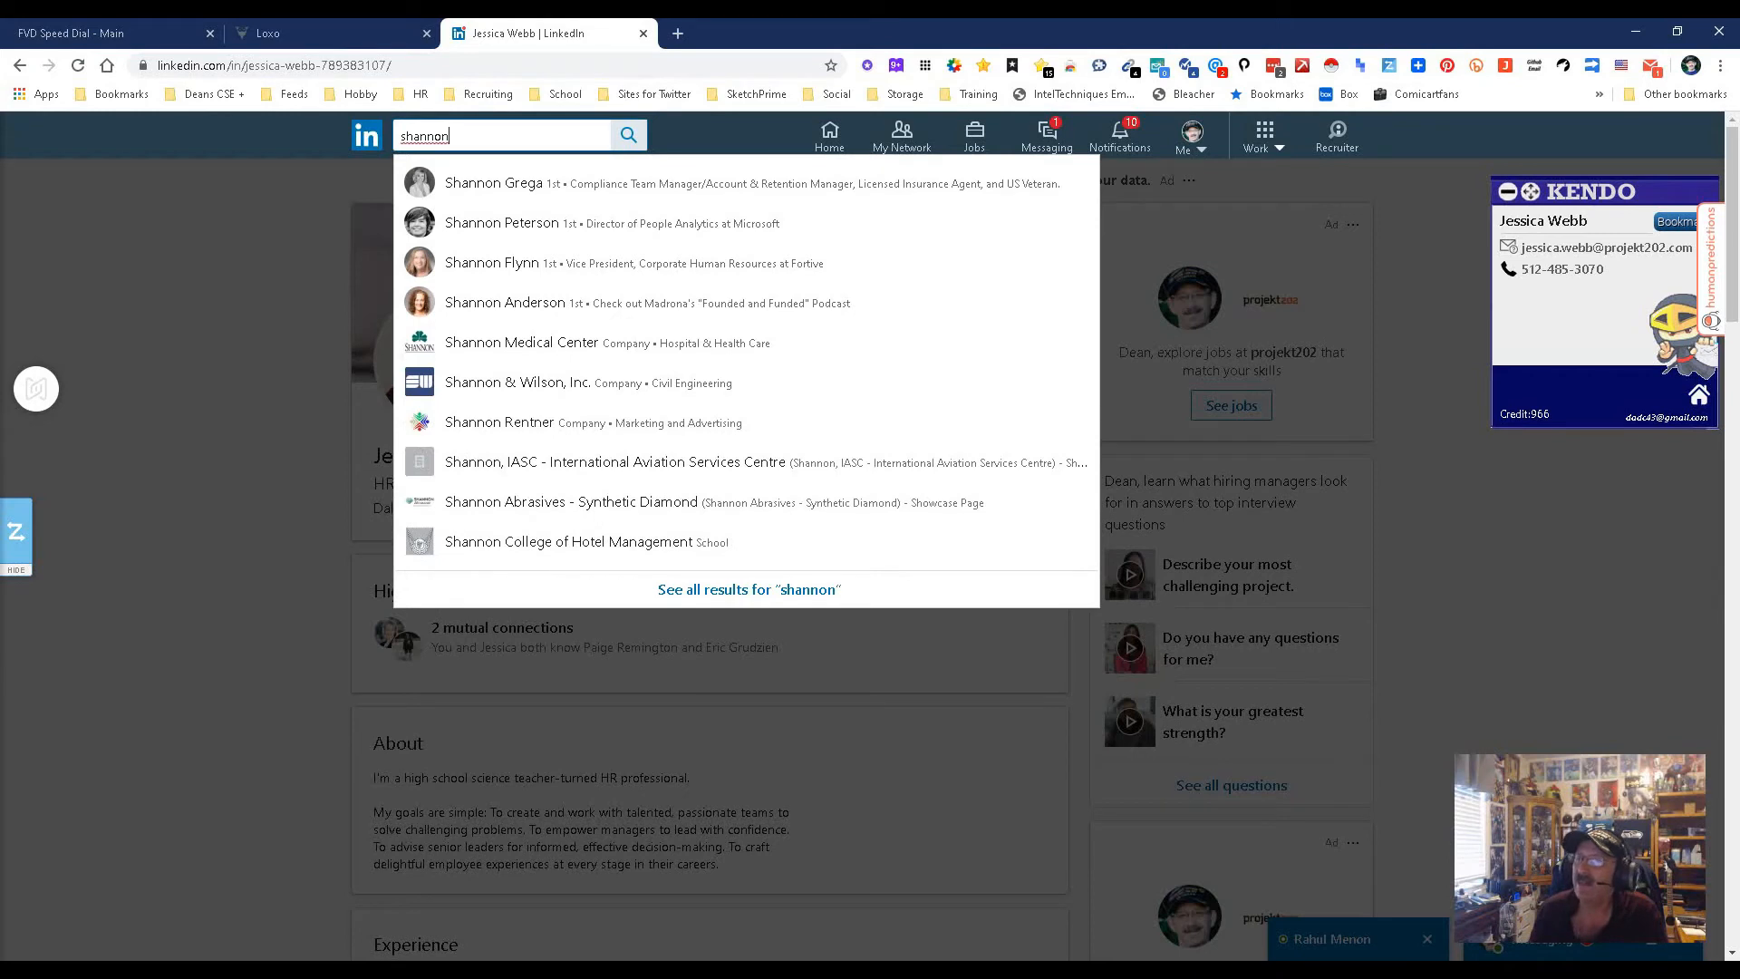
key("BackSpace")
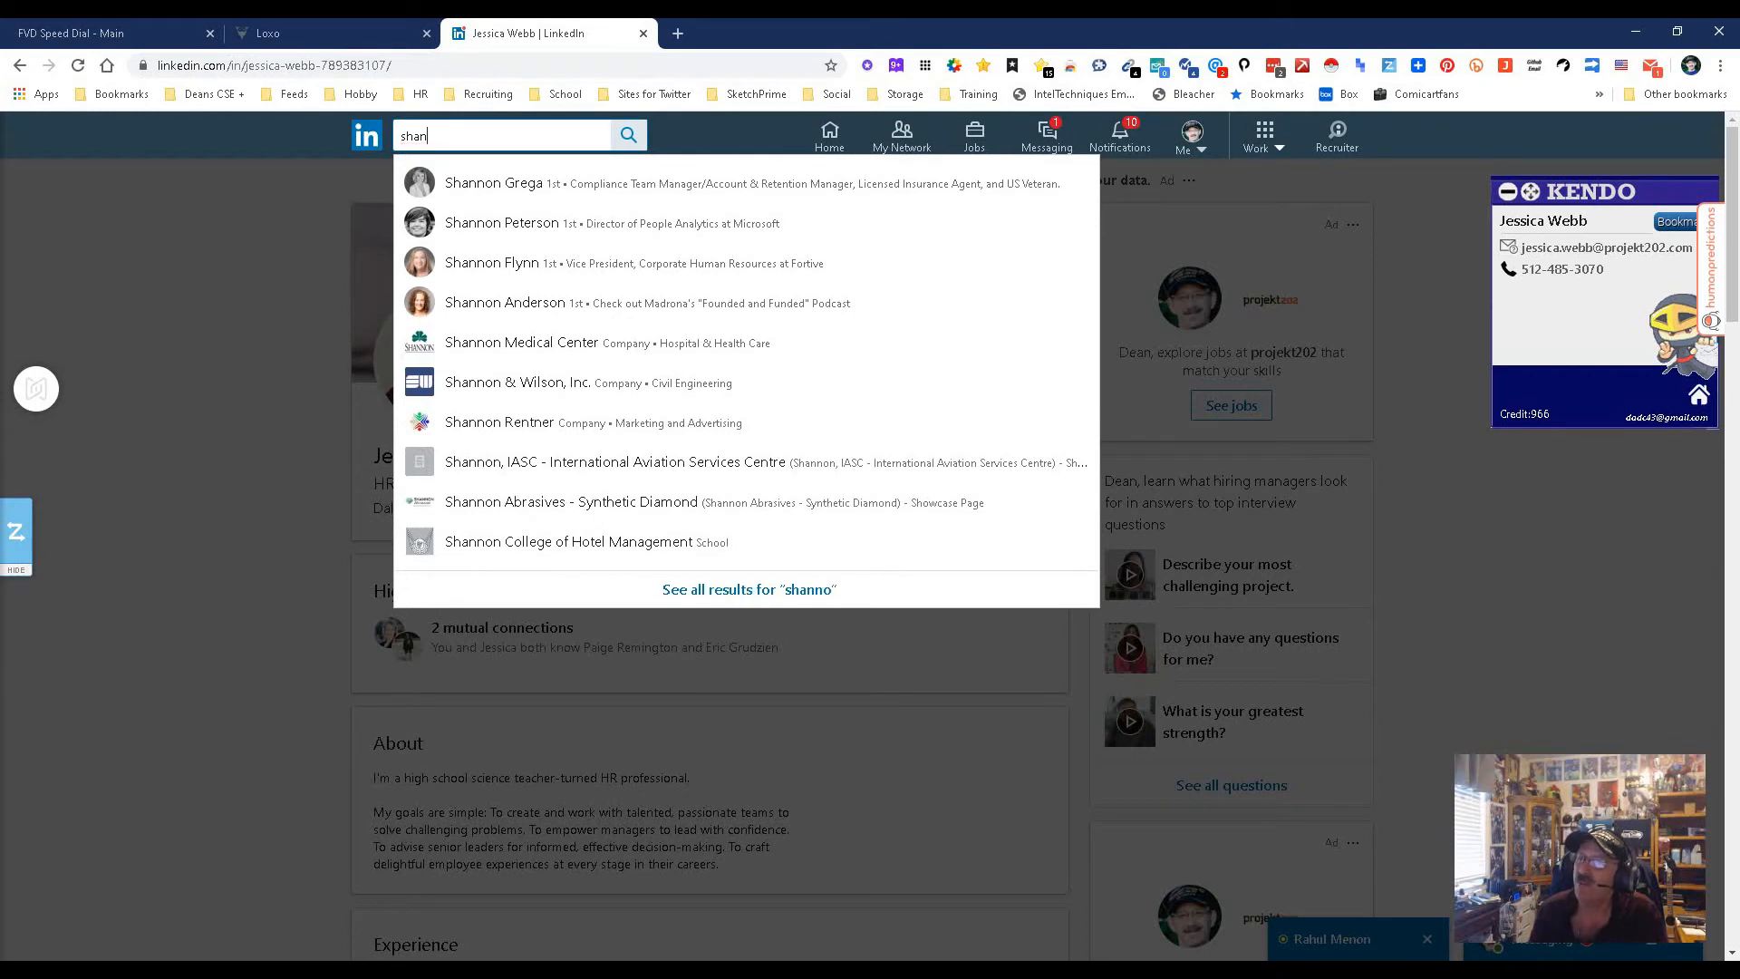
key("BackSpace")
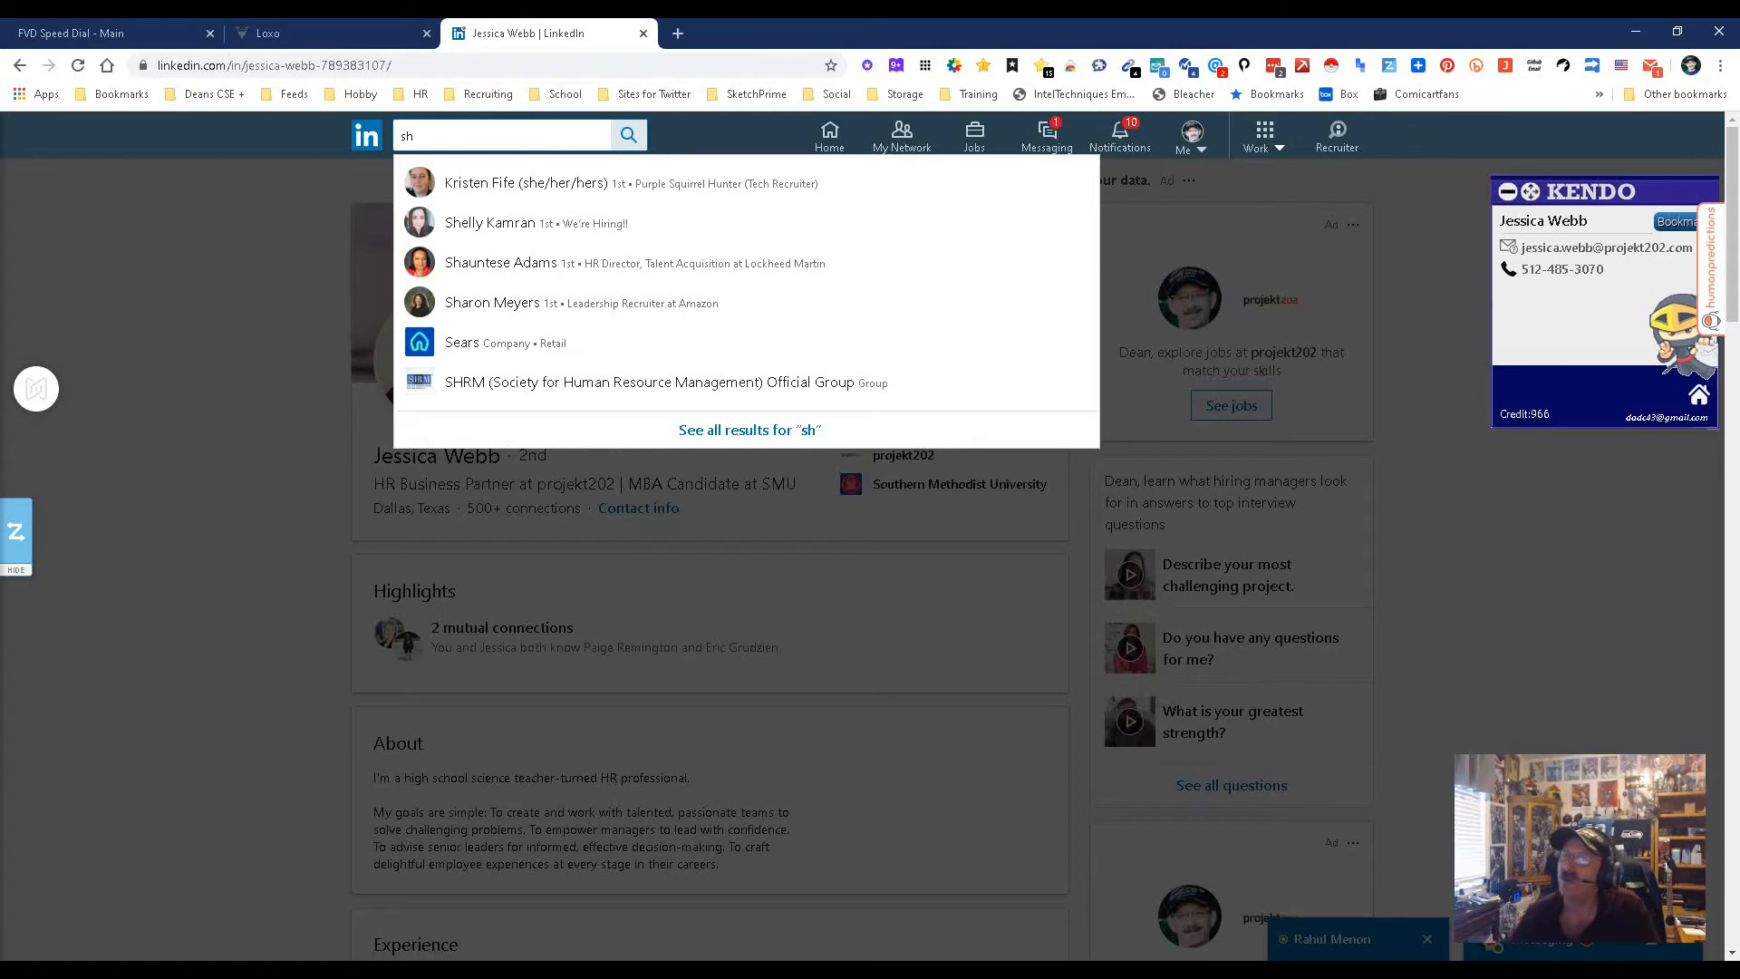
left_click(526, 183)
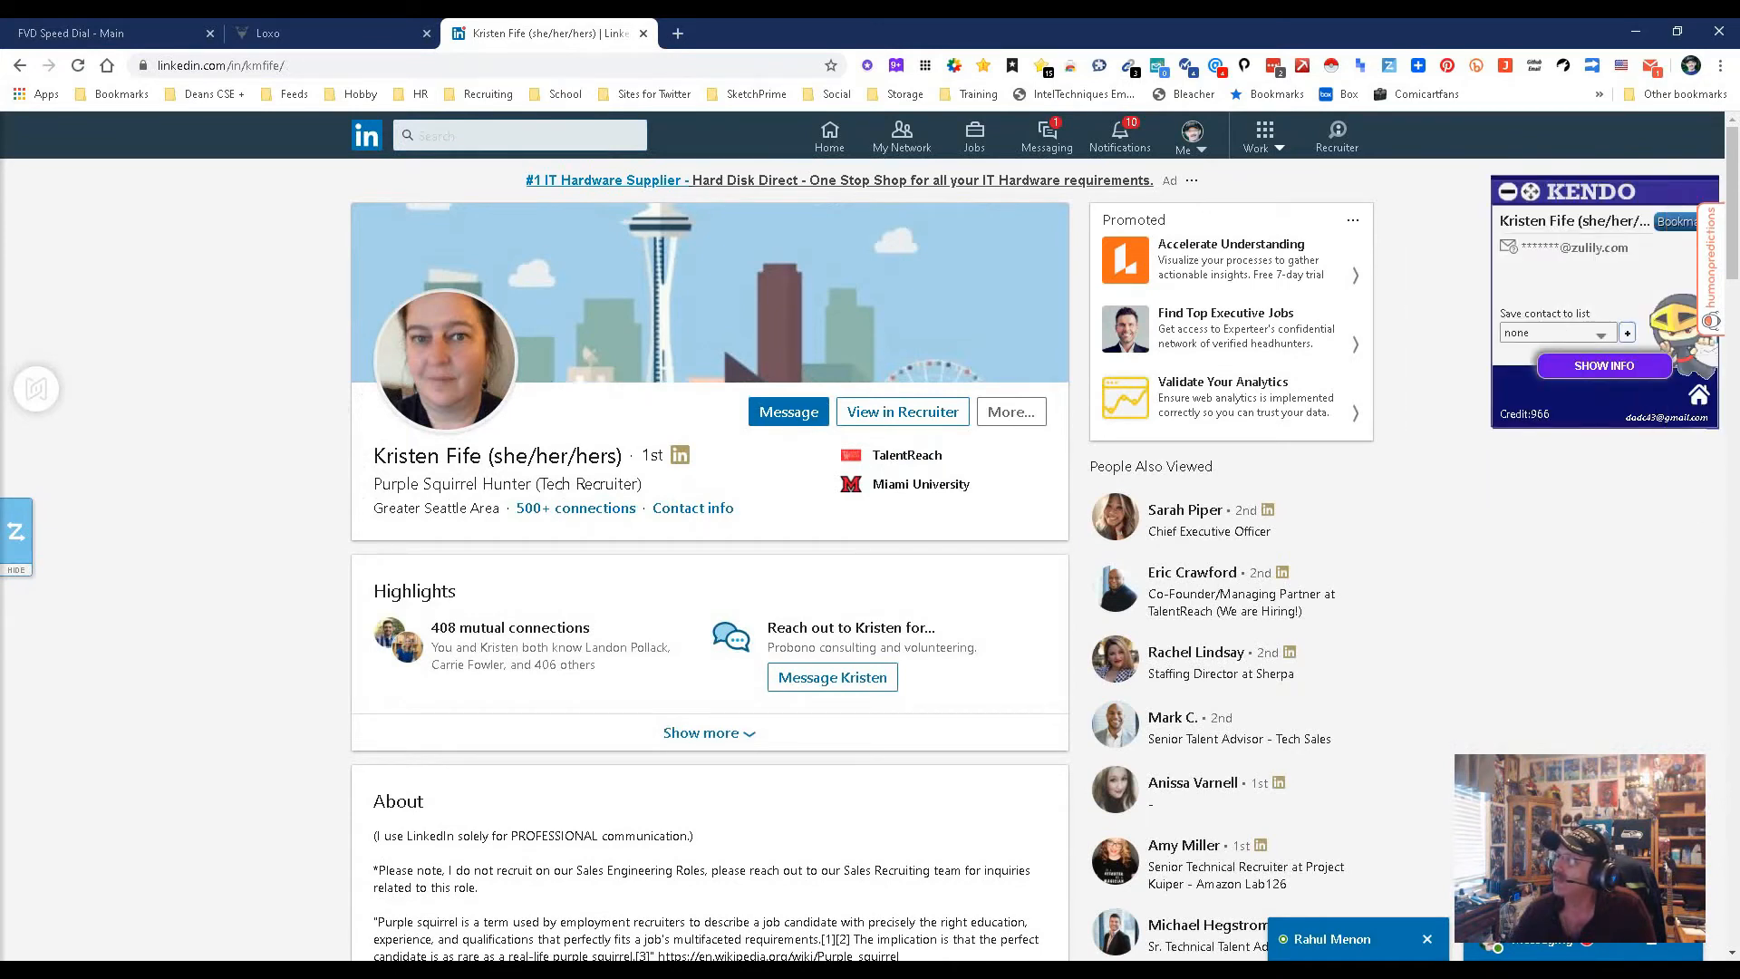
left_click(1722, 65)
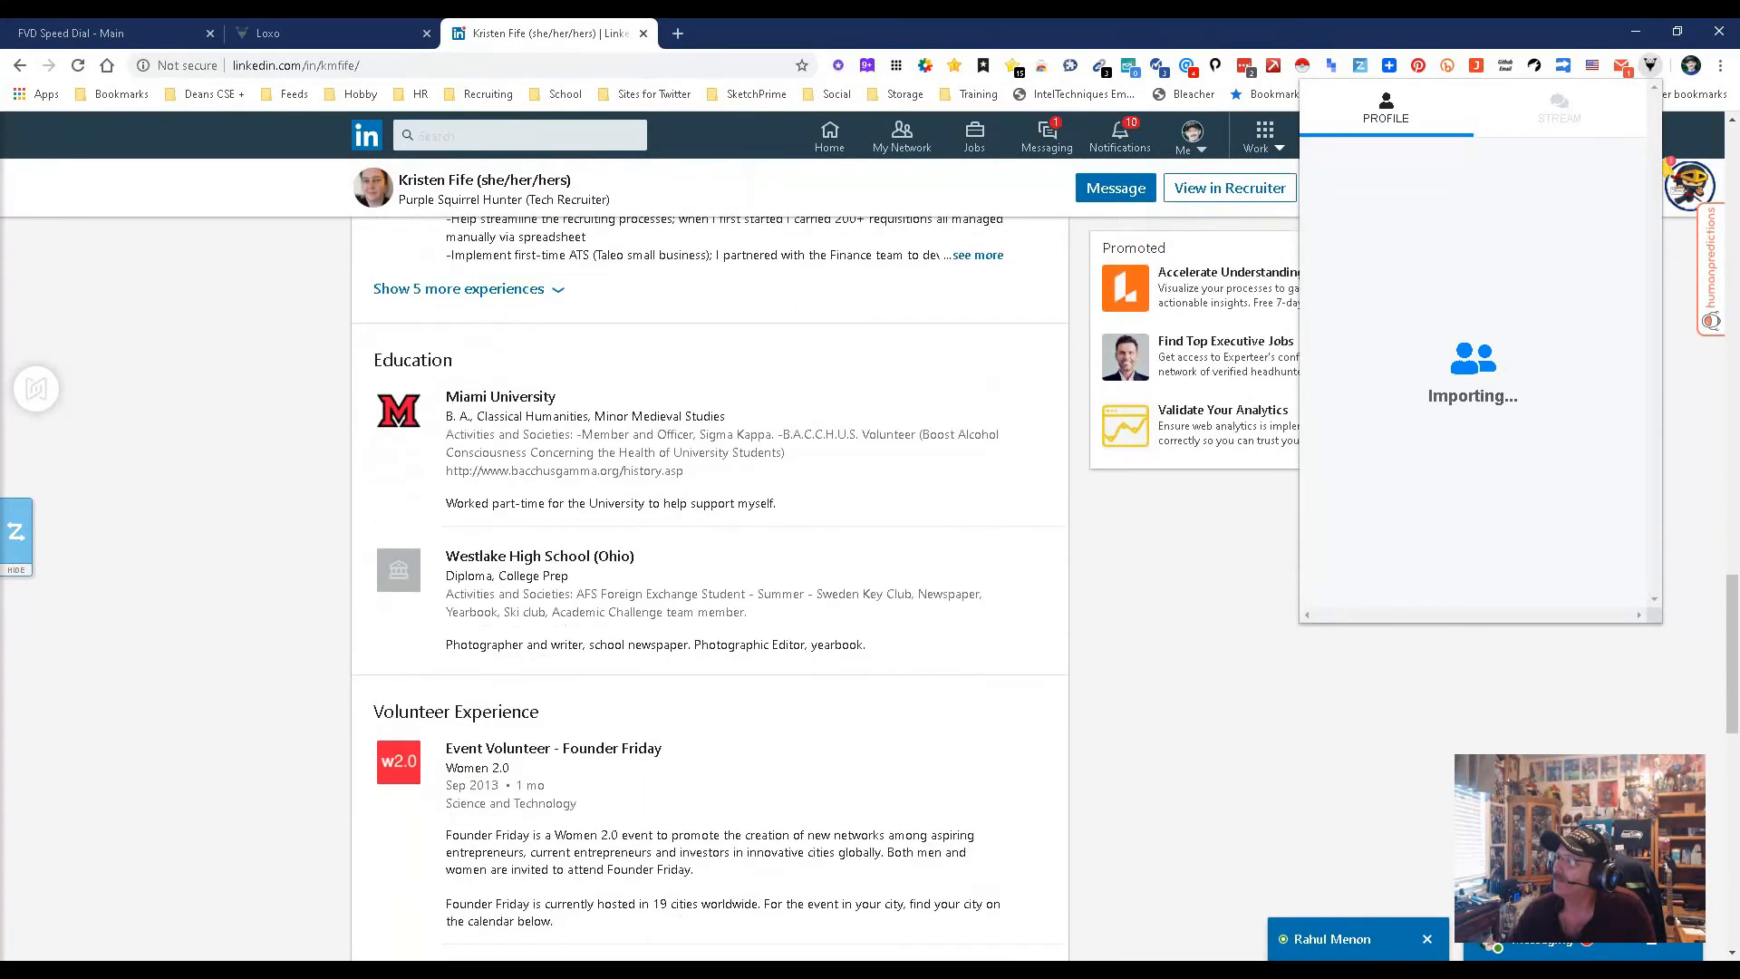
scroll("down", 3)
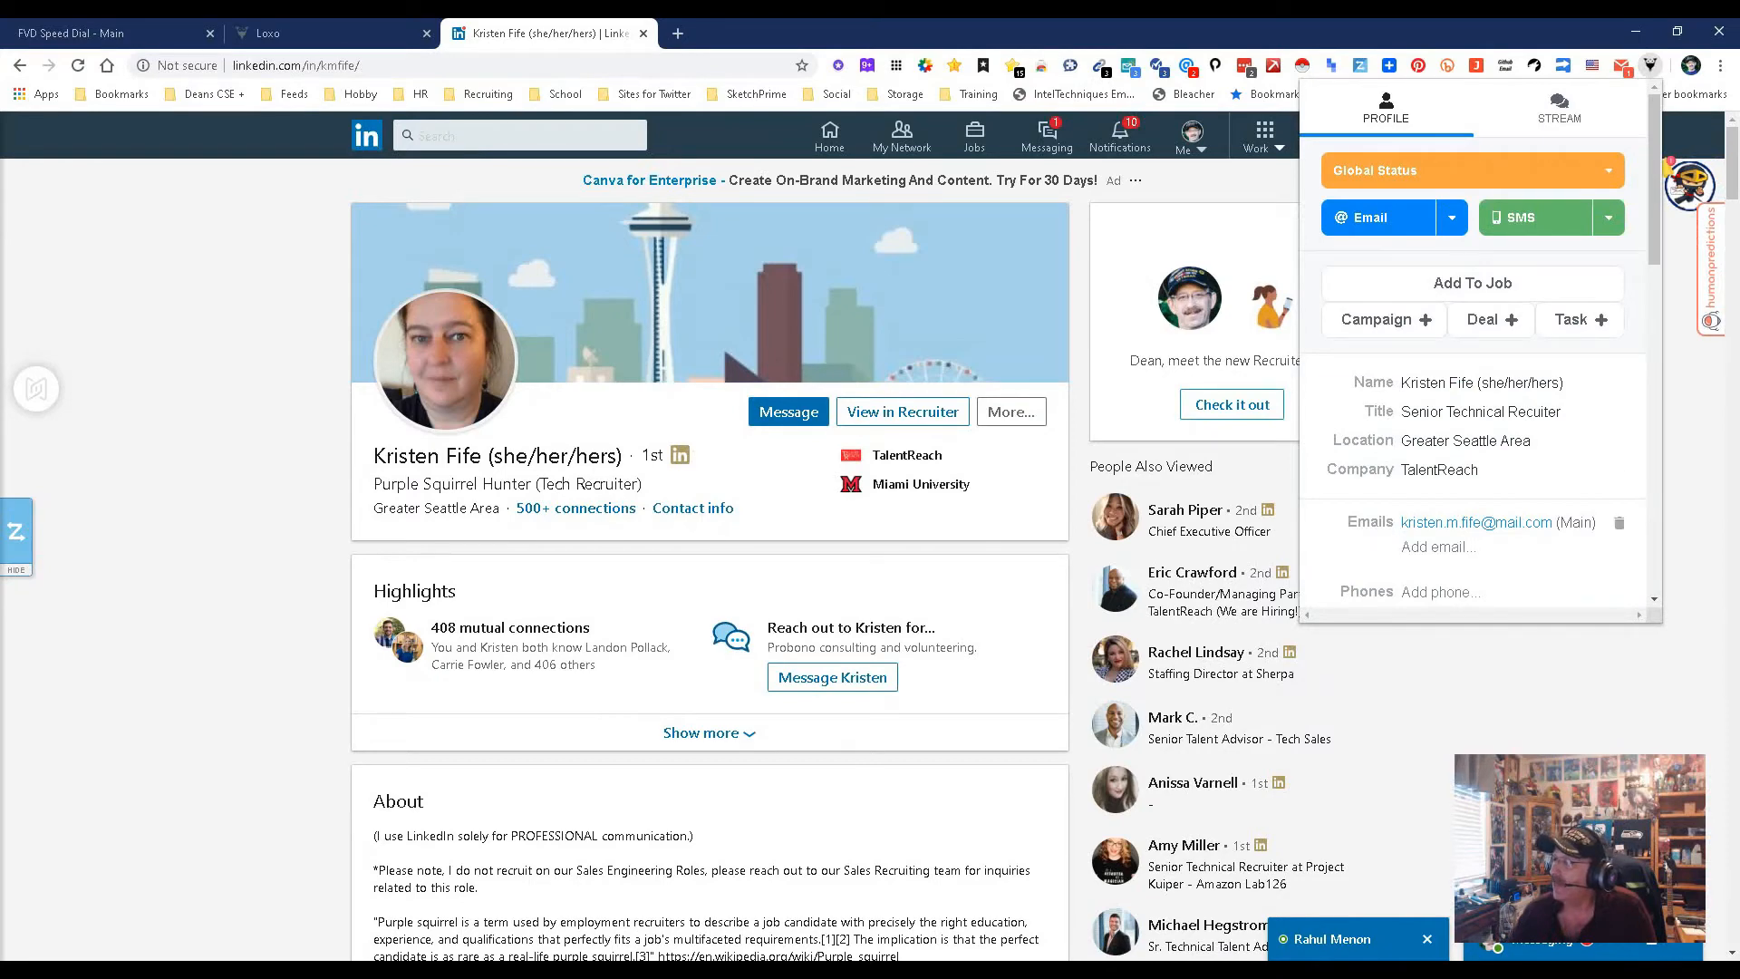
scroll("down", 3)
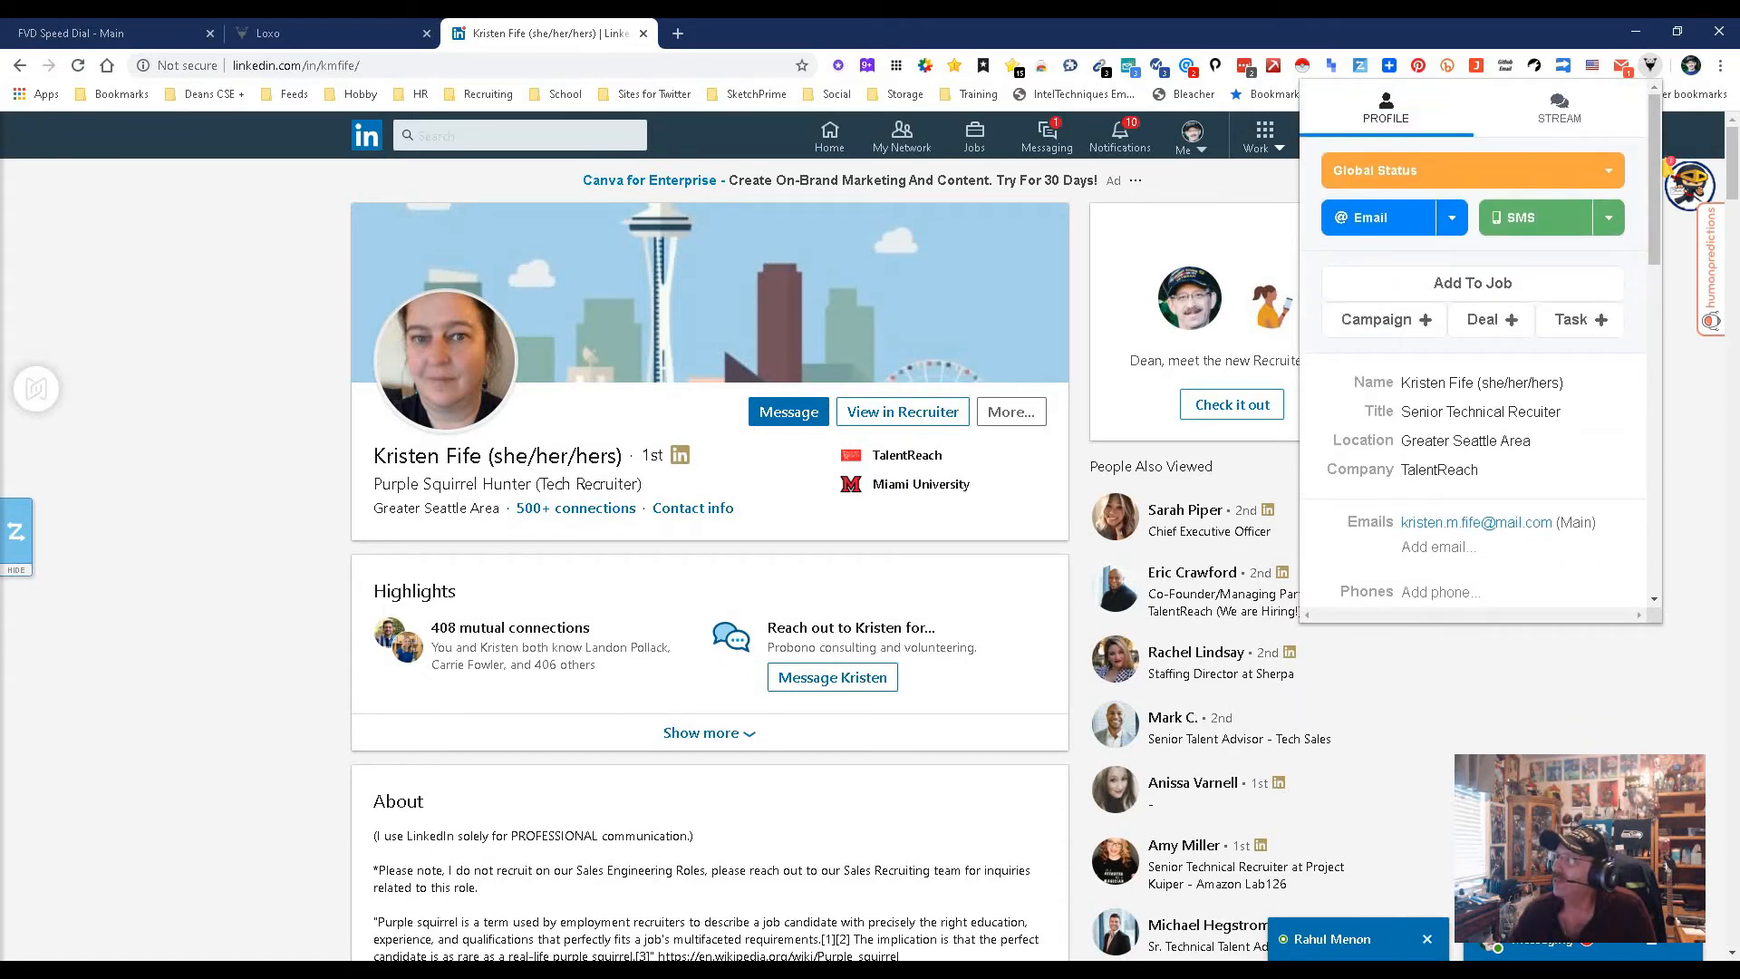
left_click(1450, 218)
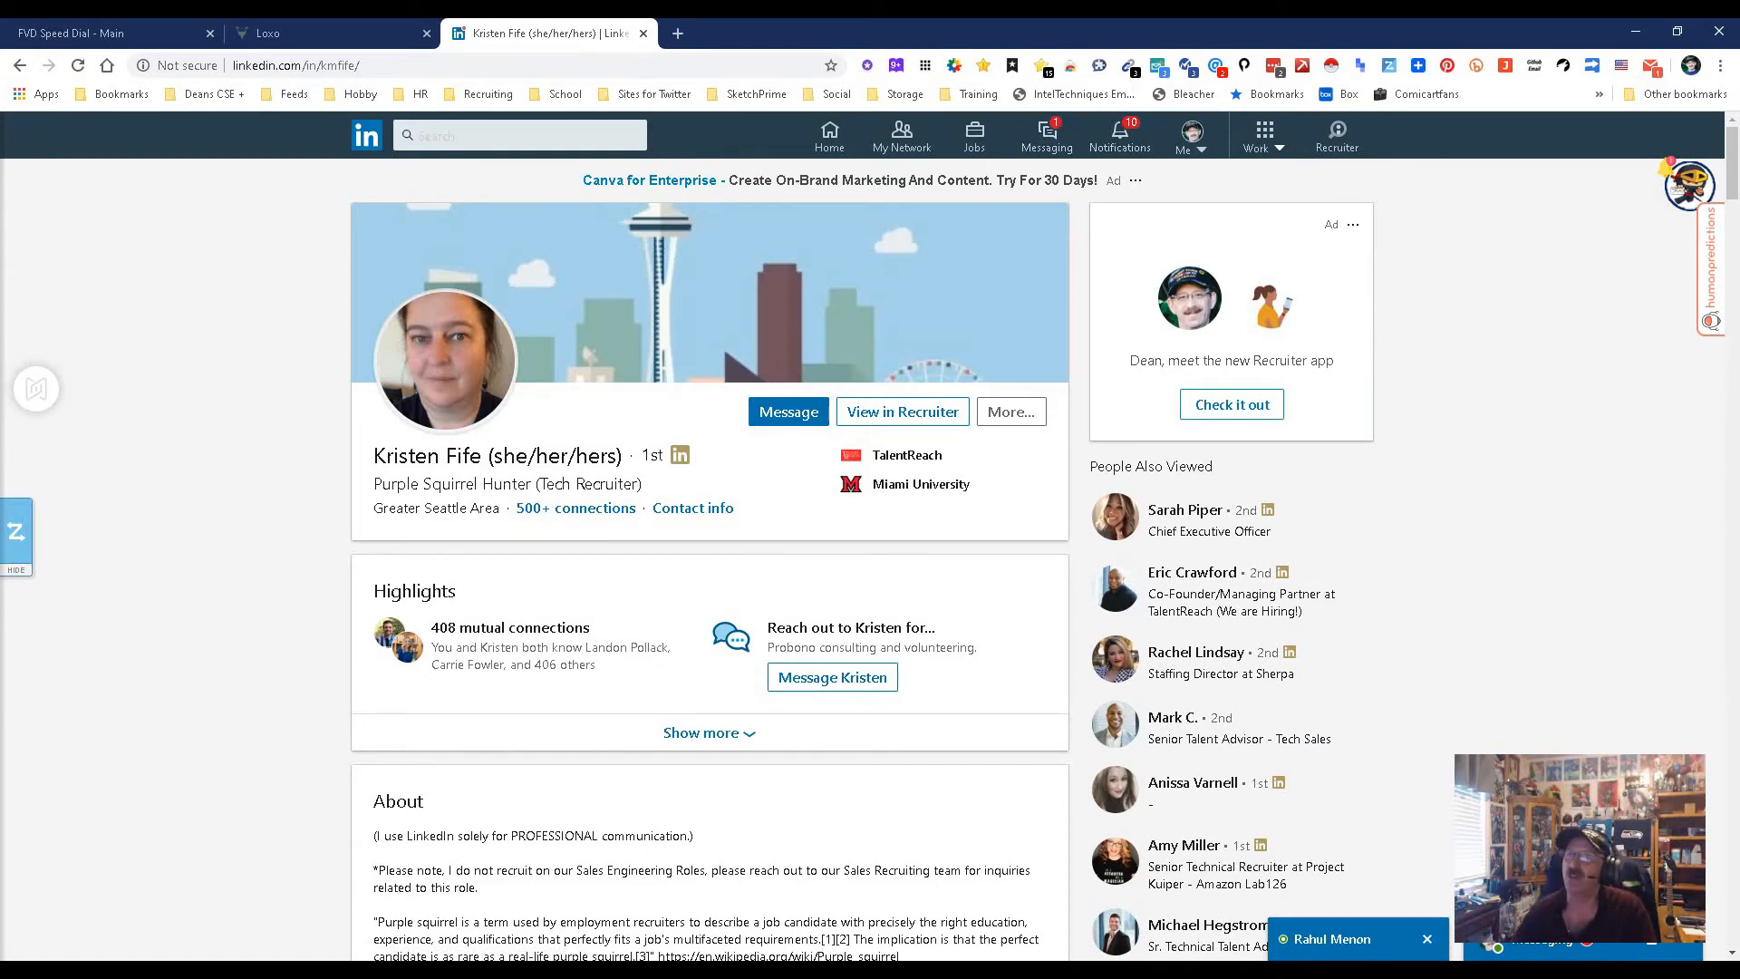
Return from LinkedIn to the Loxo browser tab showing an empty Source search.
left_click(322, 33)
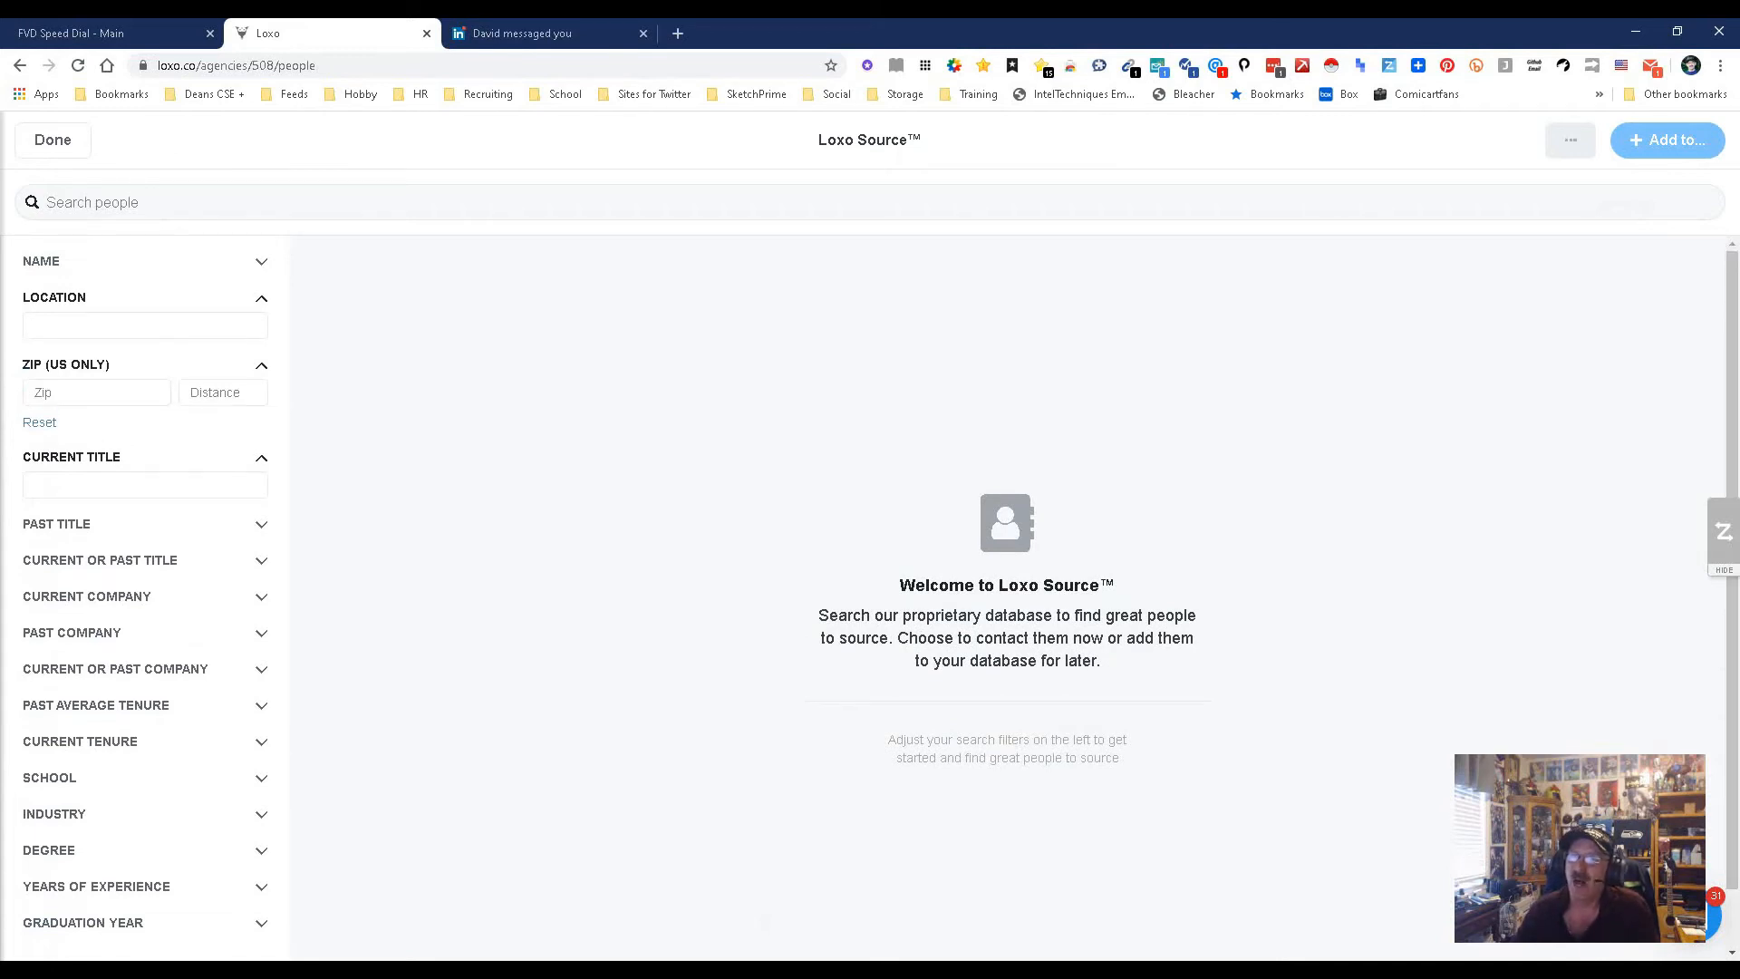
Search Loxo Source people for 'upstream', returning 465,146 results, then move to the Location filter.
left_click(444, 201)
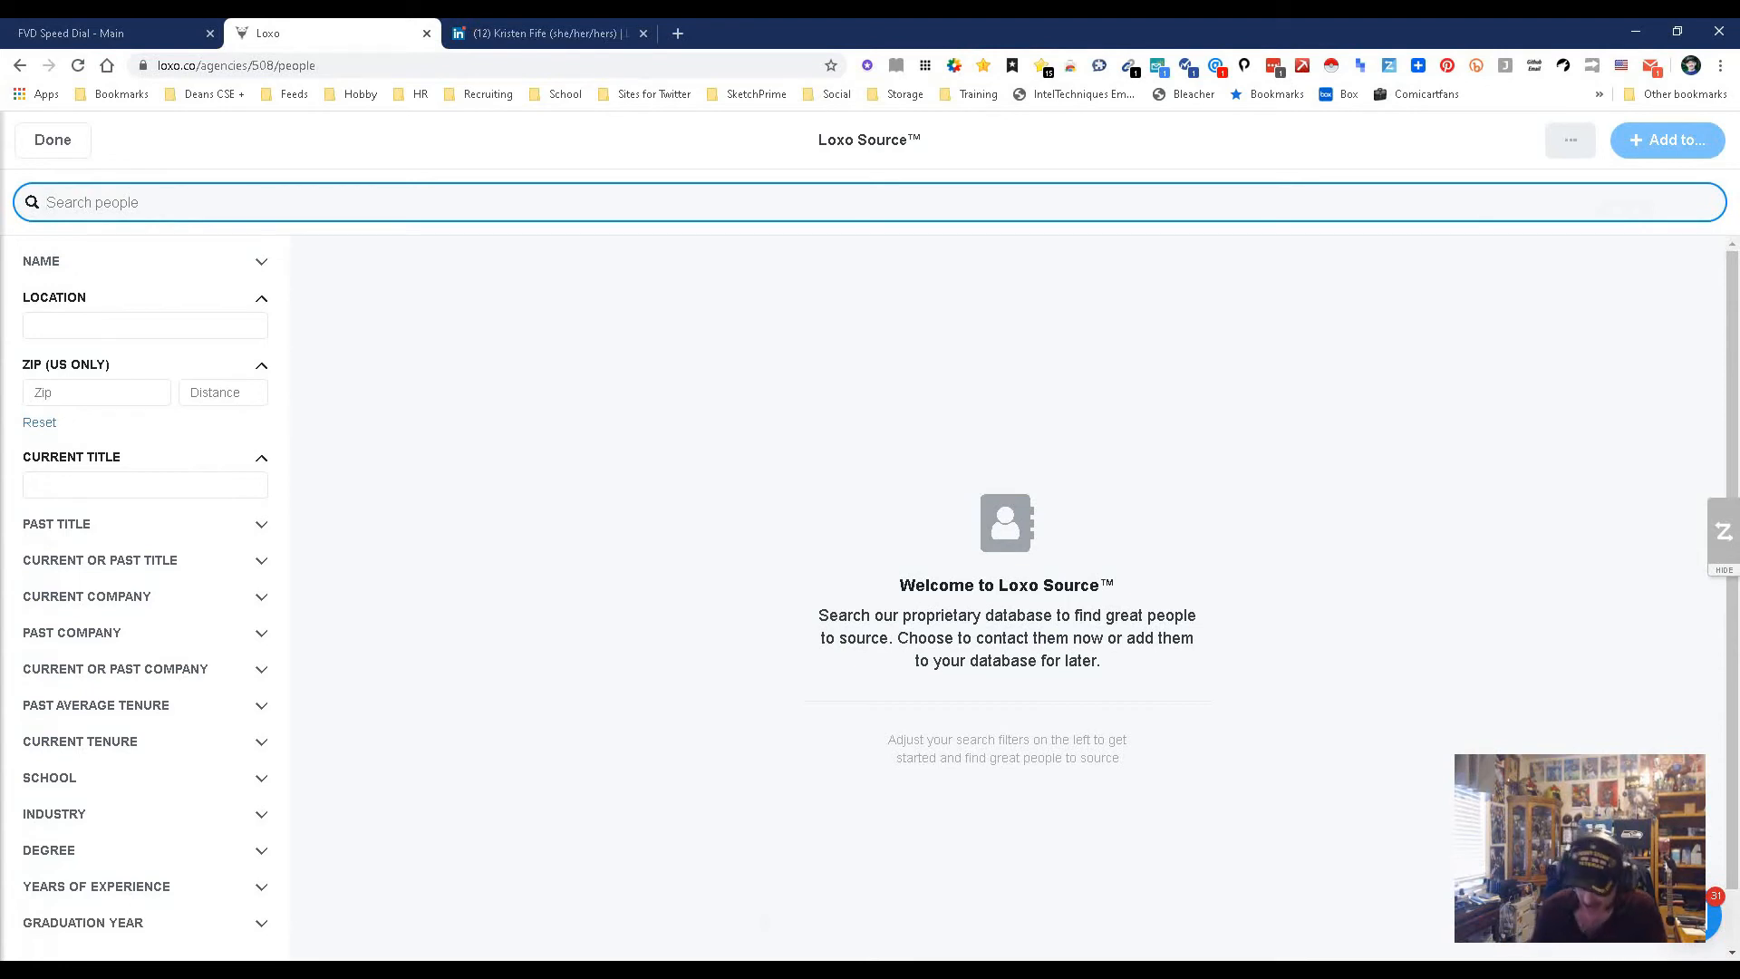
type("upstream")
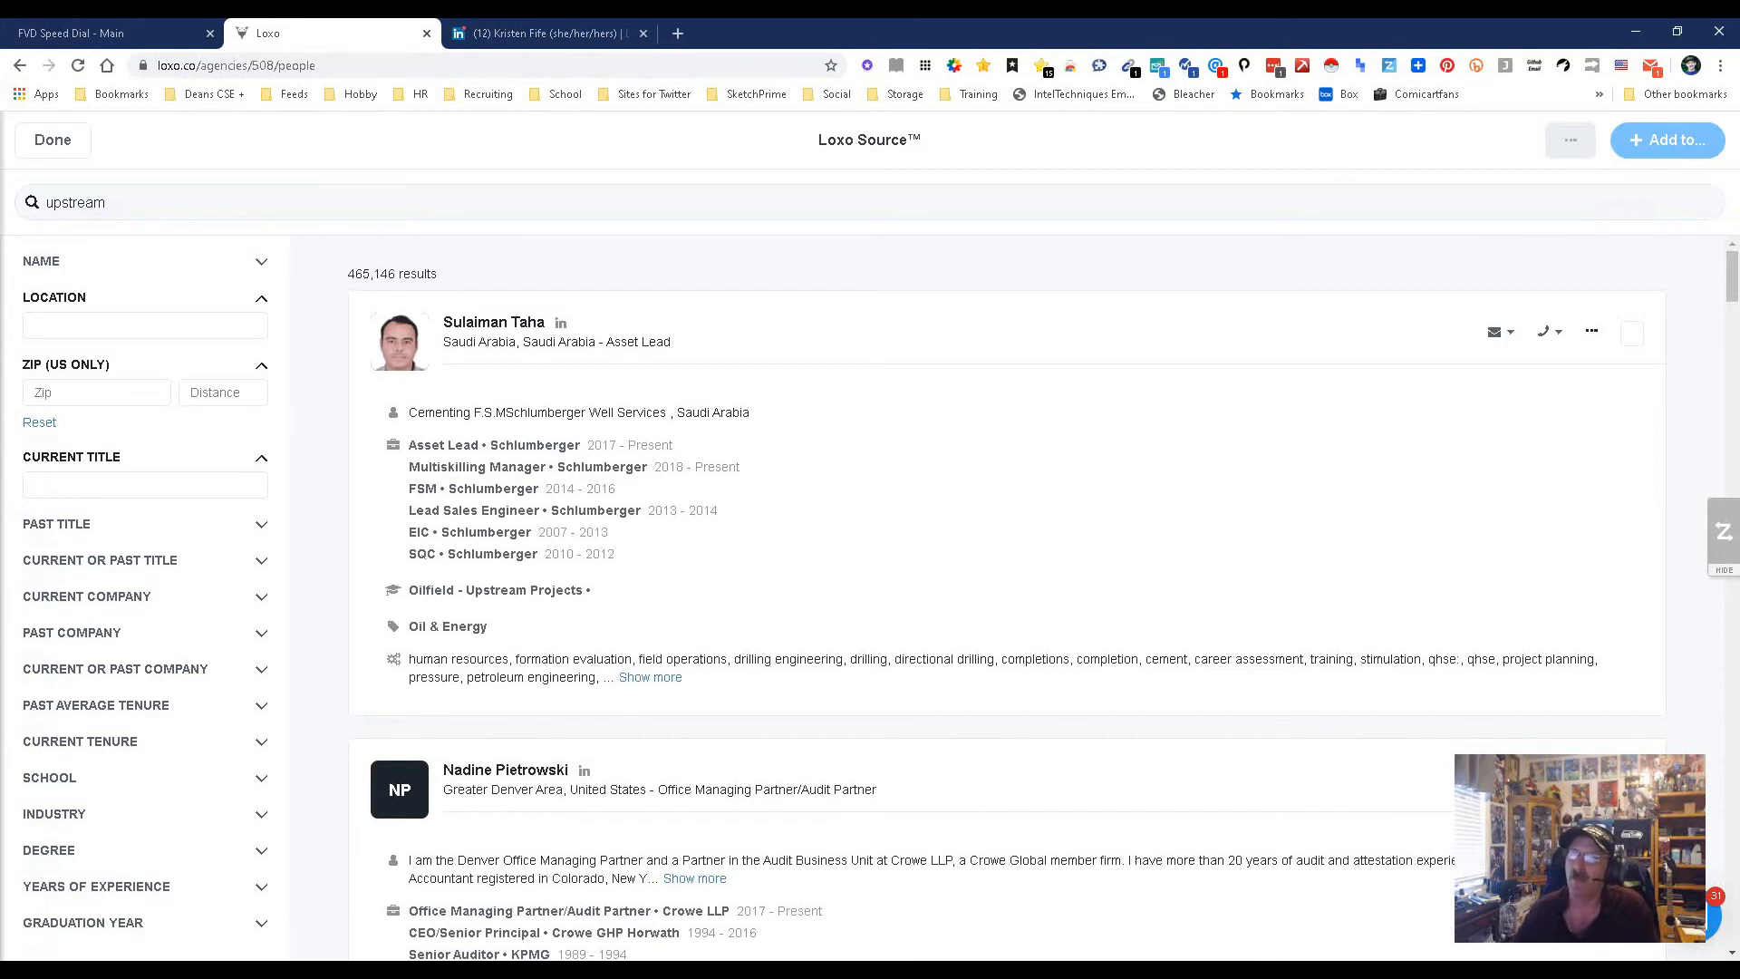
left_click(145, 325)
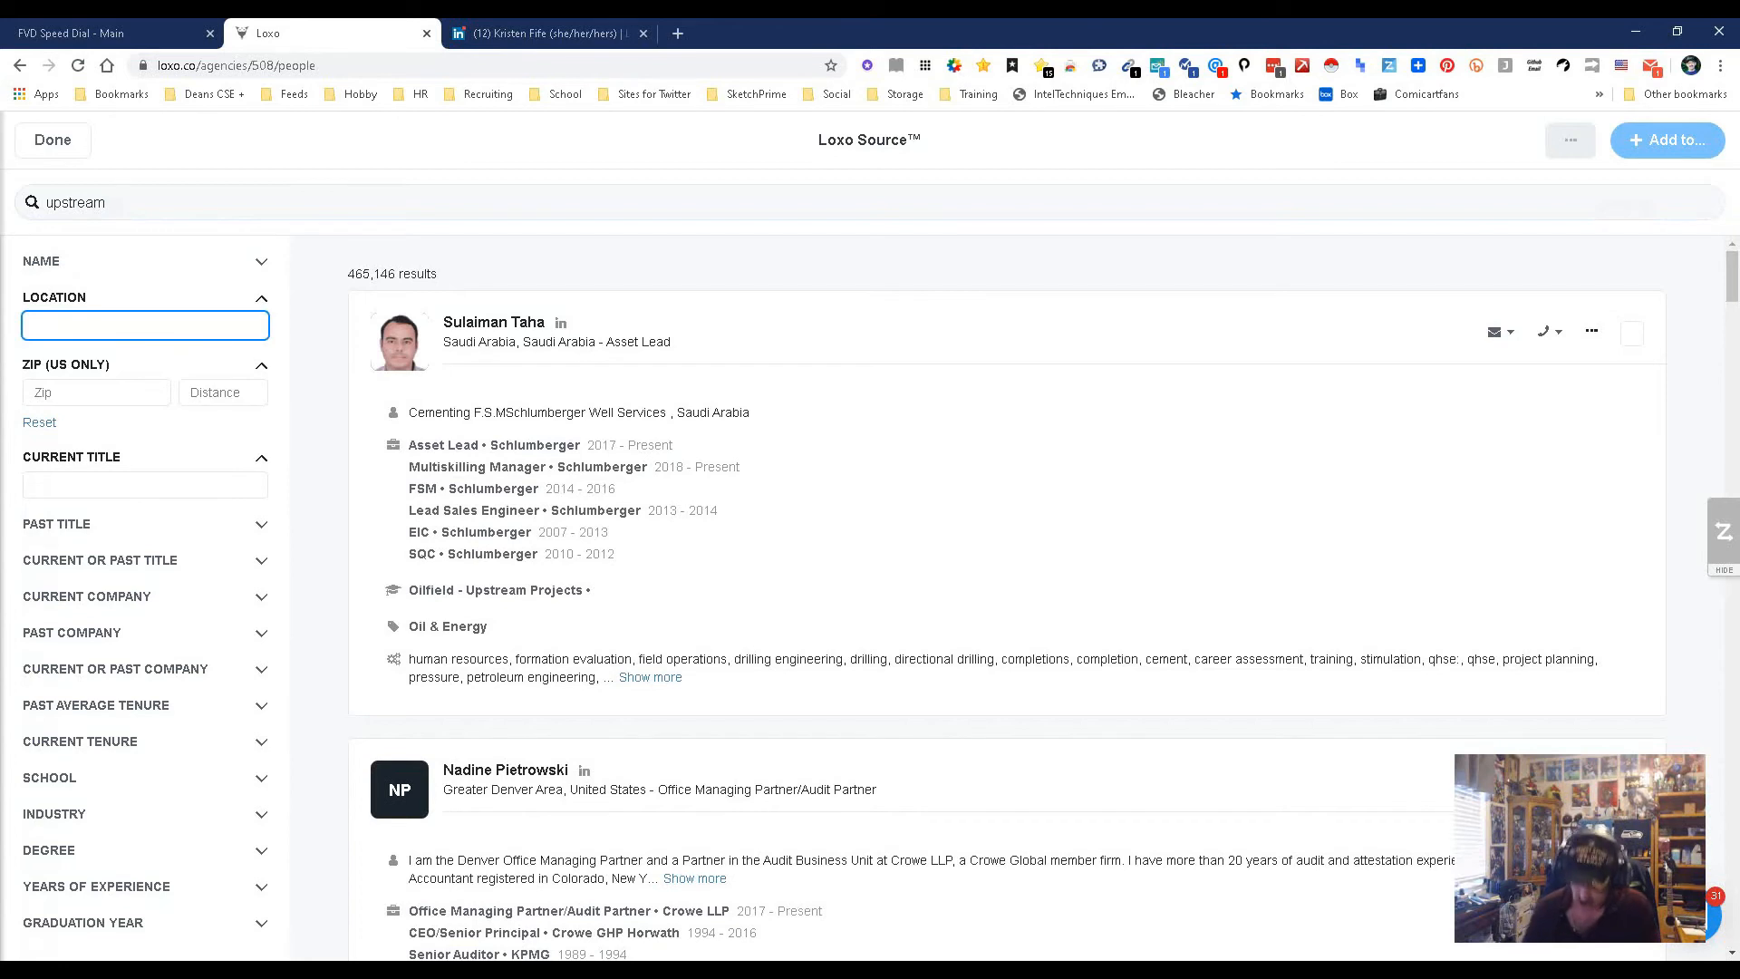
Limit the upstream search to the United States and select the Oil & Energy industry.
type("uni")
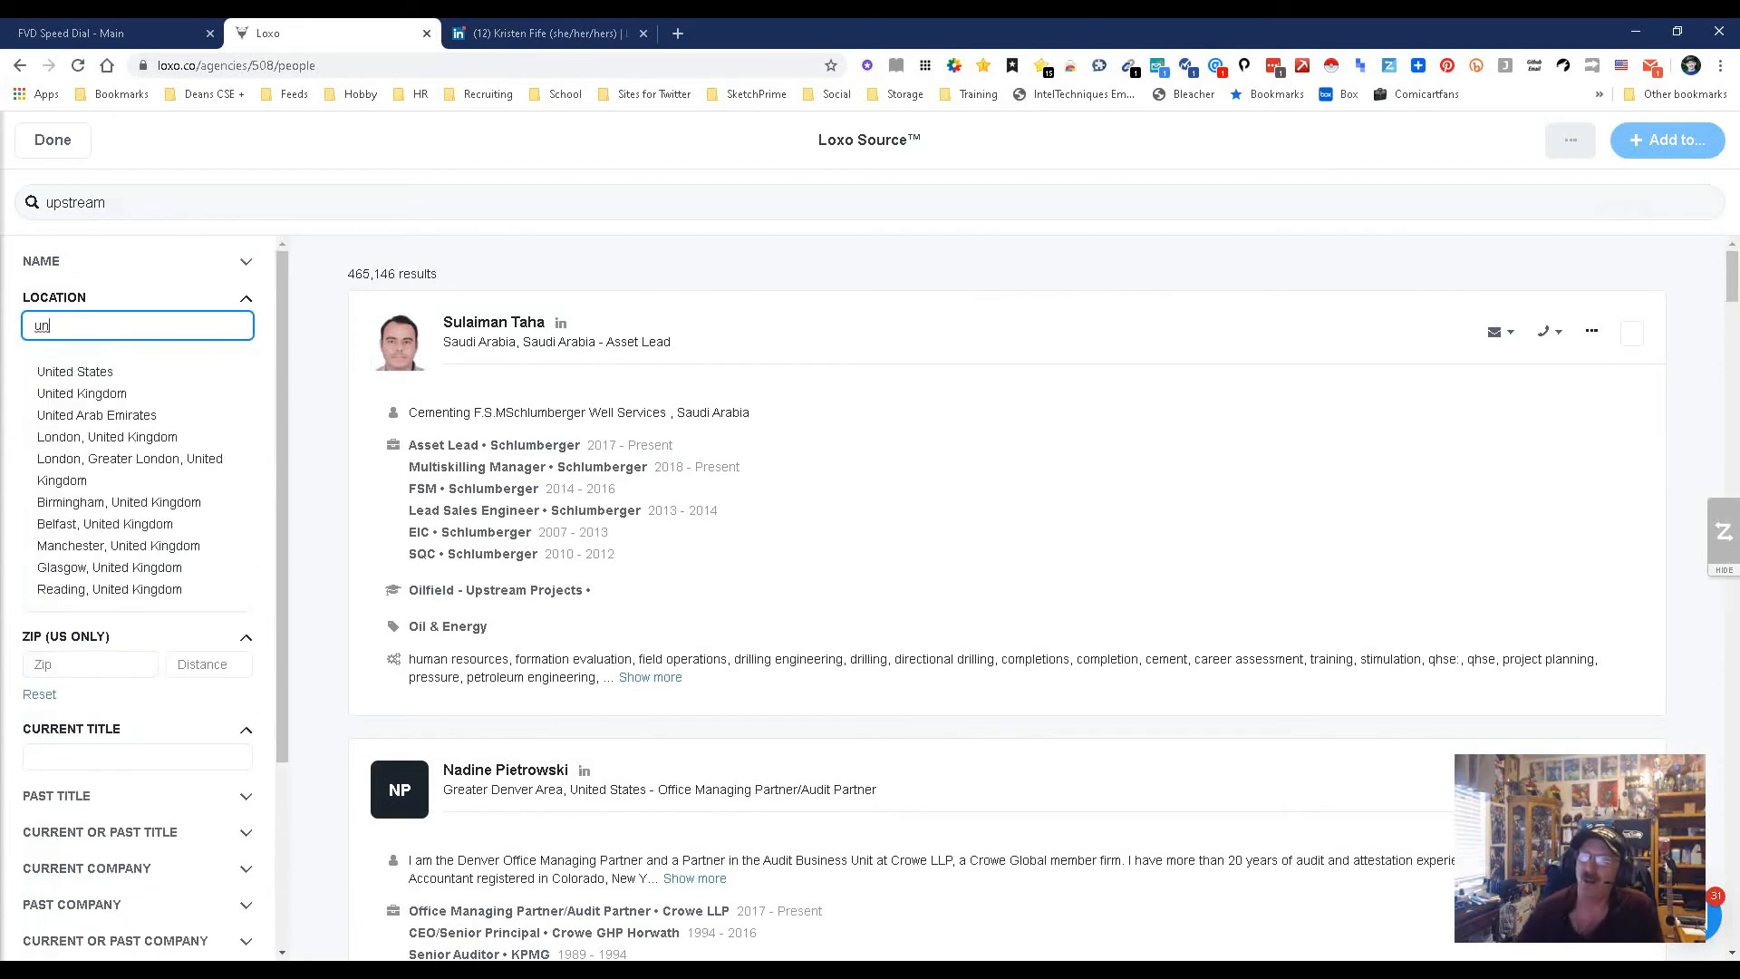
left_click(74, 370)
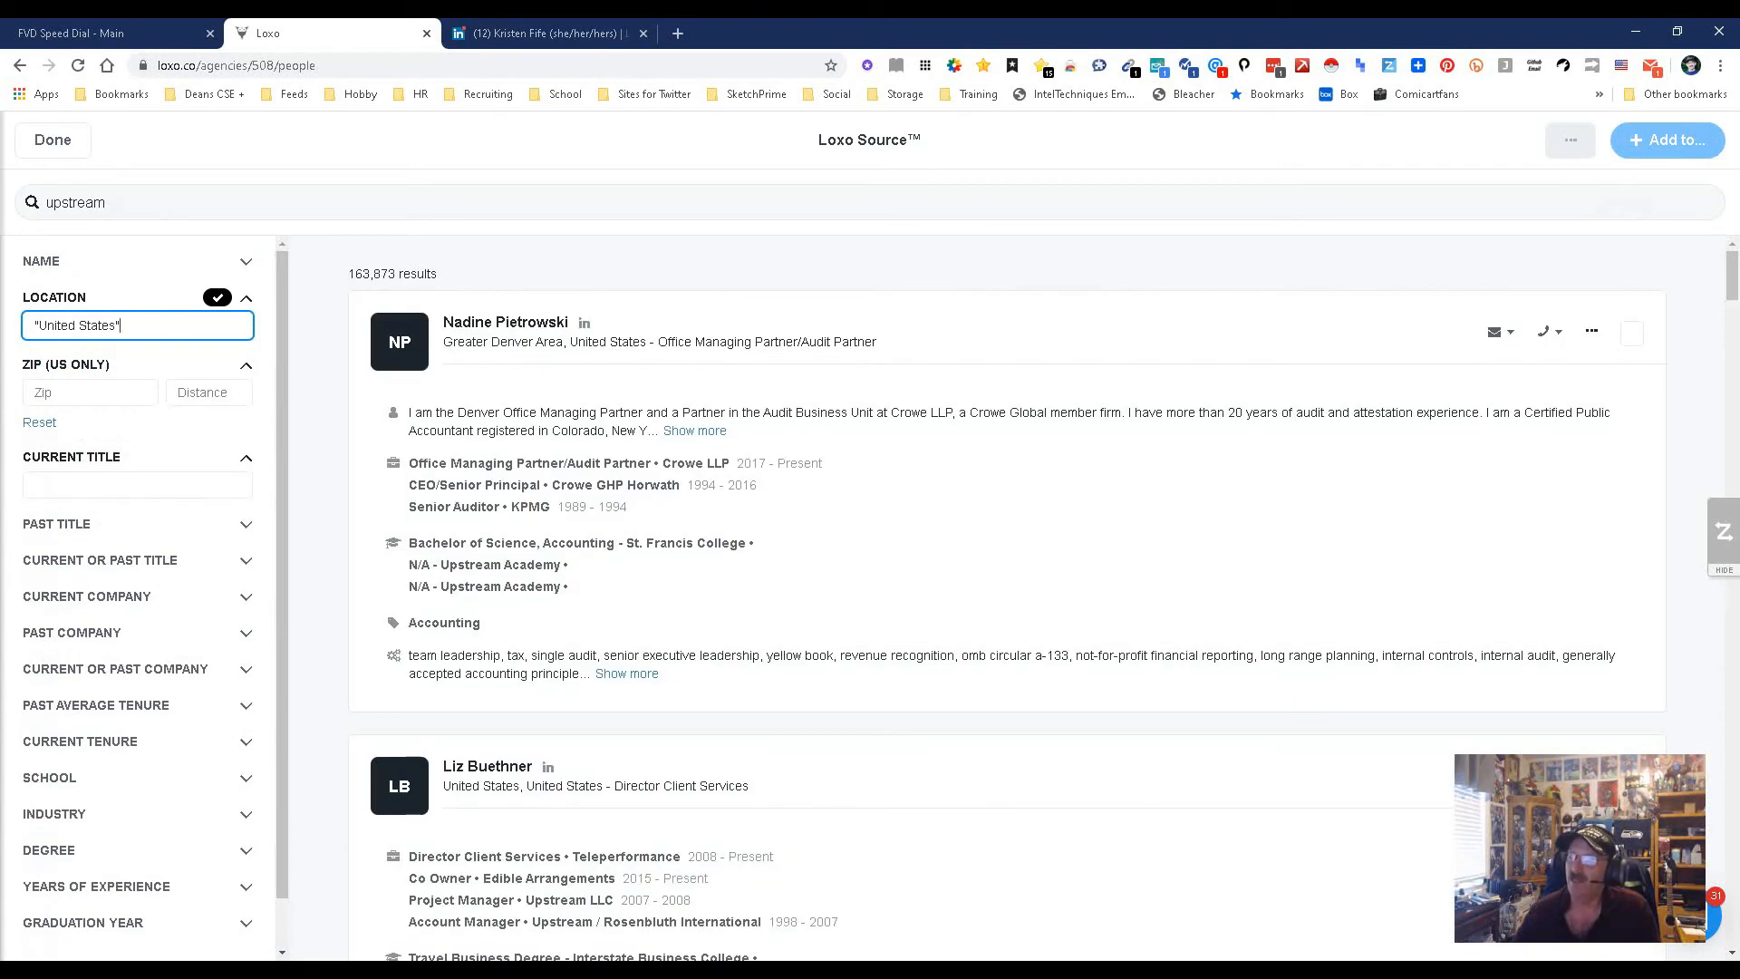
scroll("down", 3)
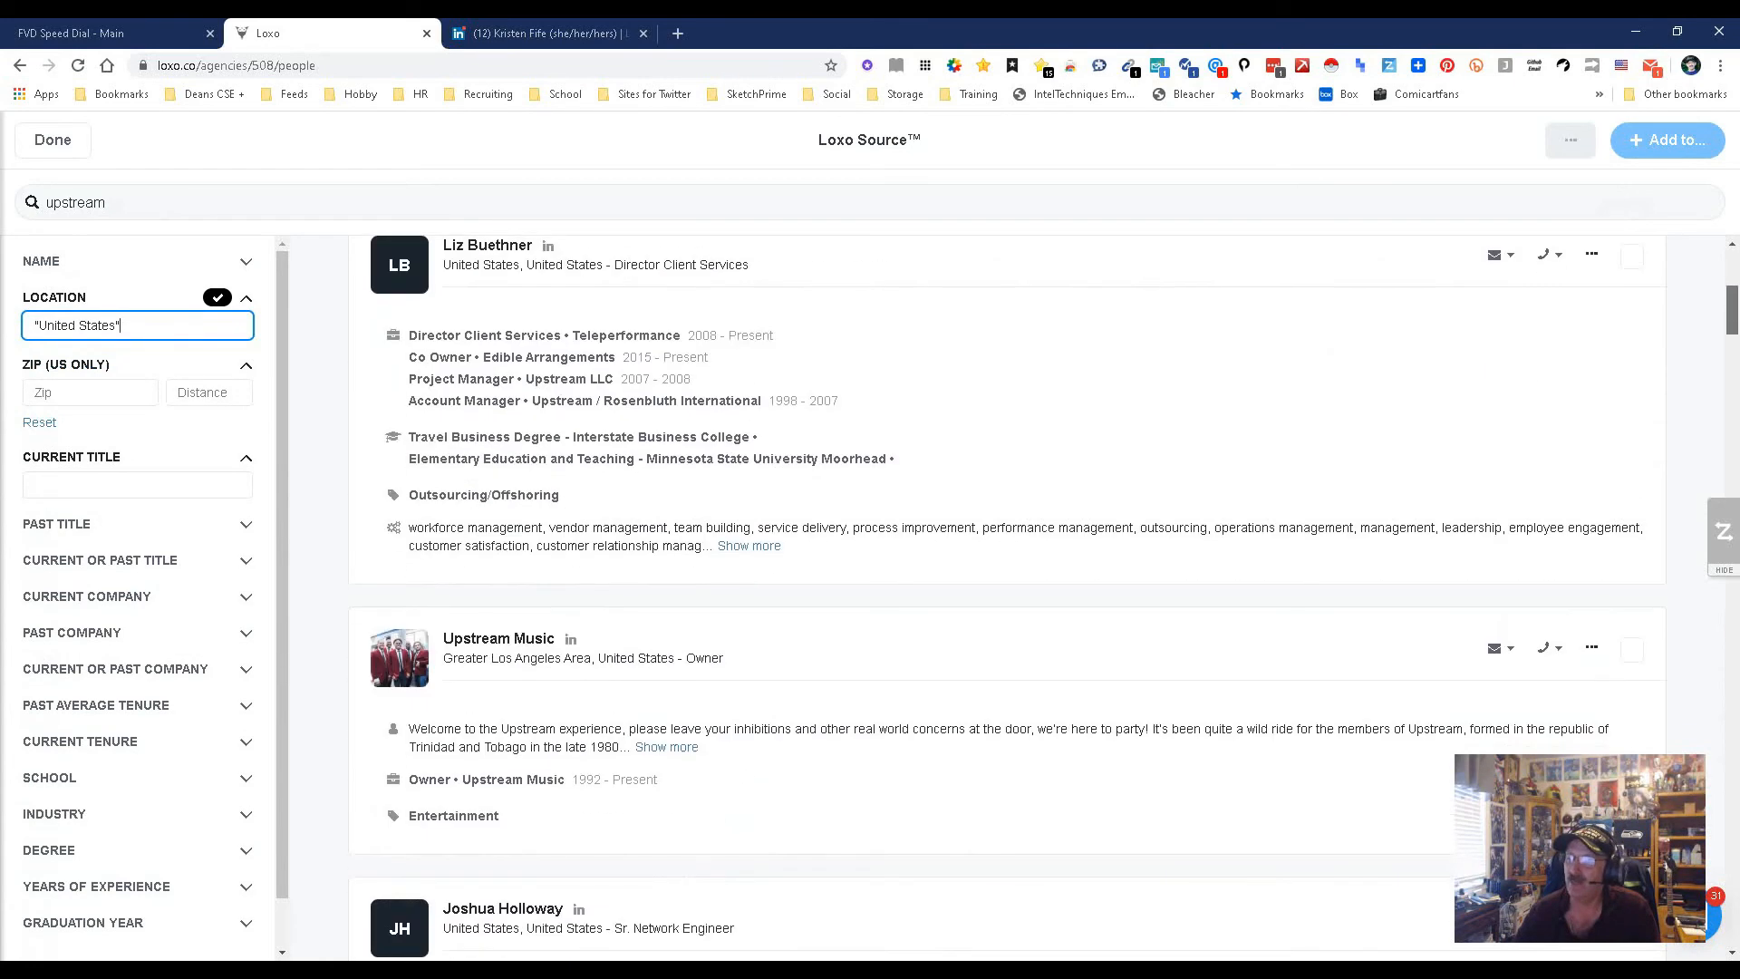
scroll("down", 3)
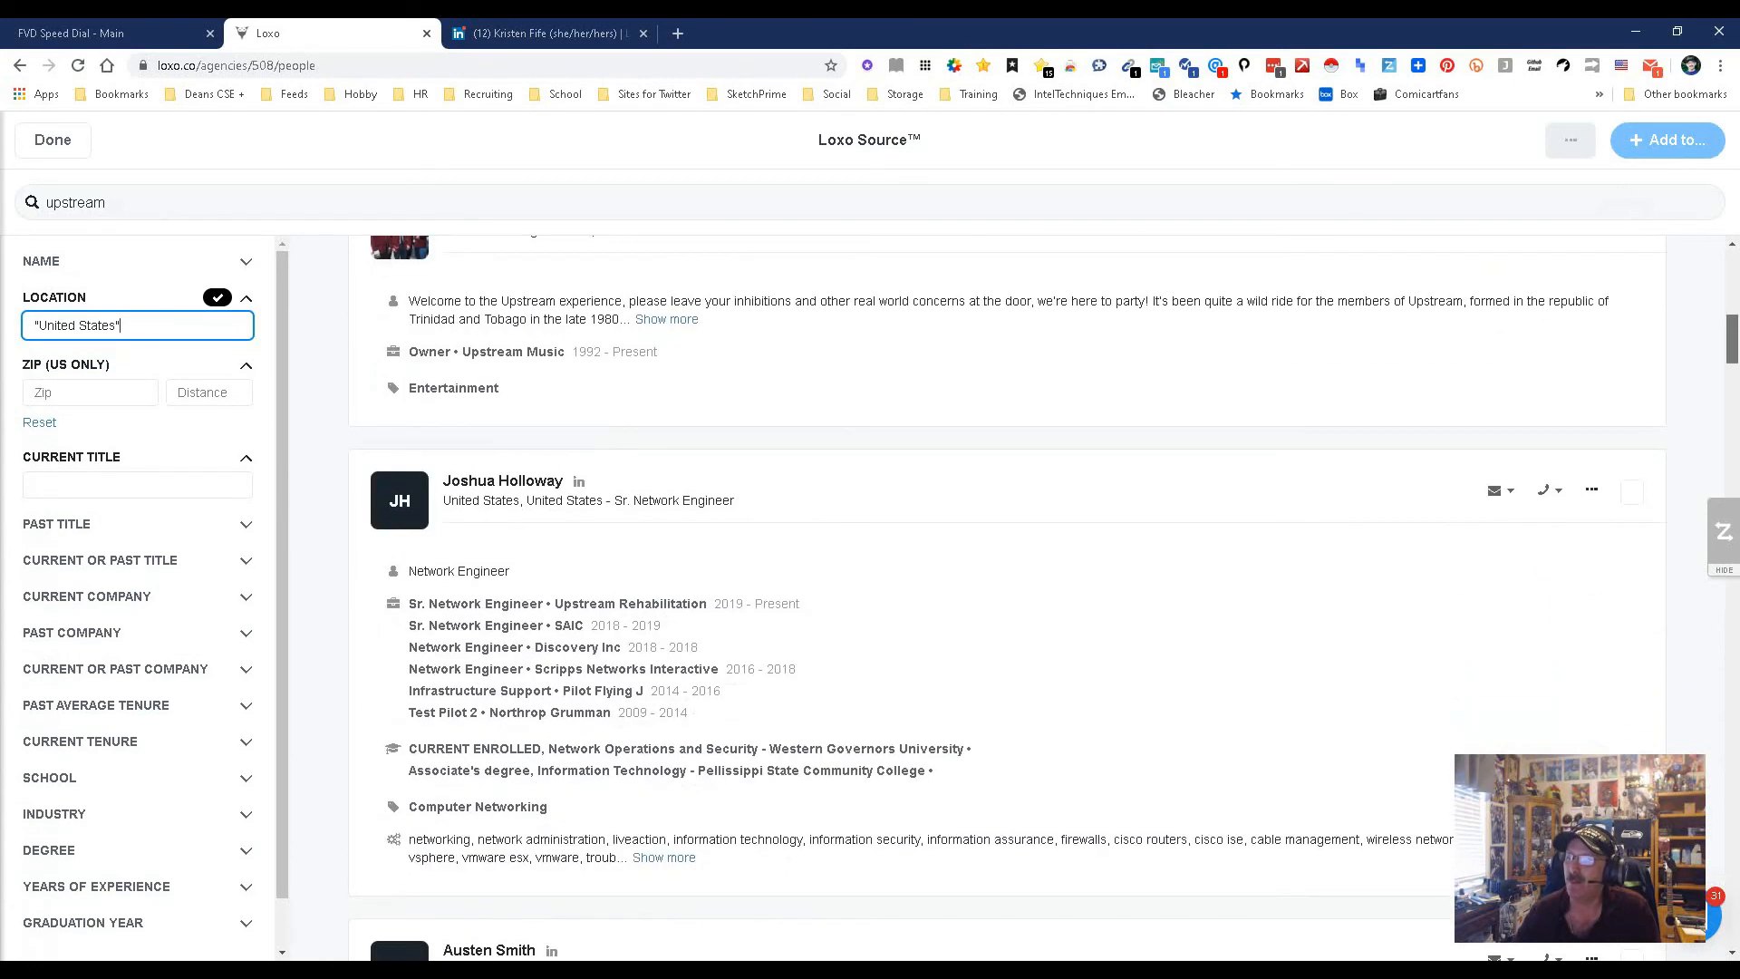
scroll("down", 3)
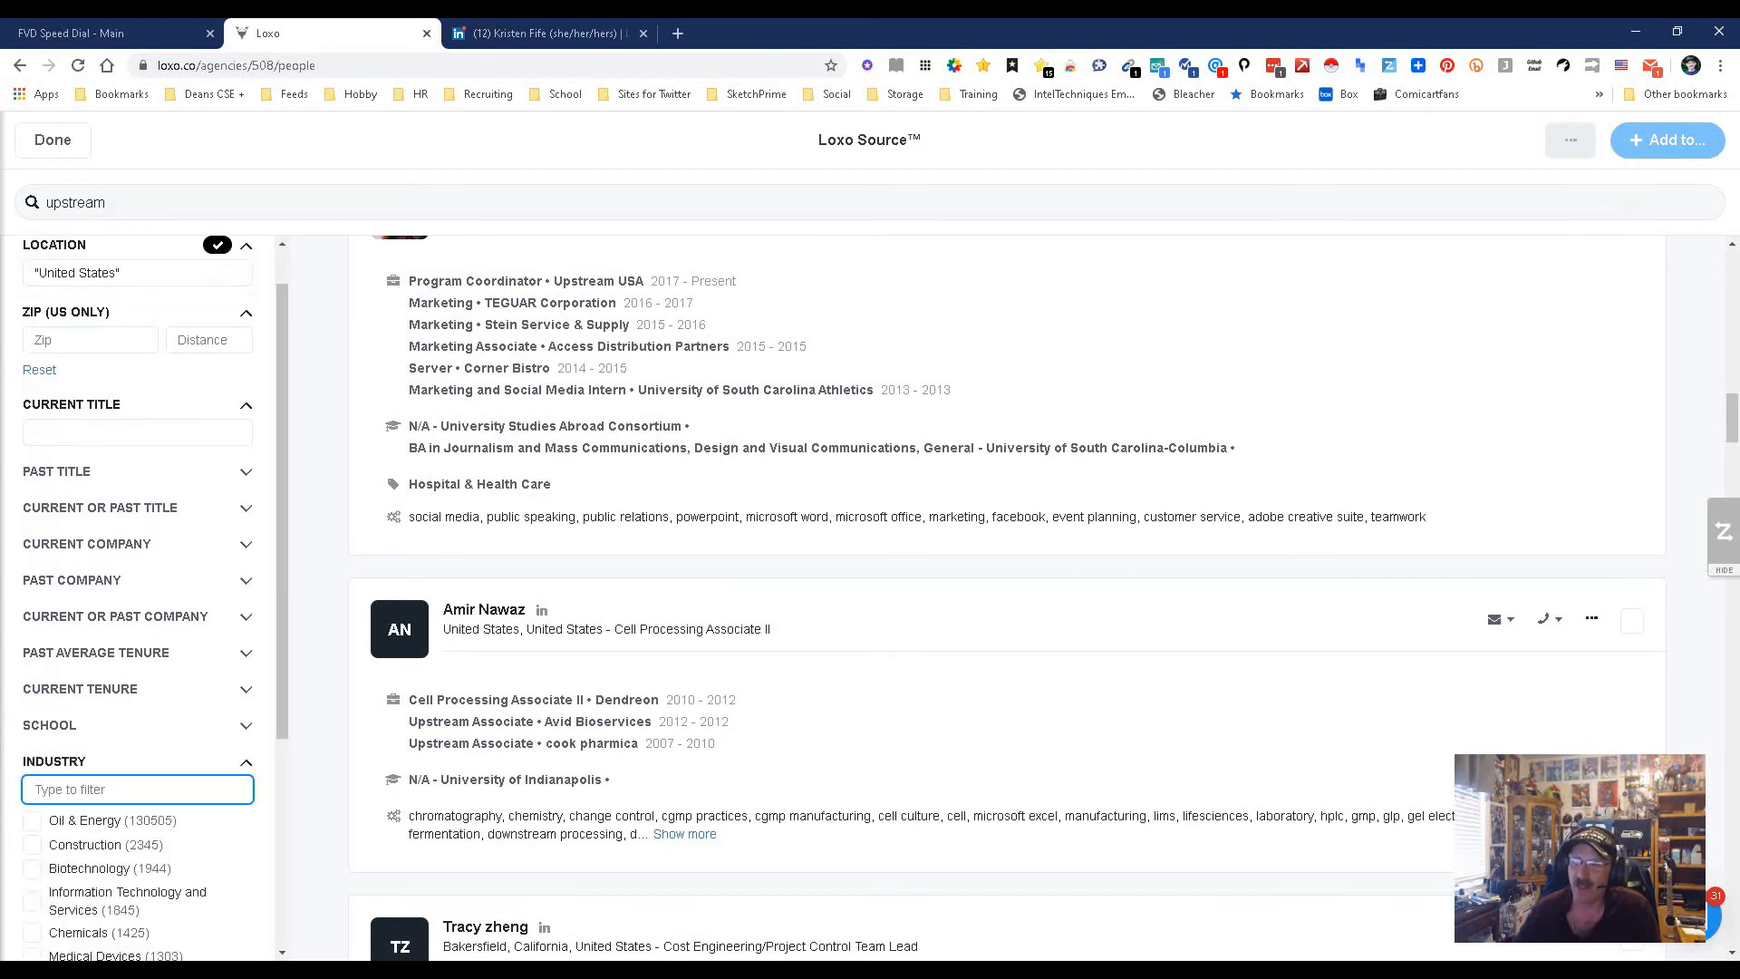
left_click(31, 820)
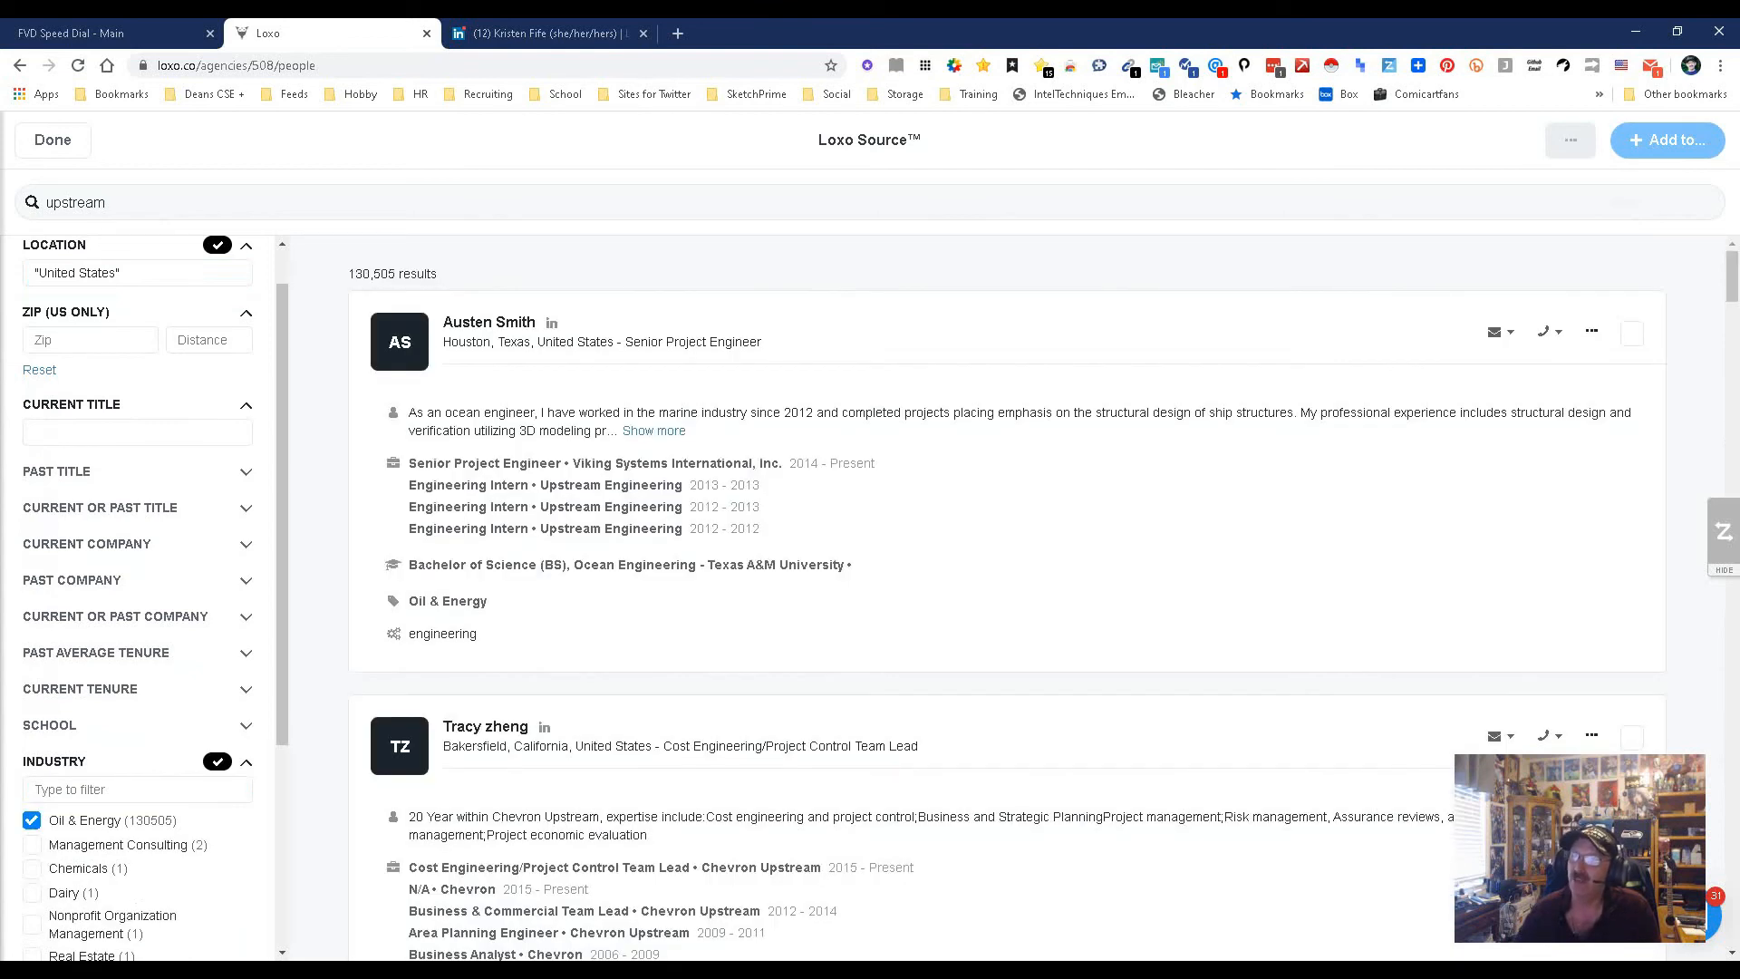
Browse the 130,505 US Oil & Energy upstream results, including Chevron Upstream engineering profiles.
scroll("down", 3)
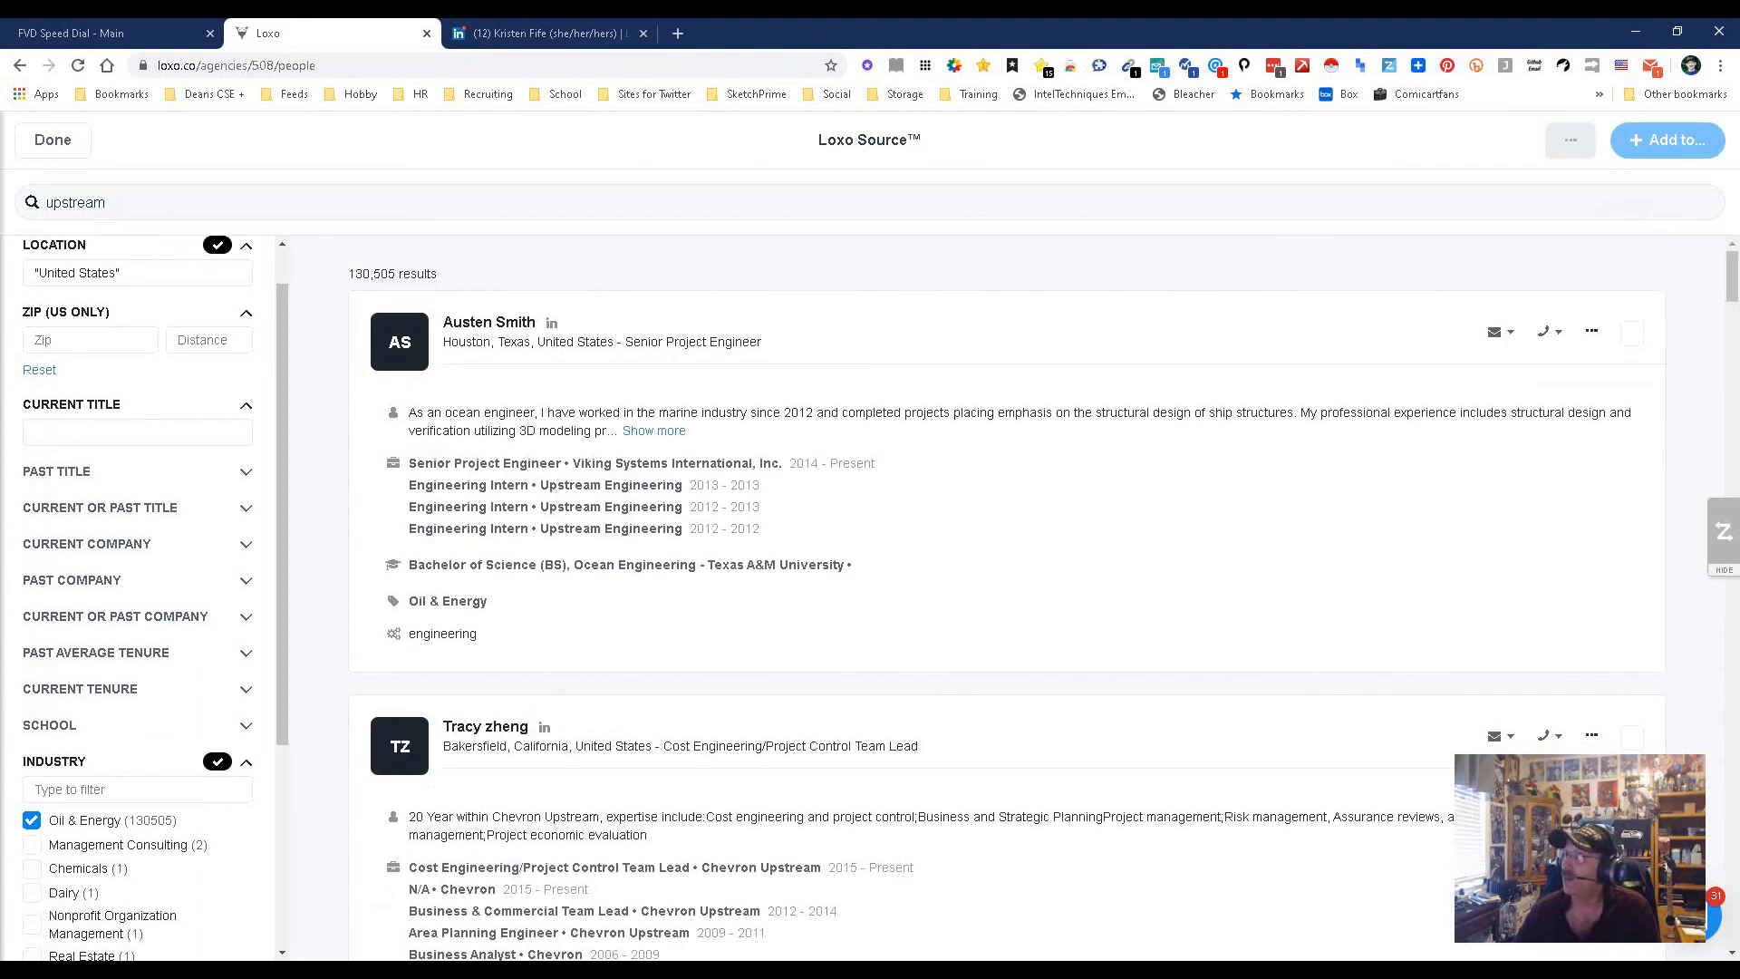
left_click(1496, 330)
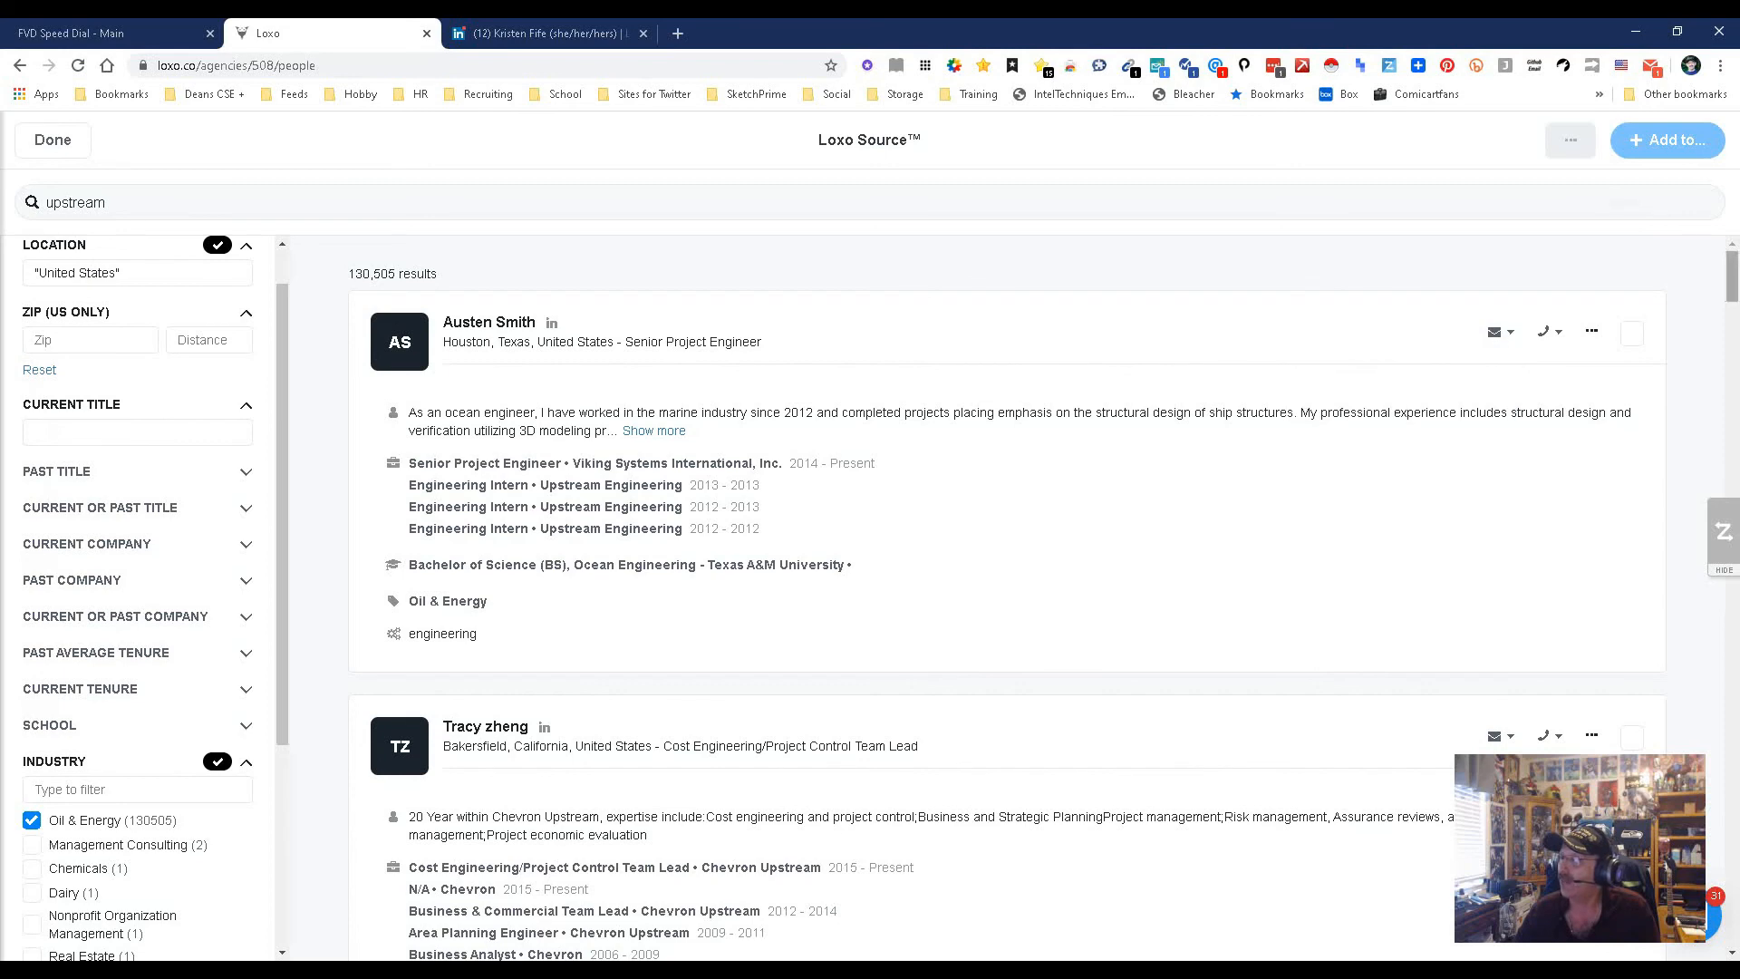
scroll("down", 3)
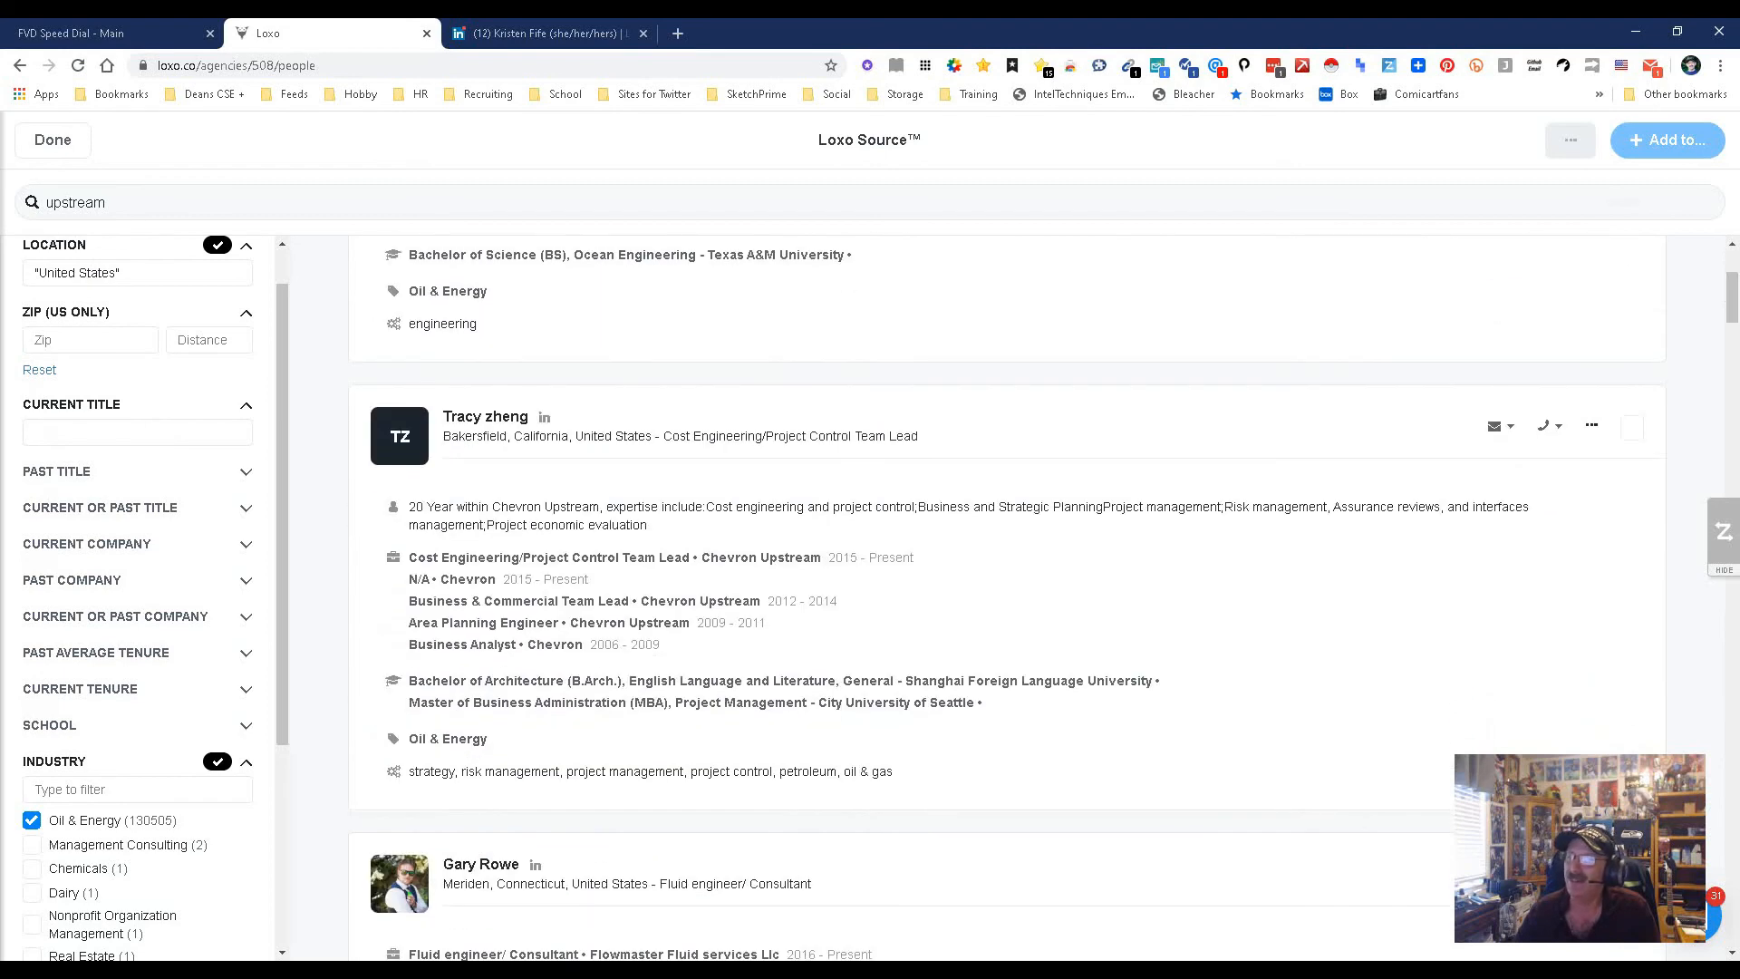